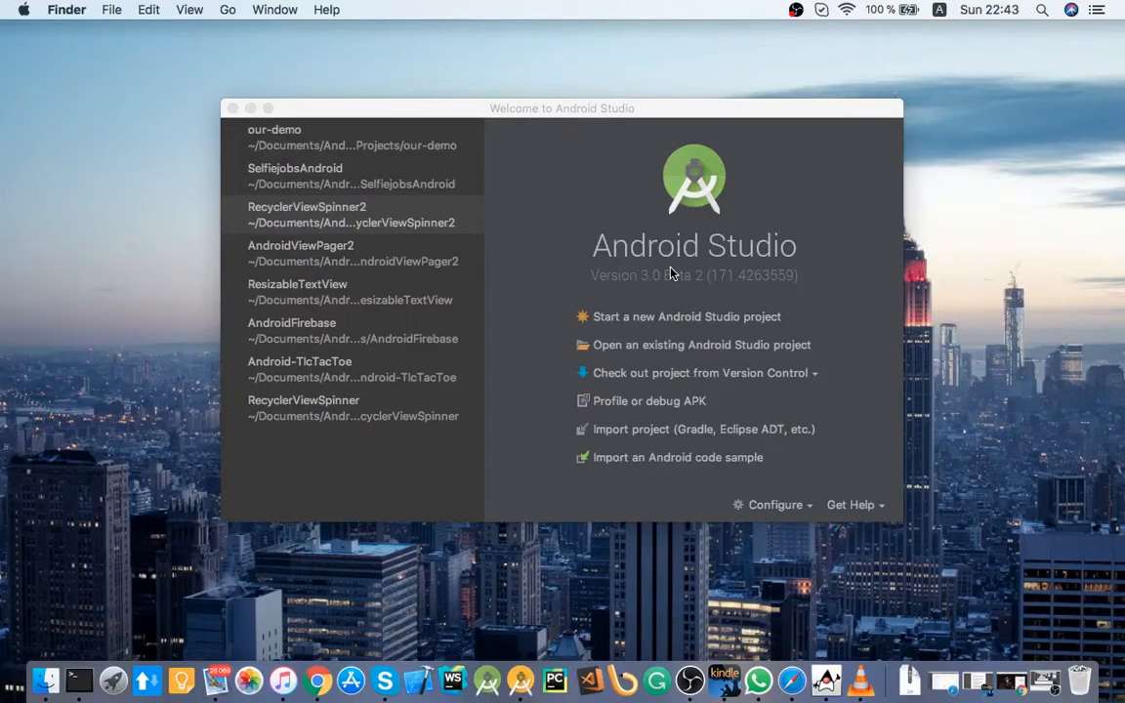
mouse_move(652, 121)
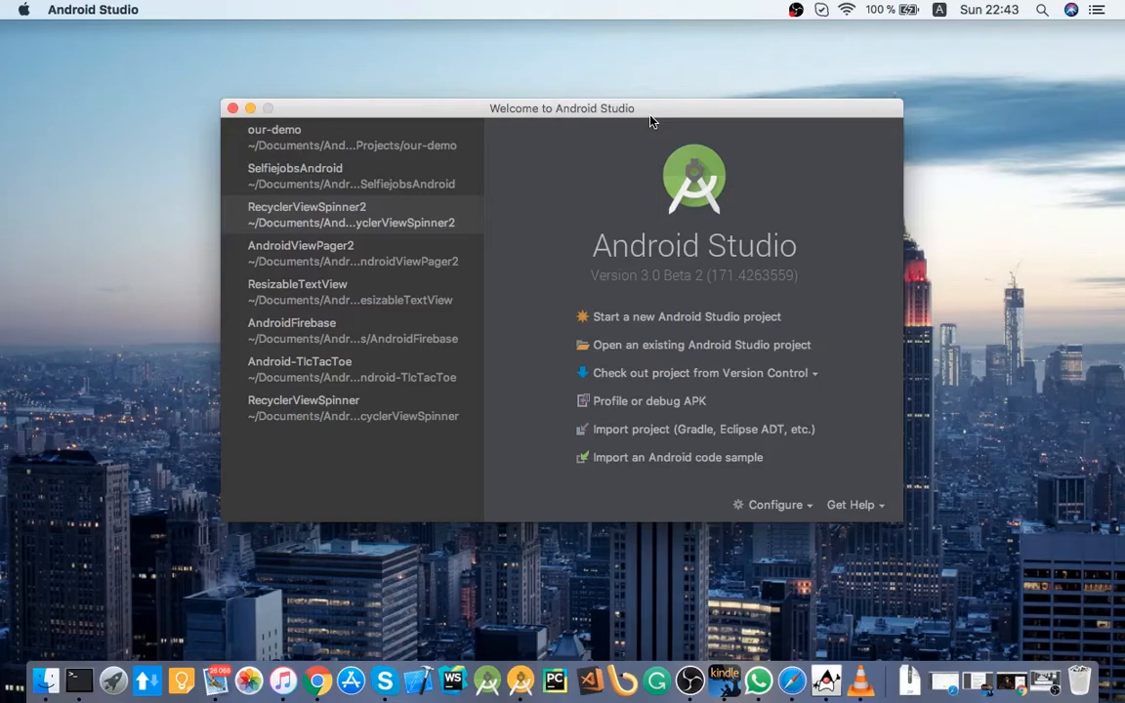
mouse_move(657, 330)
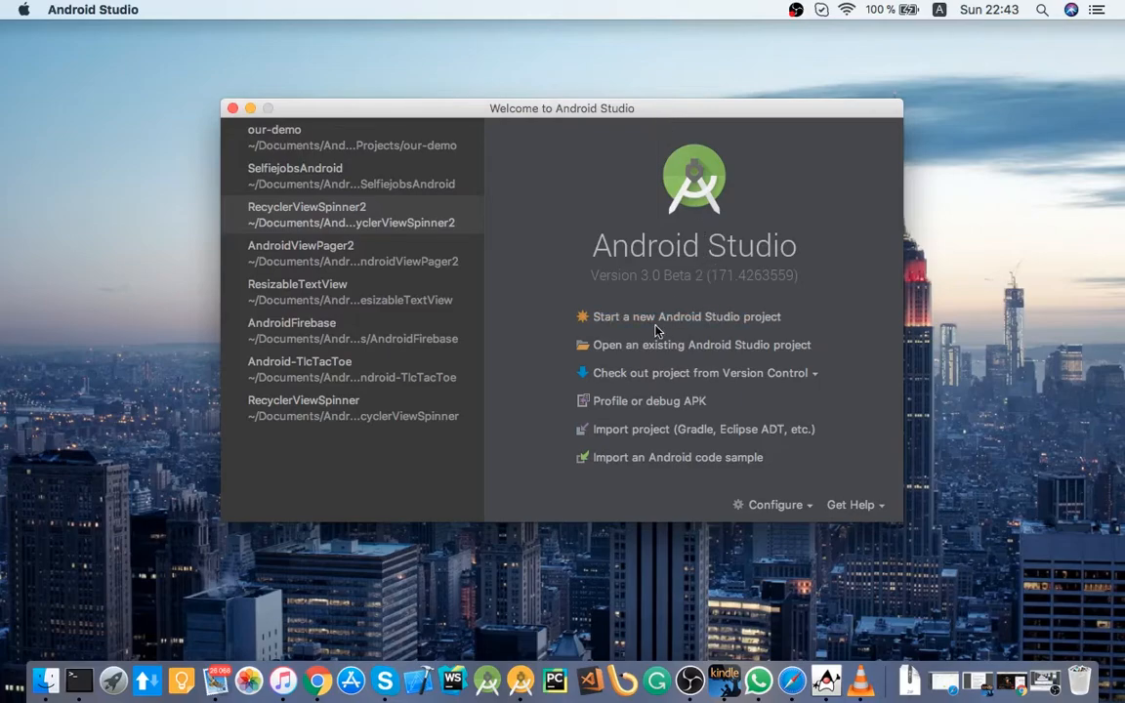
Step: Create the AndroidAnimatedColor project with an Empty Activity named MainActivity and finish the wizard
left_click(687, 316)
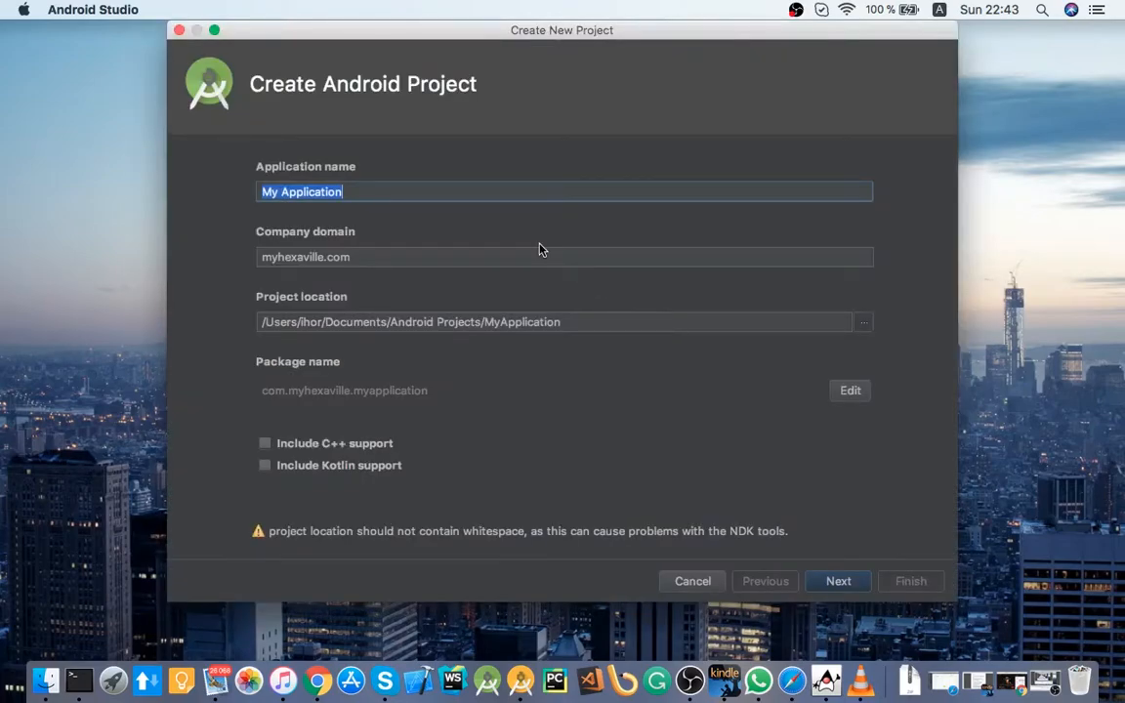
type("AndroidAnimatedColor")
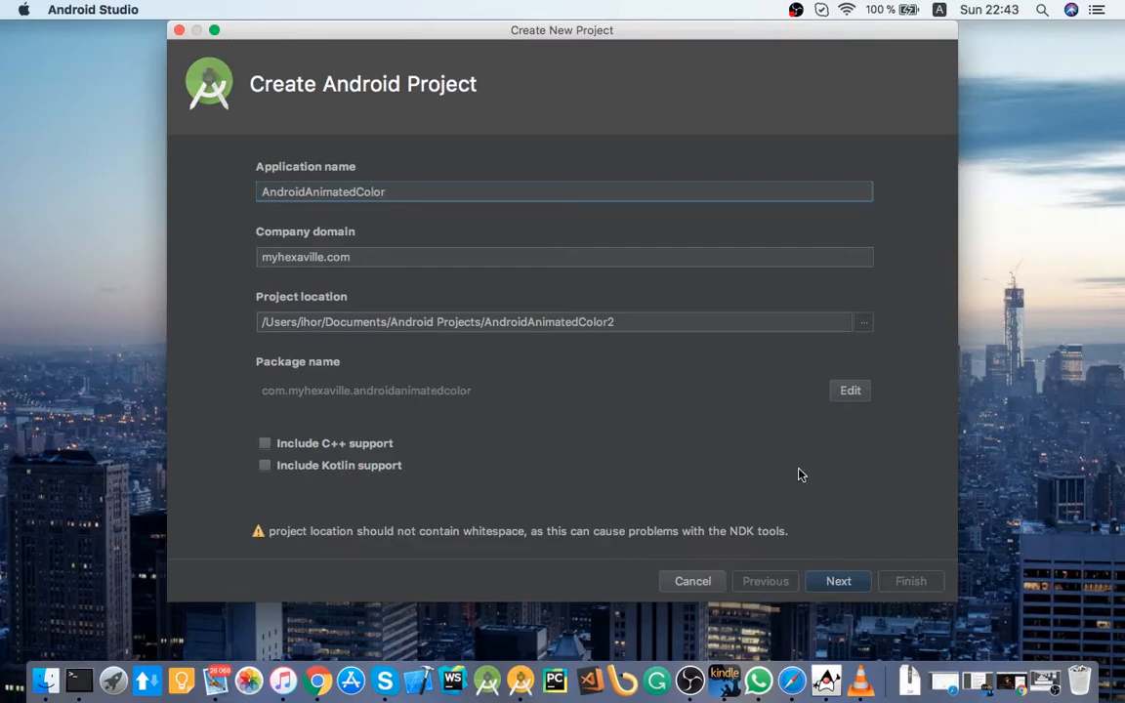
left_click(838, 582)
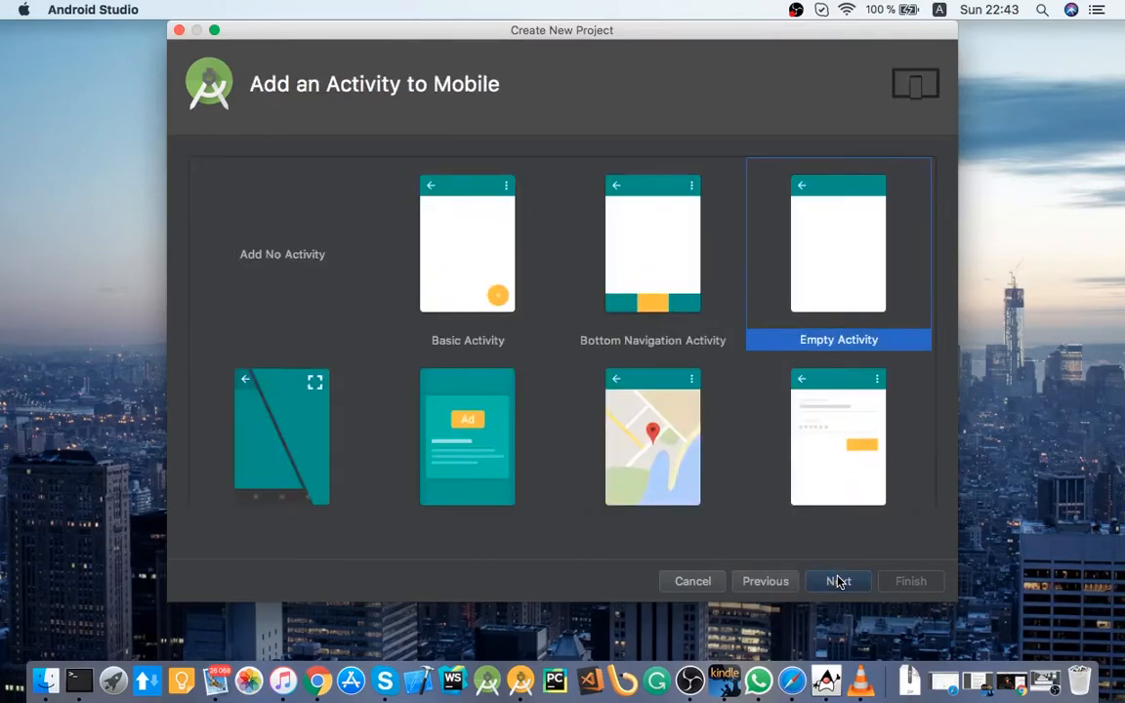
left_click(838, 582)
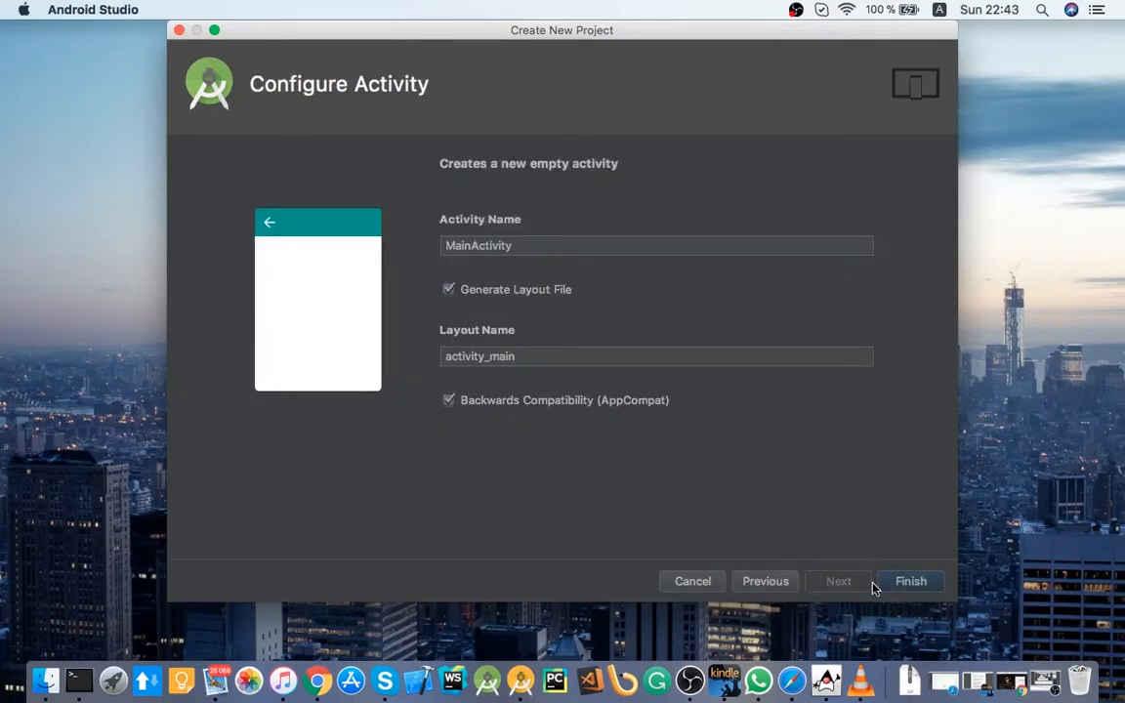
left_click(909, 582)
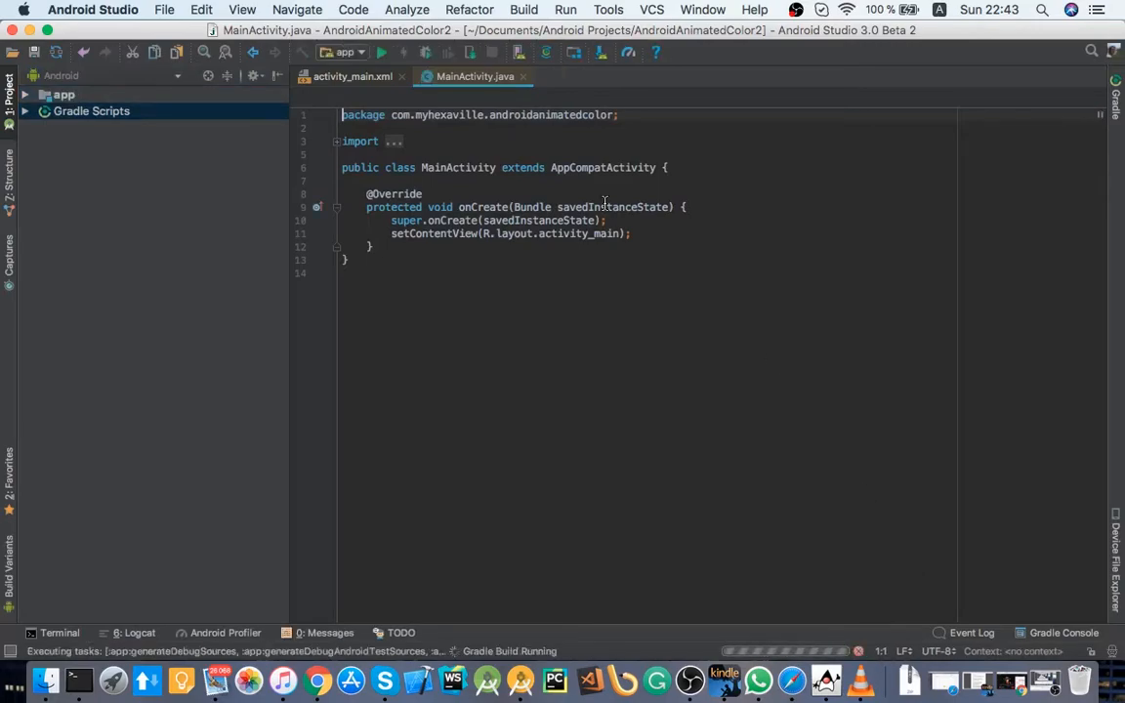
Step: Review activity_main.xml, return to MainActivity.java and select the app's java package
left_click(351, 76)
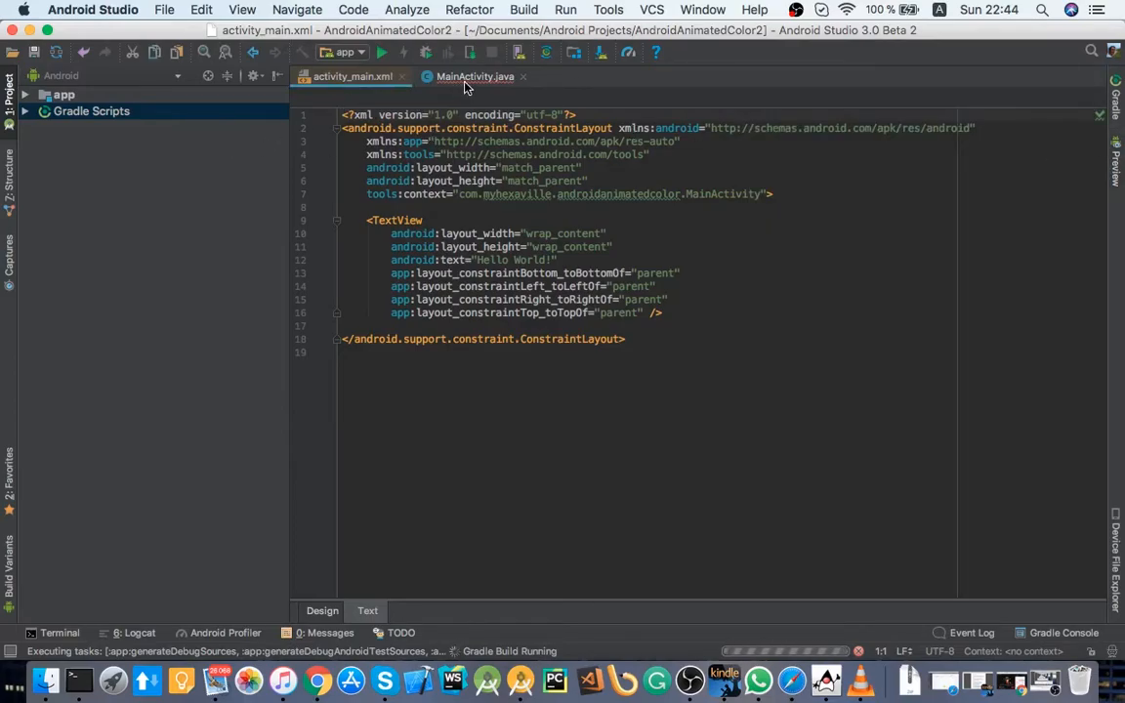
left_click(474, 77)
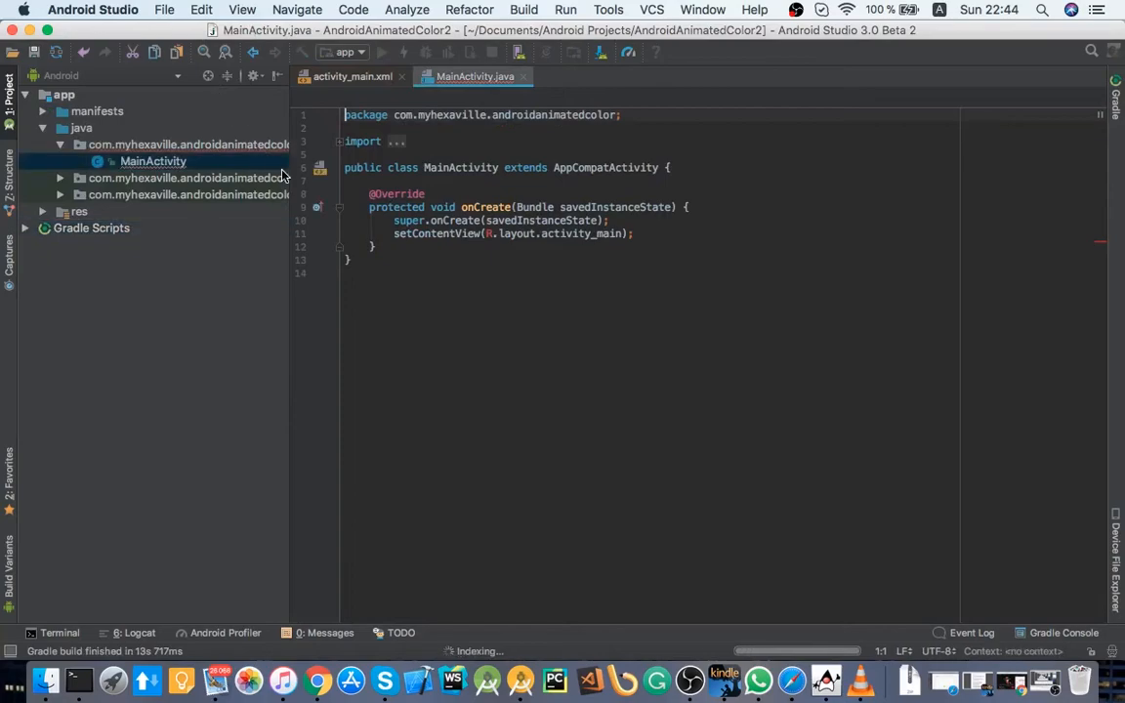
left_click(188, 144)
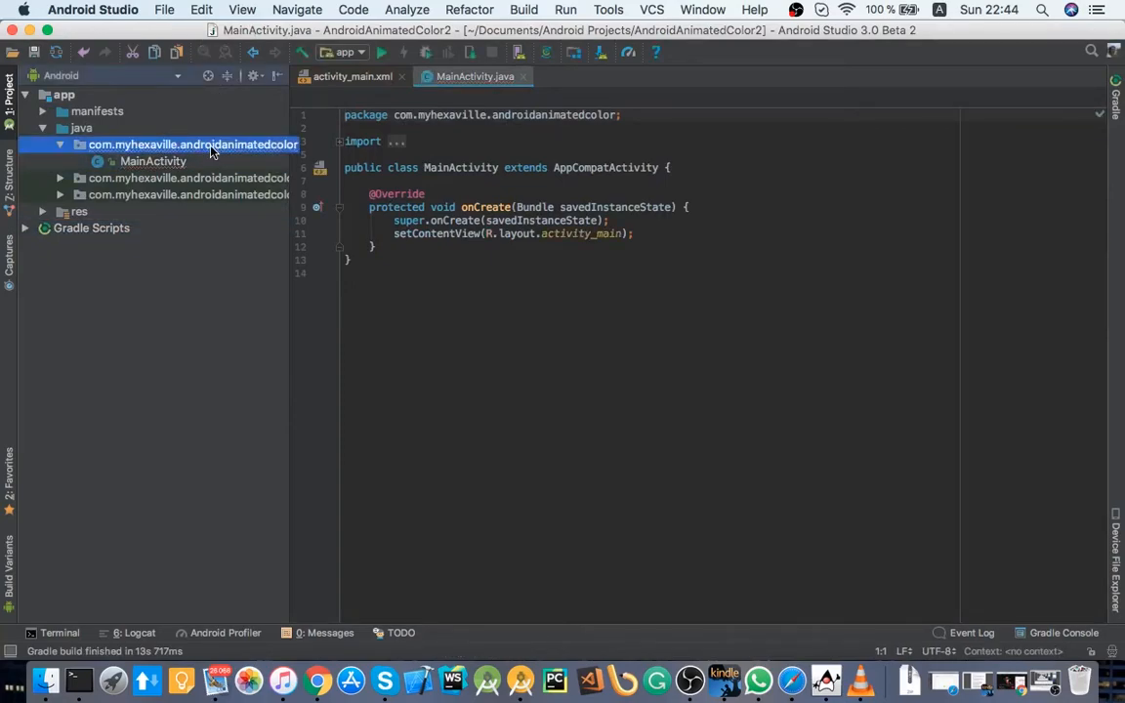
Step: Add the AnimatedColor HSV interpolation class to the package, then return to activity_main.xml
double_click(160, 160)
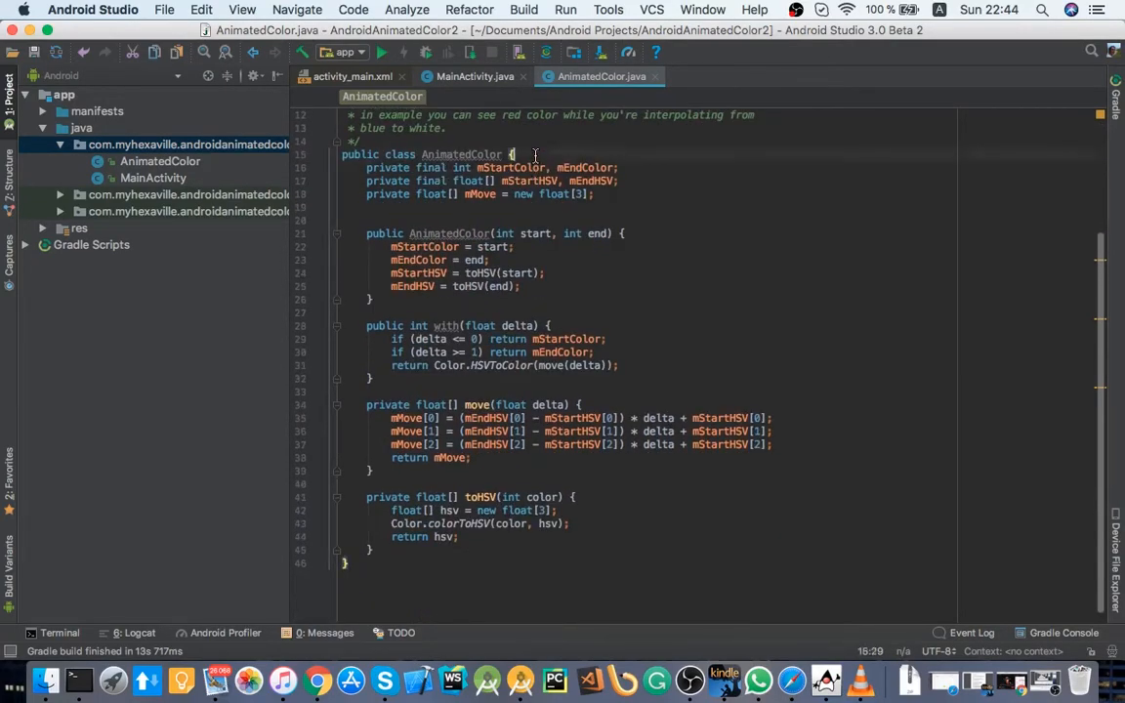
scroll("down", 3)
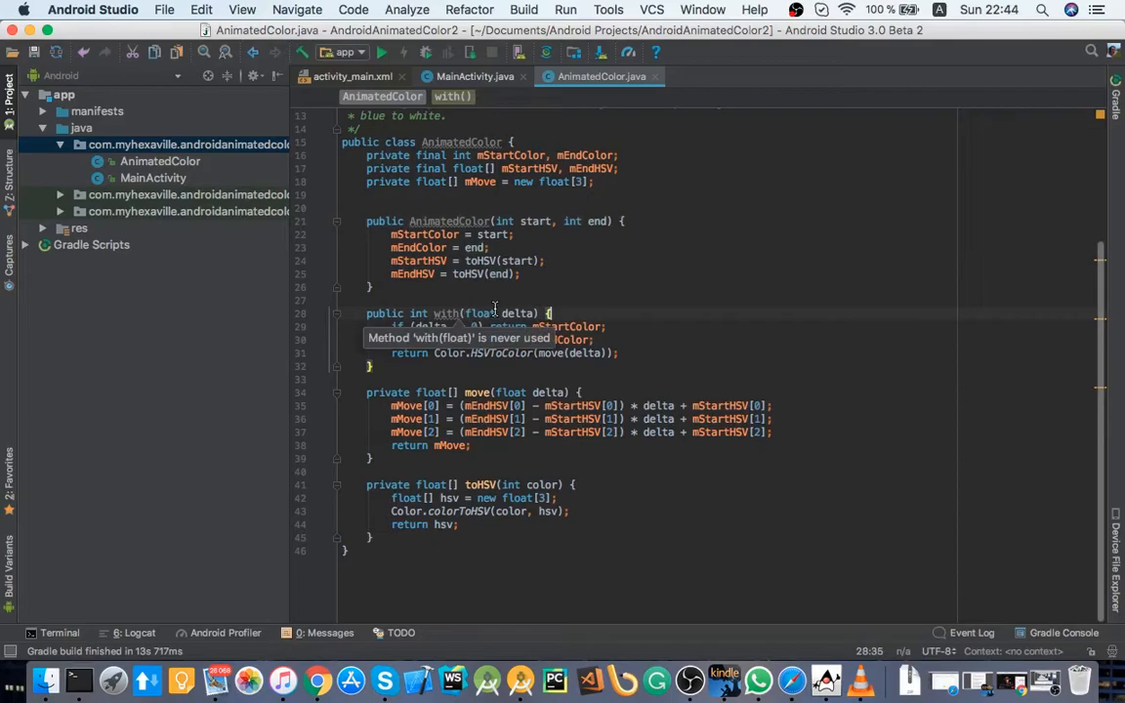
mouse_move(451, 312)
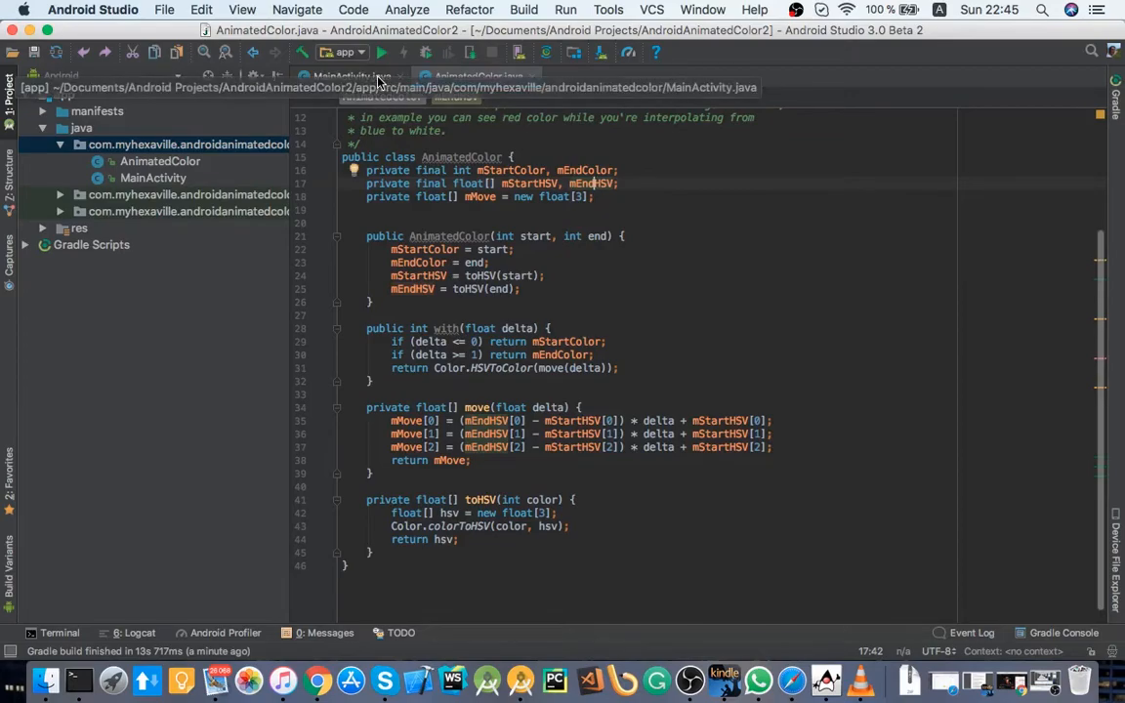
left_click(351, 76)
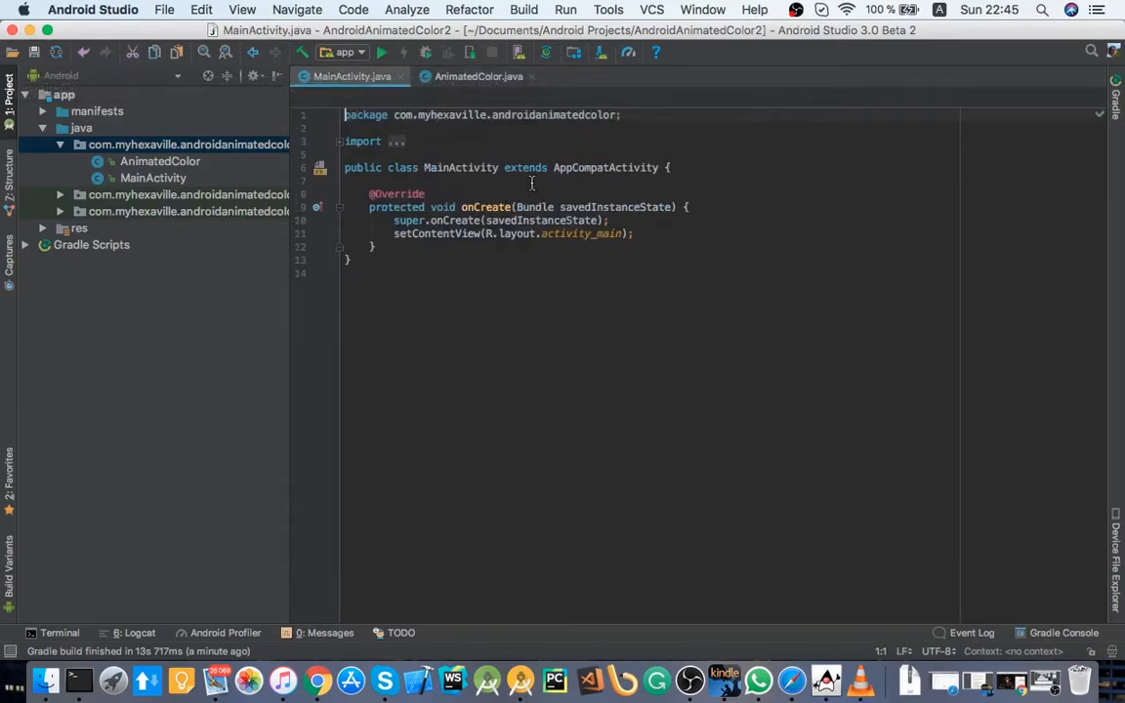
left_click(479, 76)
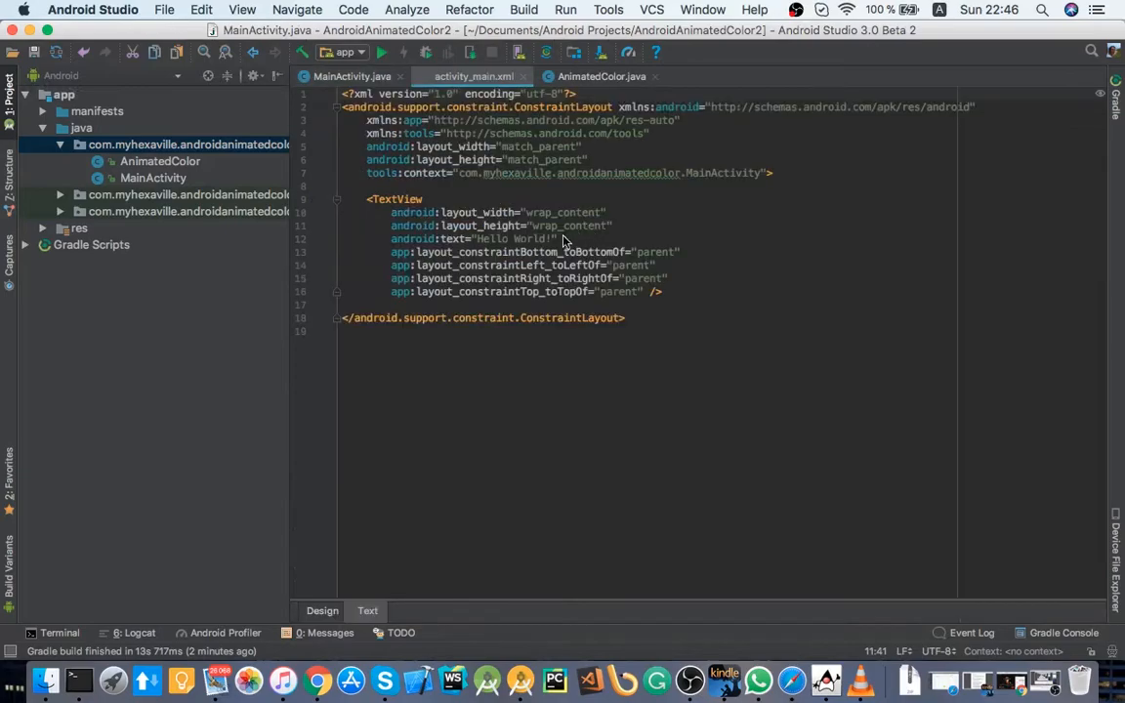
Step: Replace the Hello World TextView with a match_parent ViewPager with id @+id/pager
left_click(472, 76)
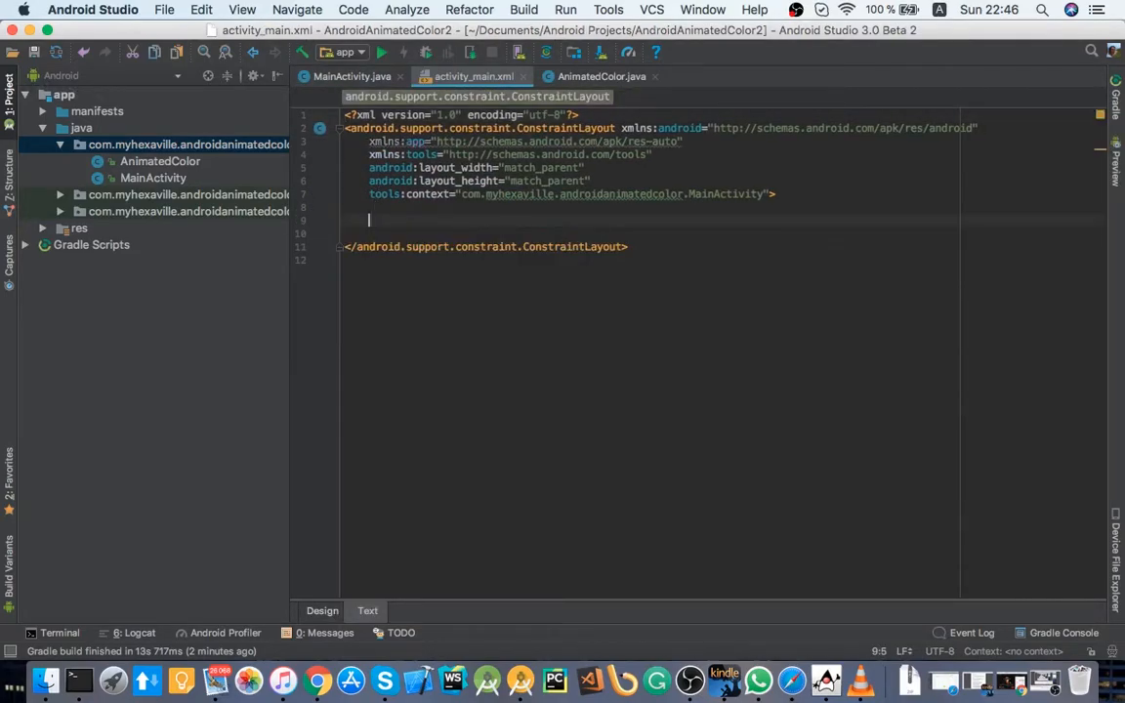
type("<ViewPager")
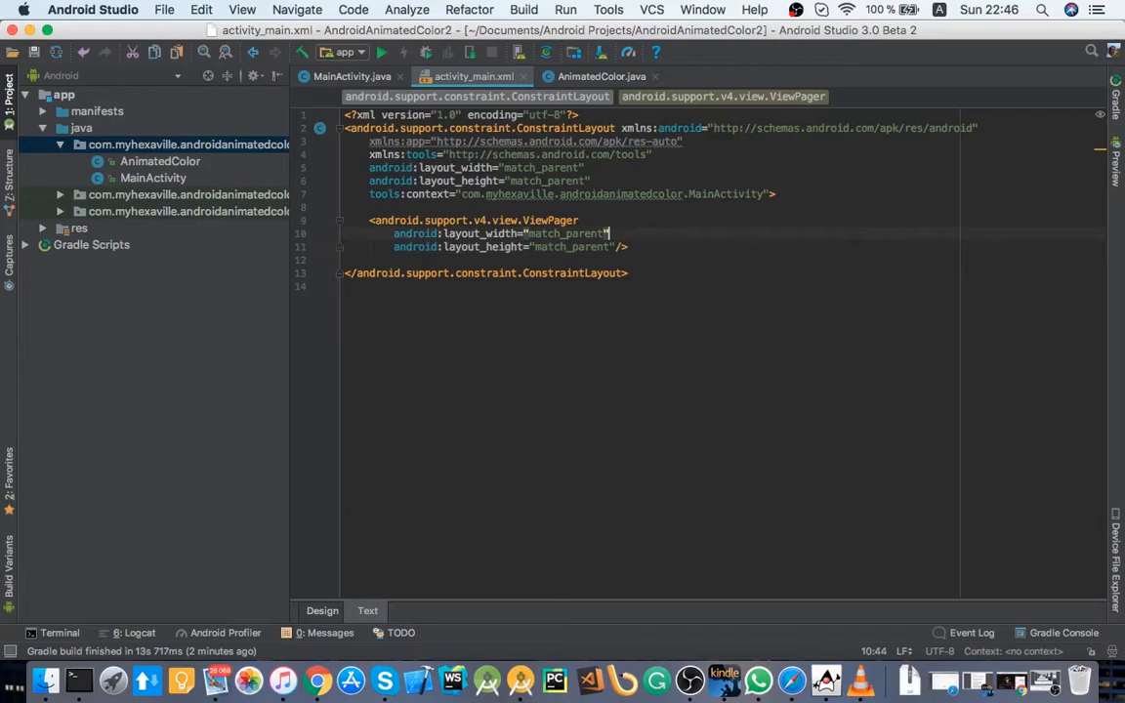
type("android:id=\"@+id/")
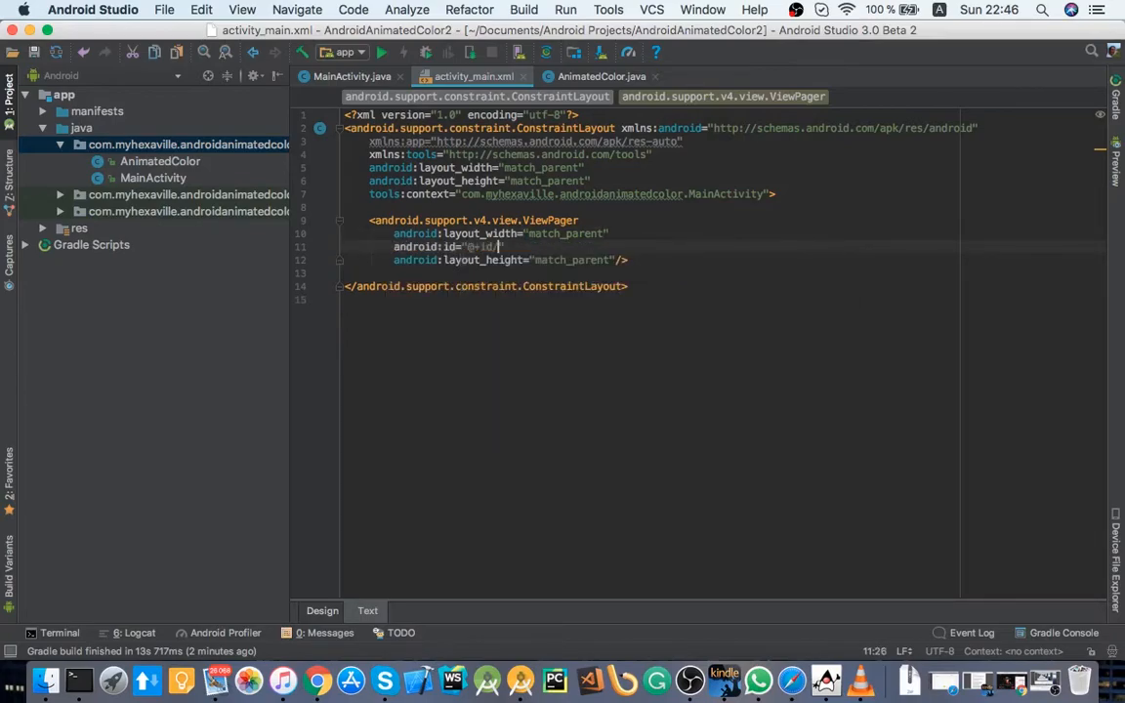
type("pager")
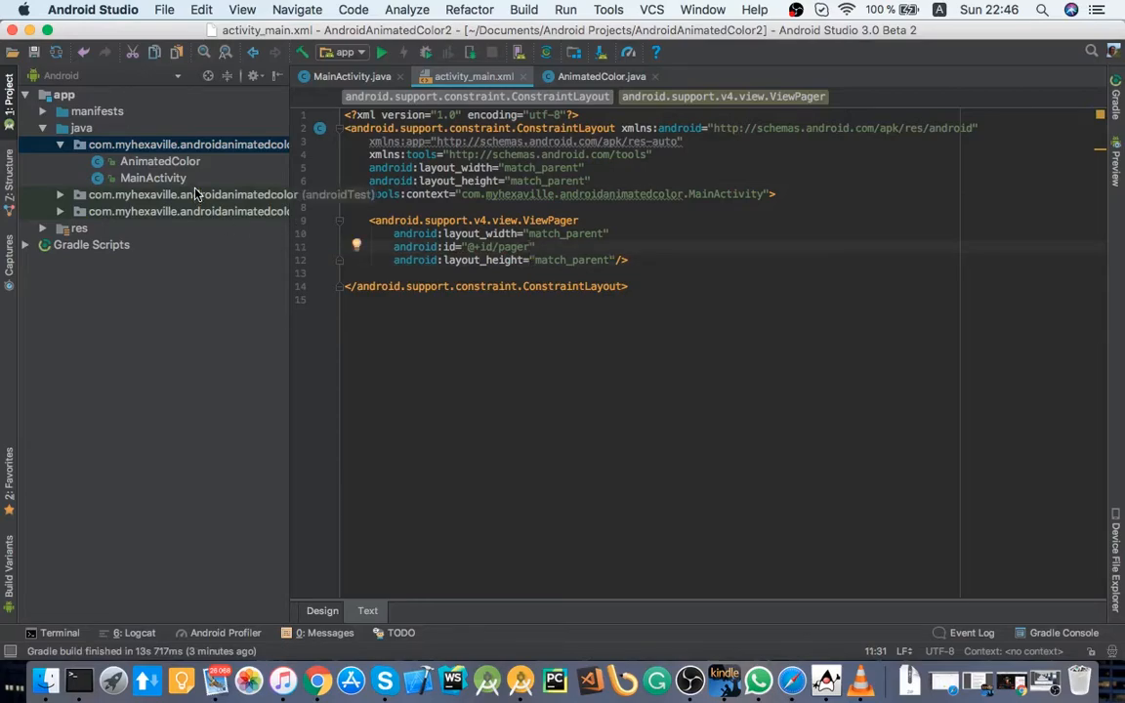
right_click(186, 144)
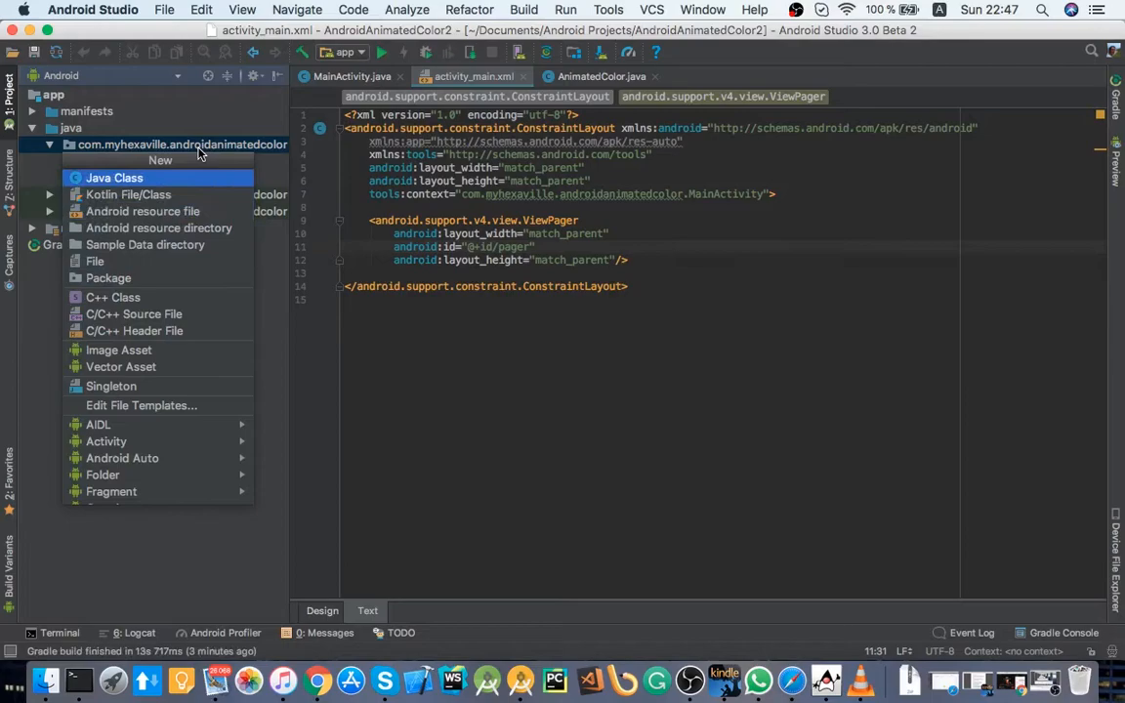
Step: Create the Adapter class extending FragmentStatePagerAdapter with generated methods and getCount returning 4
left_click(113, 178)
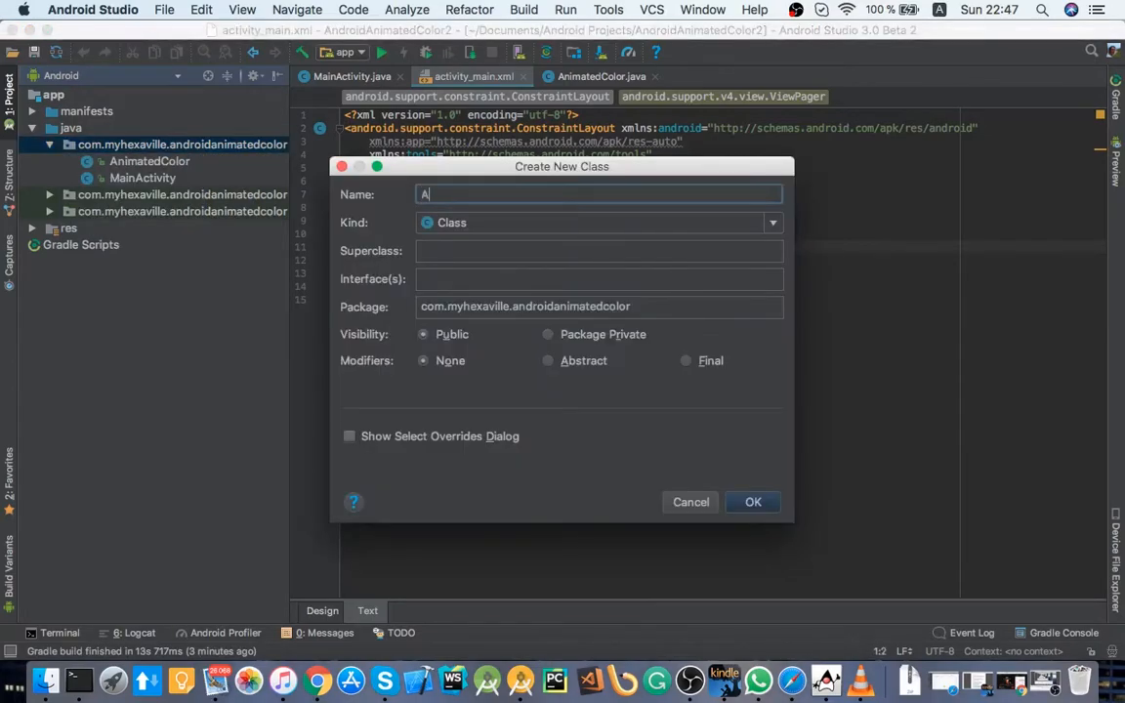
left_click(754, 499)
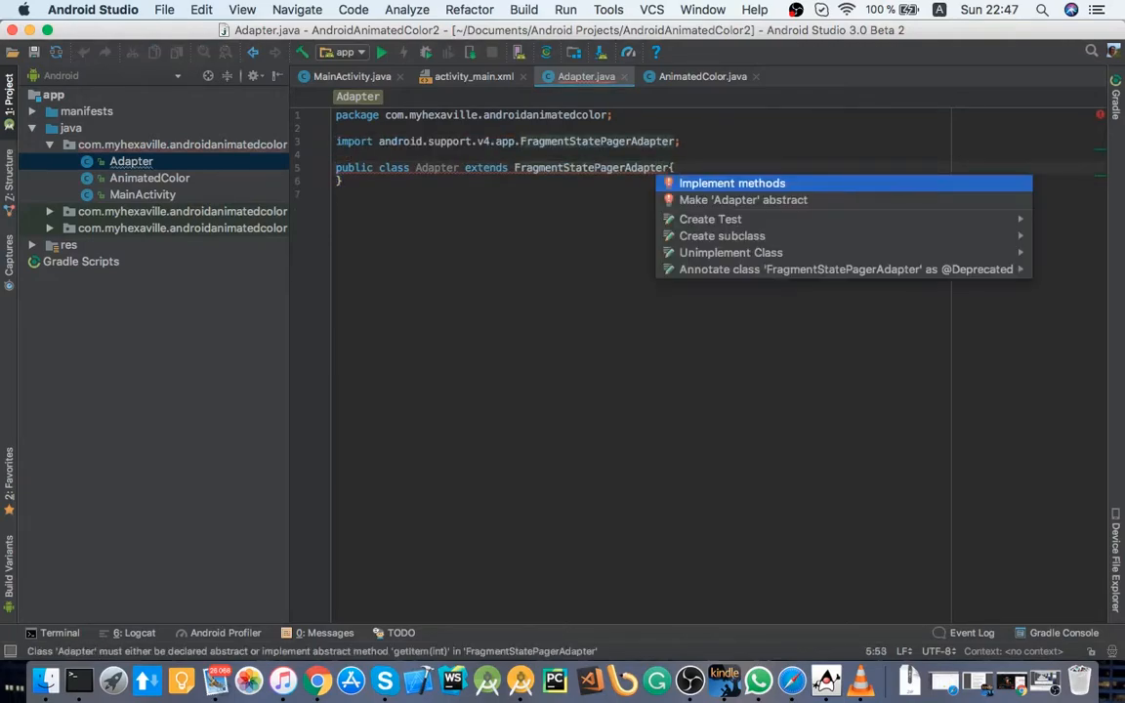
left_click(730, 183)
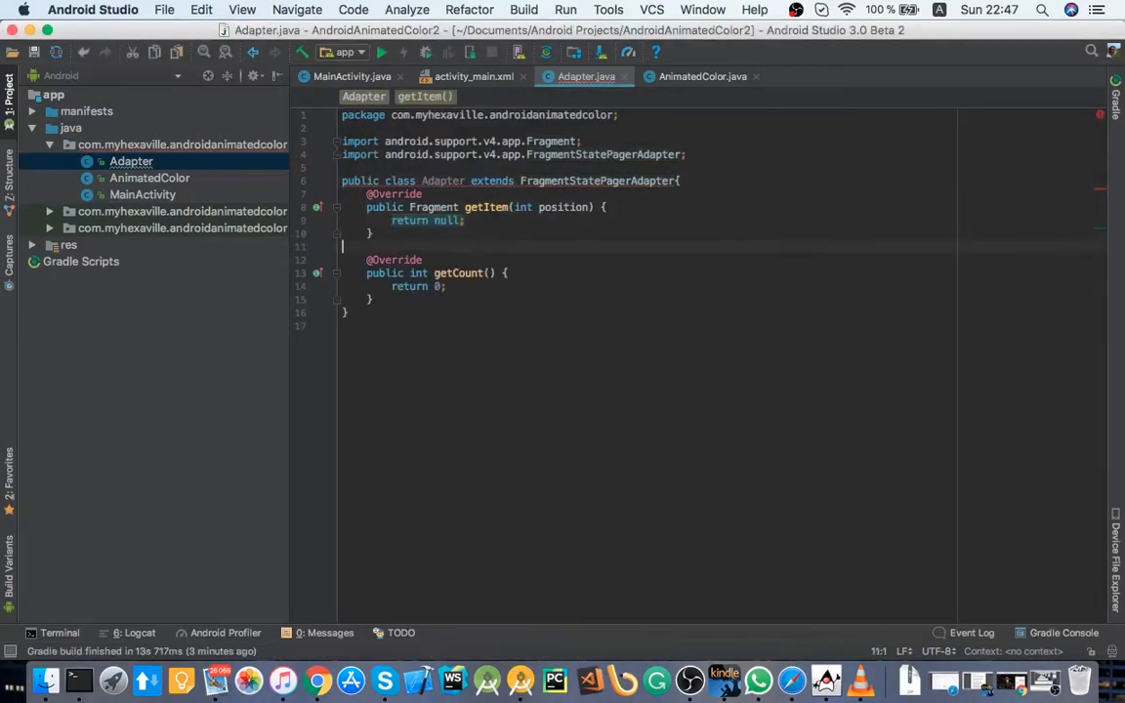
type("4")
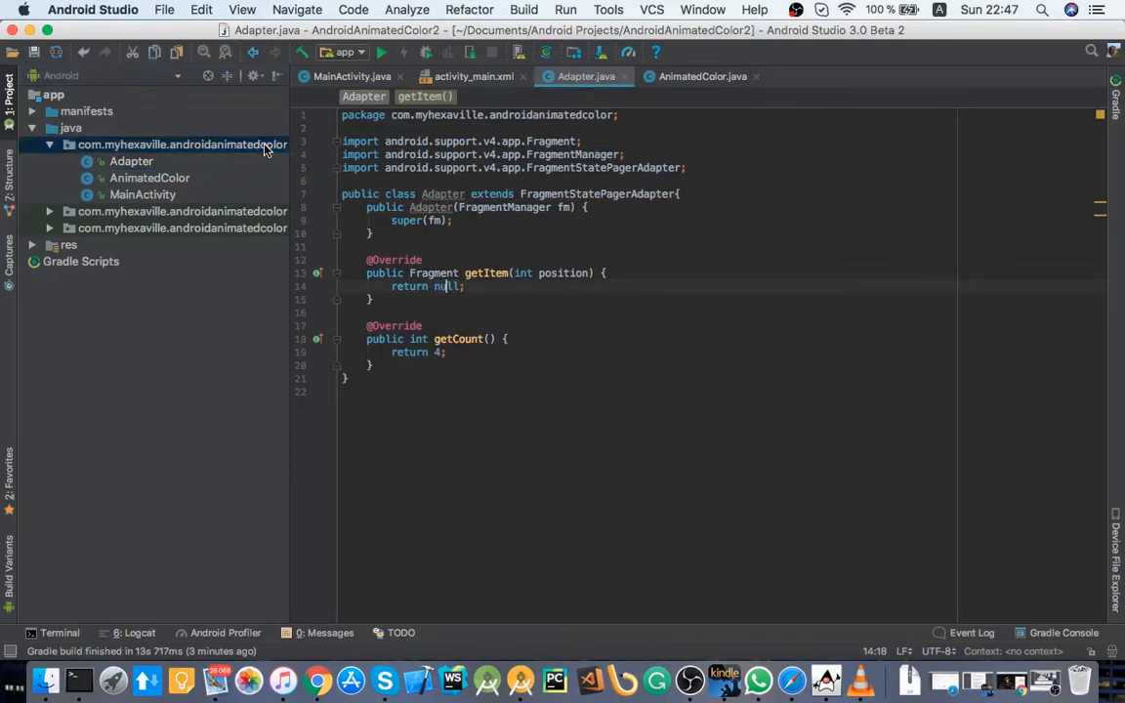
Step: Add a new blank fragment named SimpleFragment with its fragment_simple layout
right_click(182, 145)
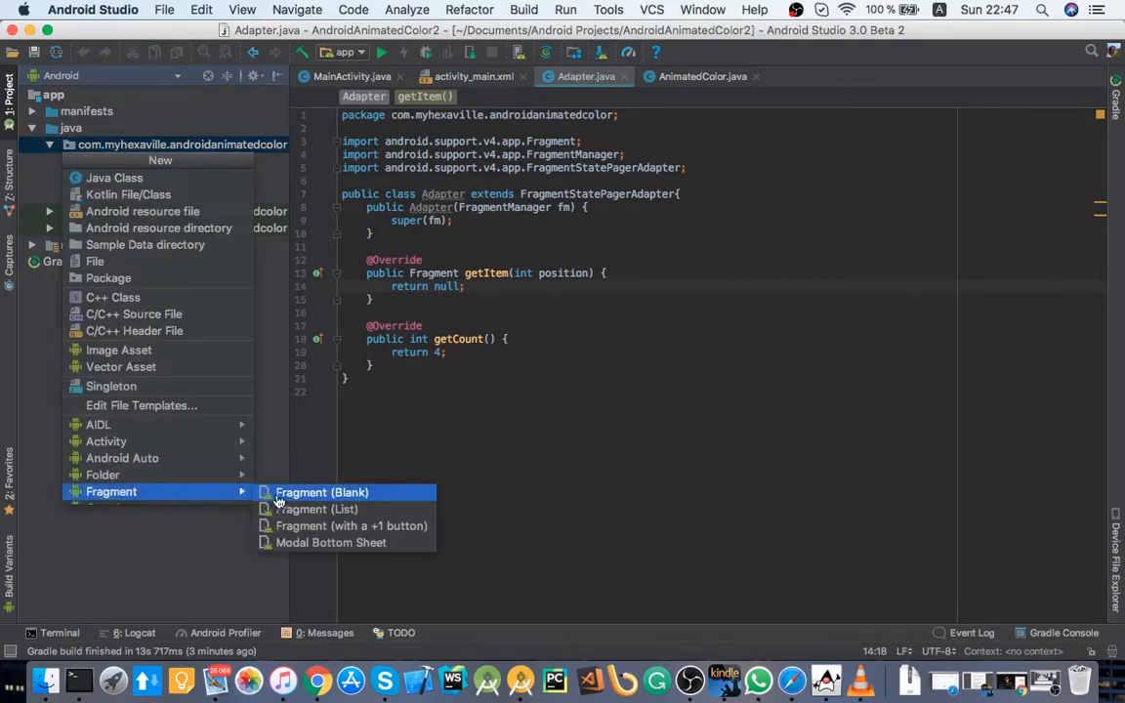
left_click(322, 492)
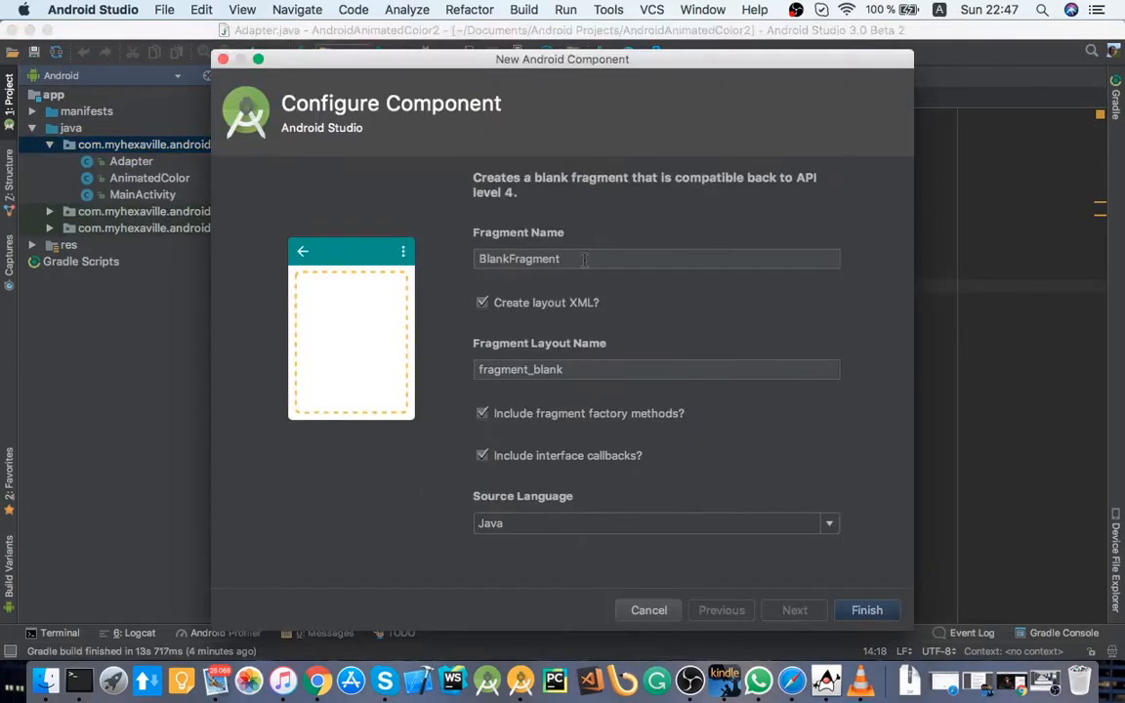
type("S")
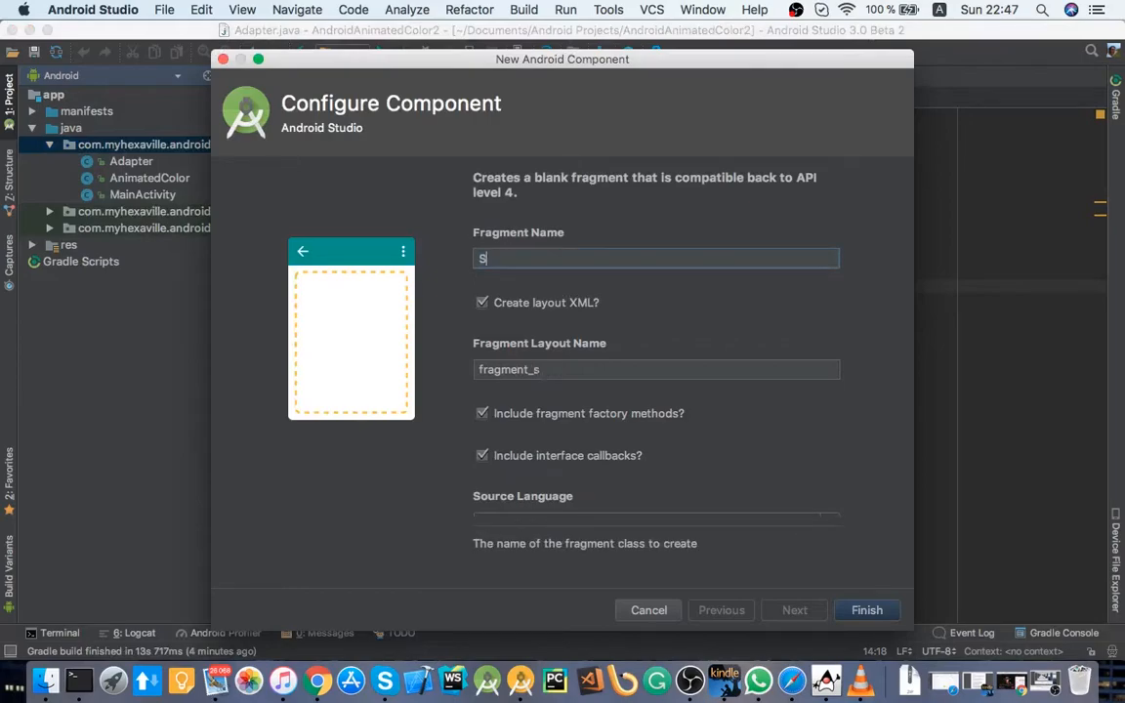
type("imple")
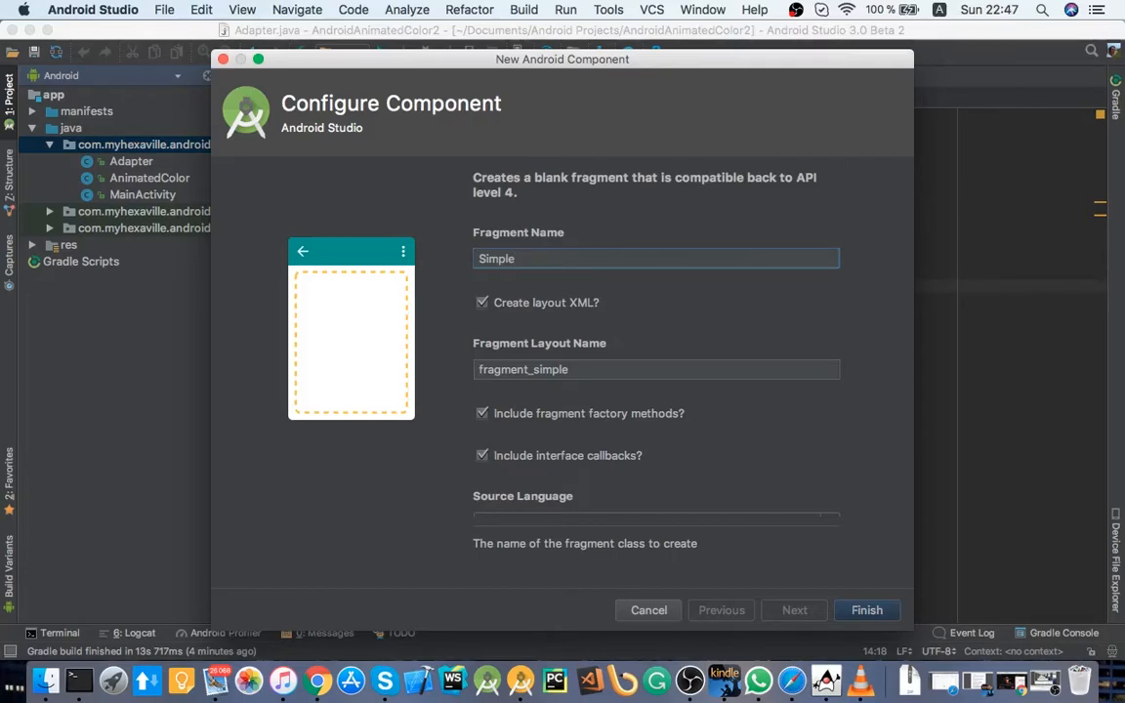
type("Fragment")
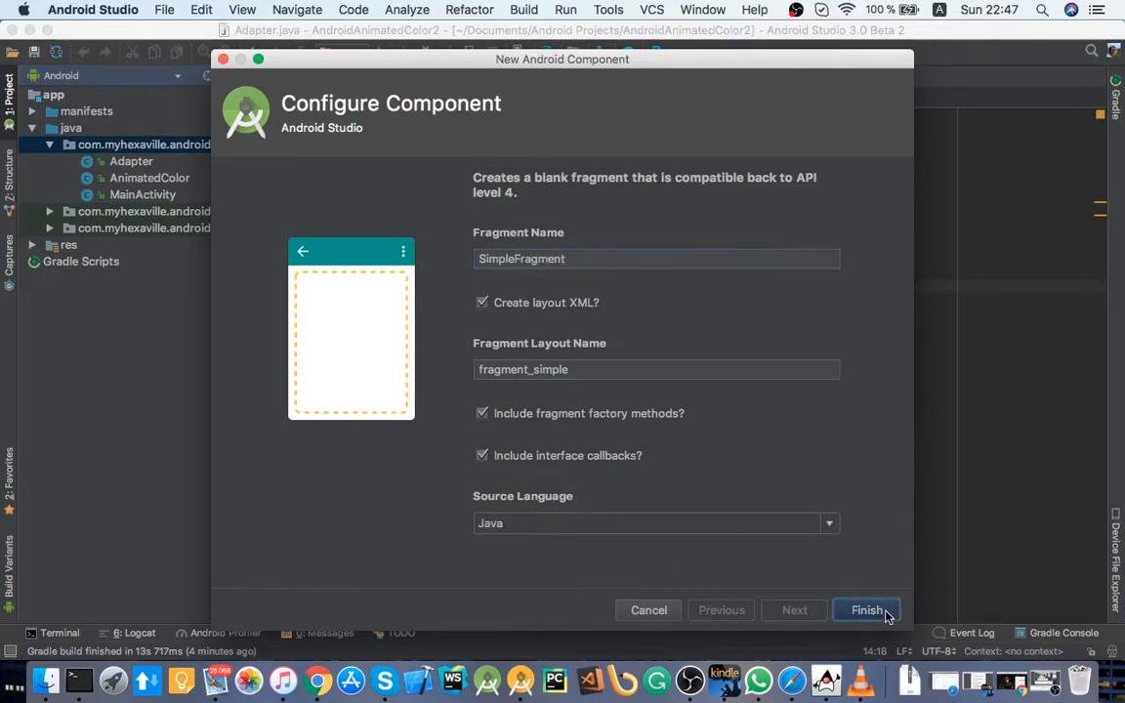
left_click(867, 609)
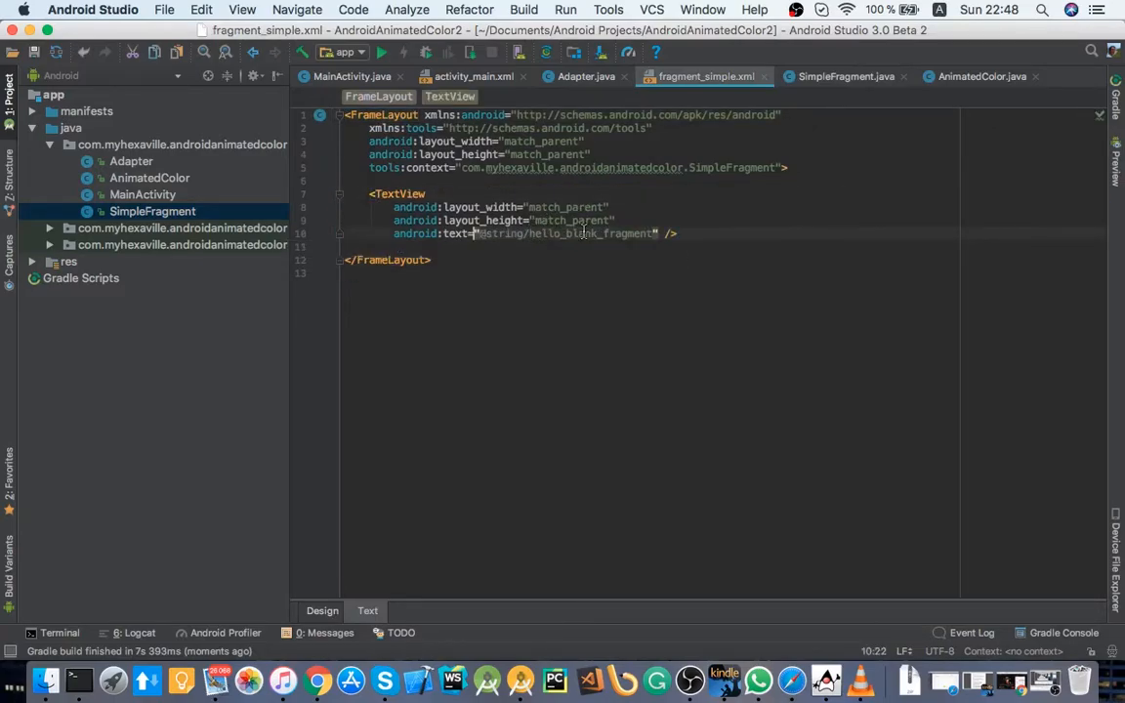
Step: Review the fragment TextView attributes and return to MainActivity.java
left_click(843, 76)
type("android:layout_gravity=\"bottom\"")
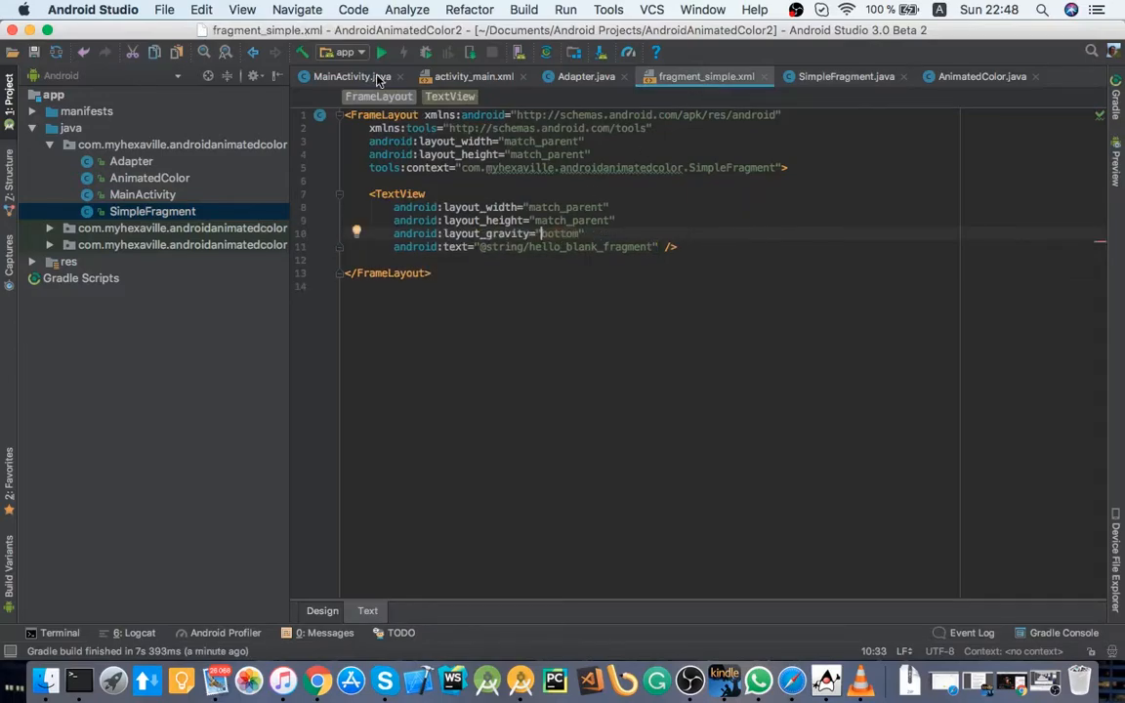
left_click(352, 76)
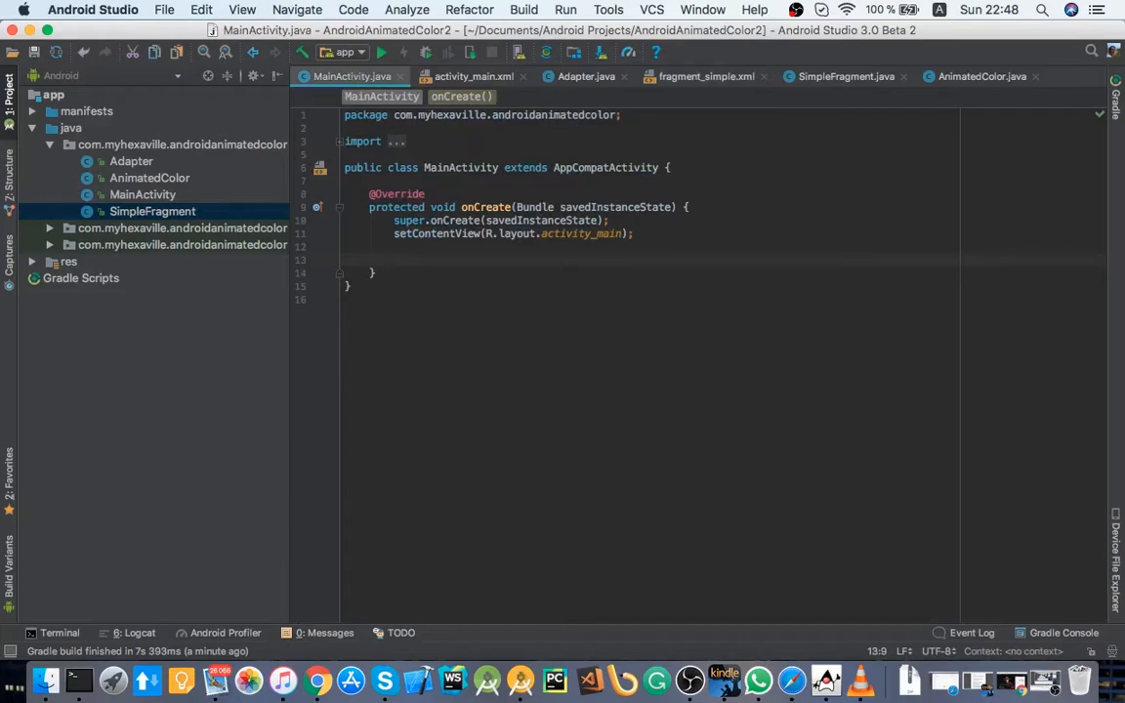
Step: Find the ViewPager by R.id.pager, set a new Adapter(getSupportFragmentManager()), and run the app
type("pagert")
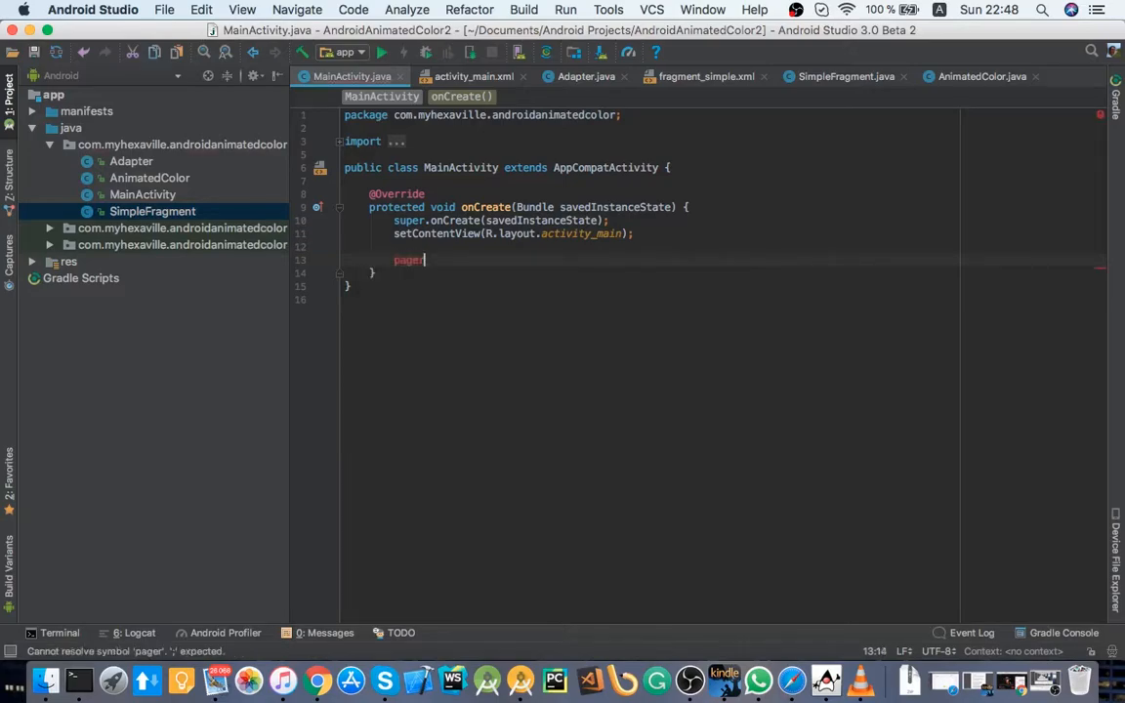
type("findViewById(R.")
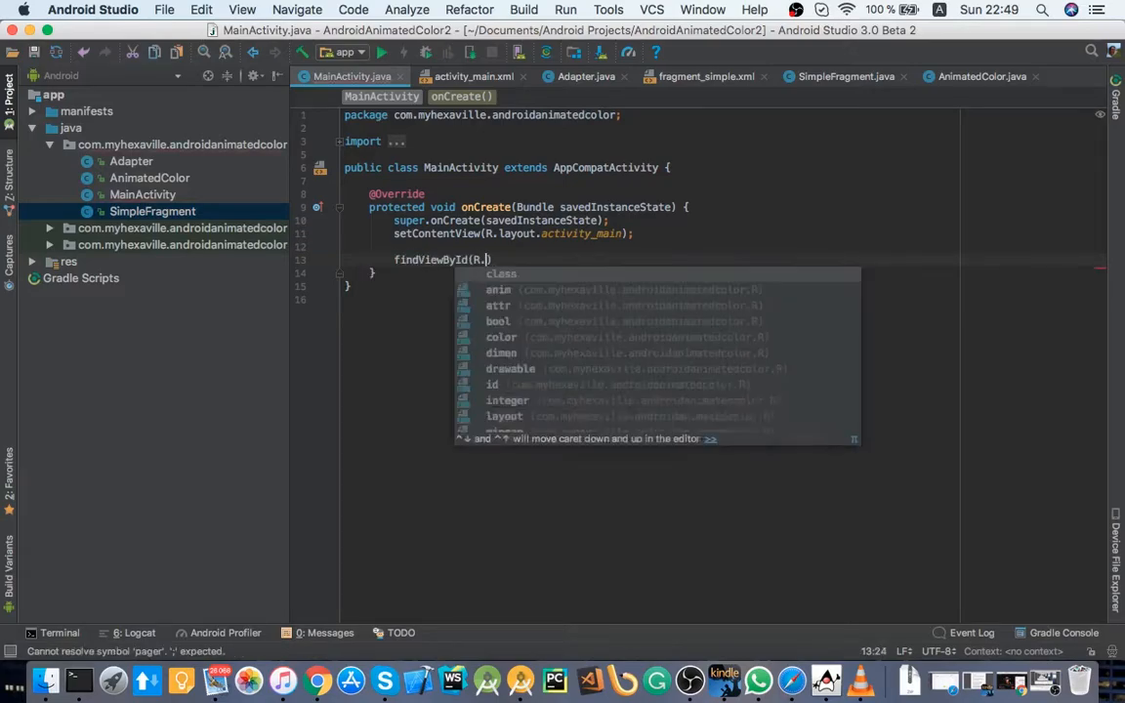
type("id.pager);")
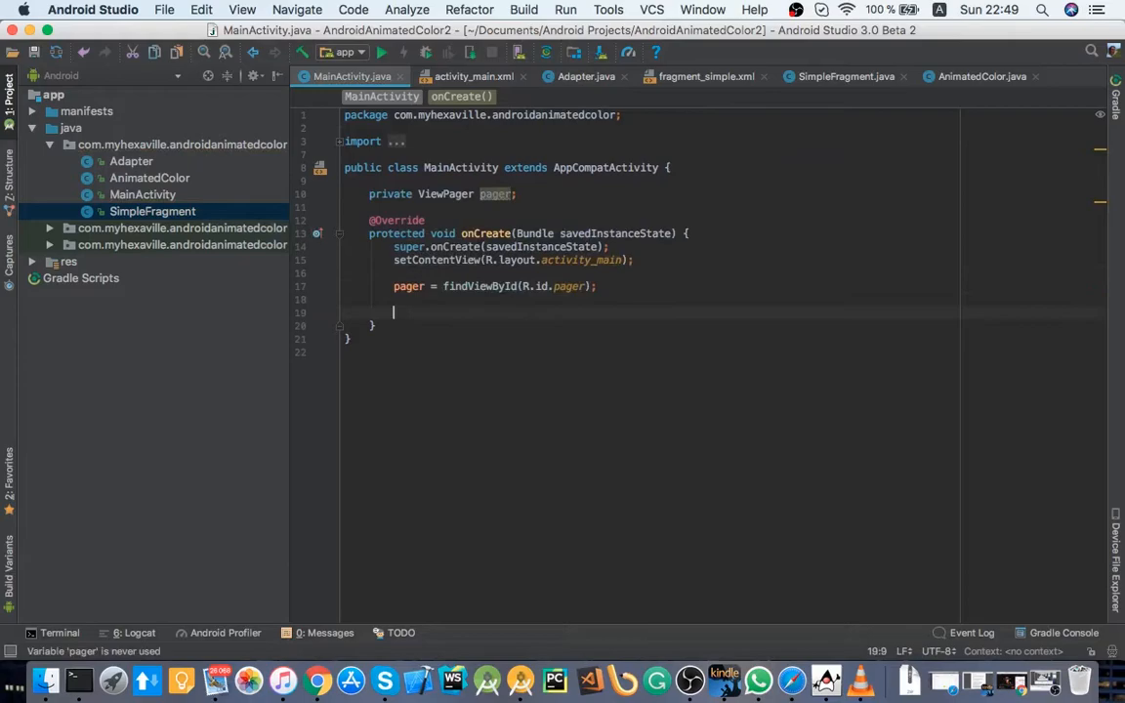
type("pager.set")
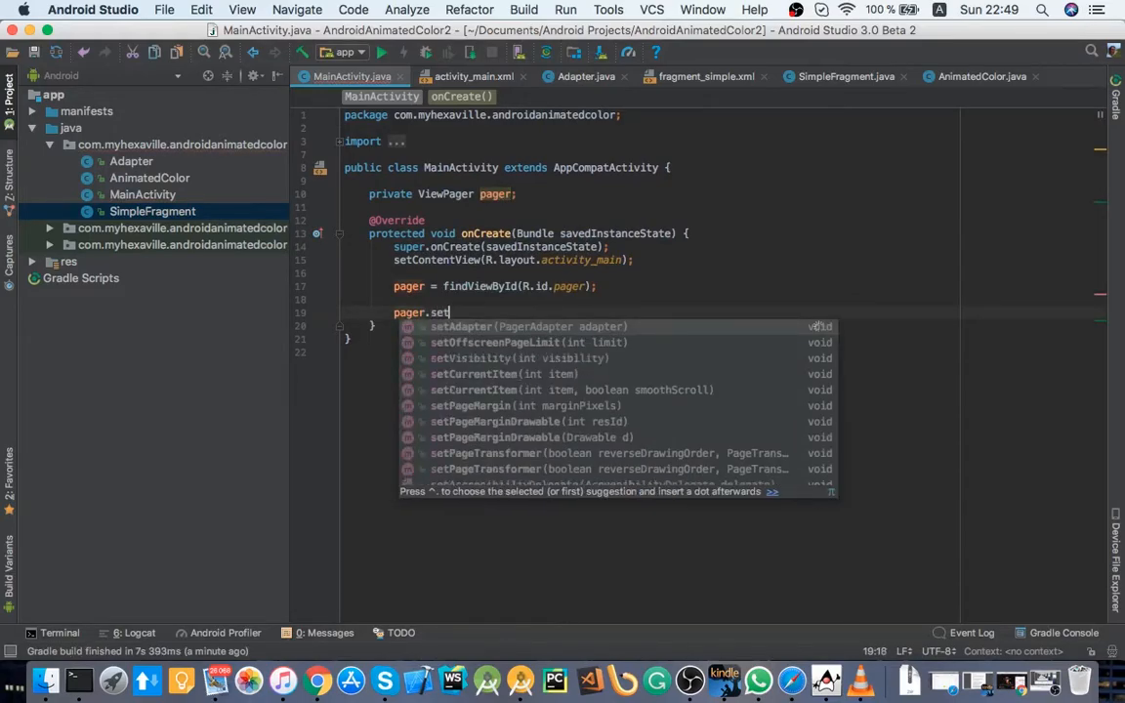
type("Adapter(new Adapter(getSupportFragmentManager()));")
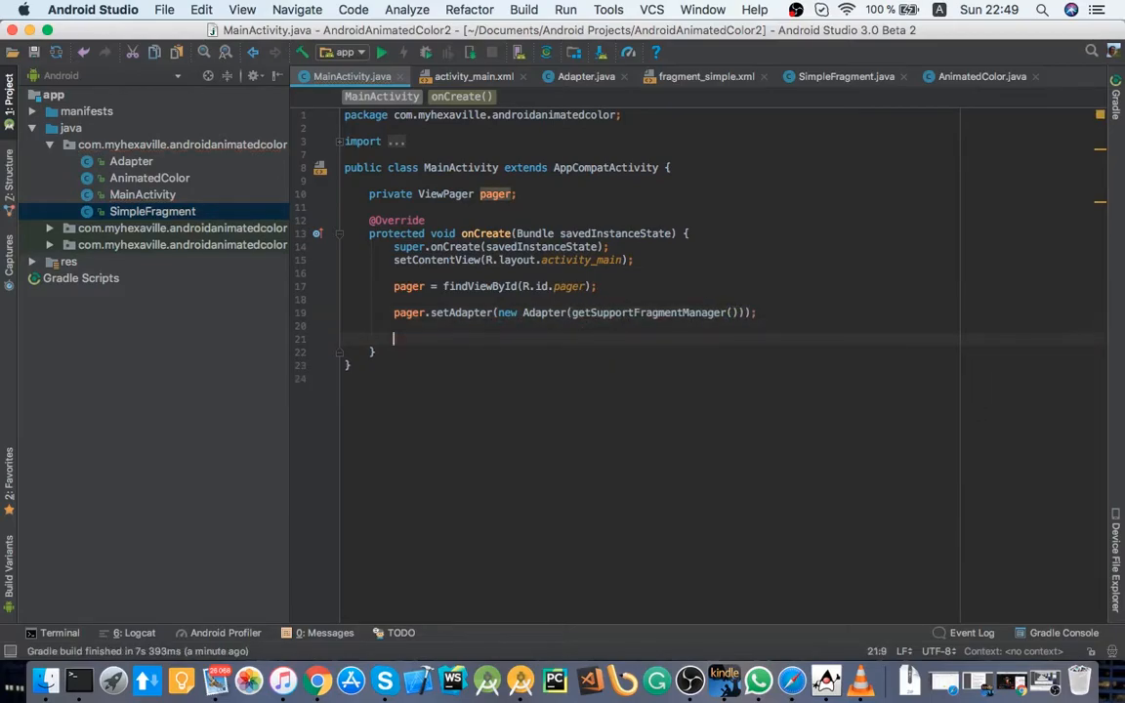
key("Backspace")
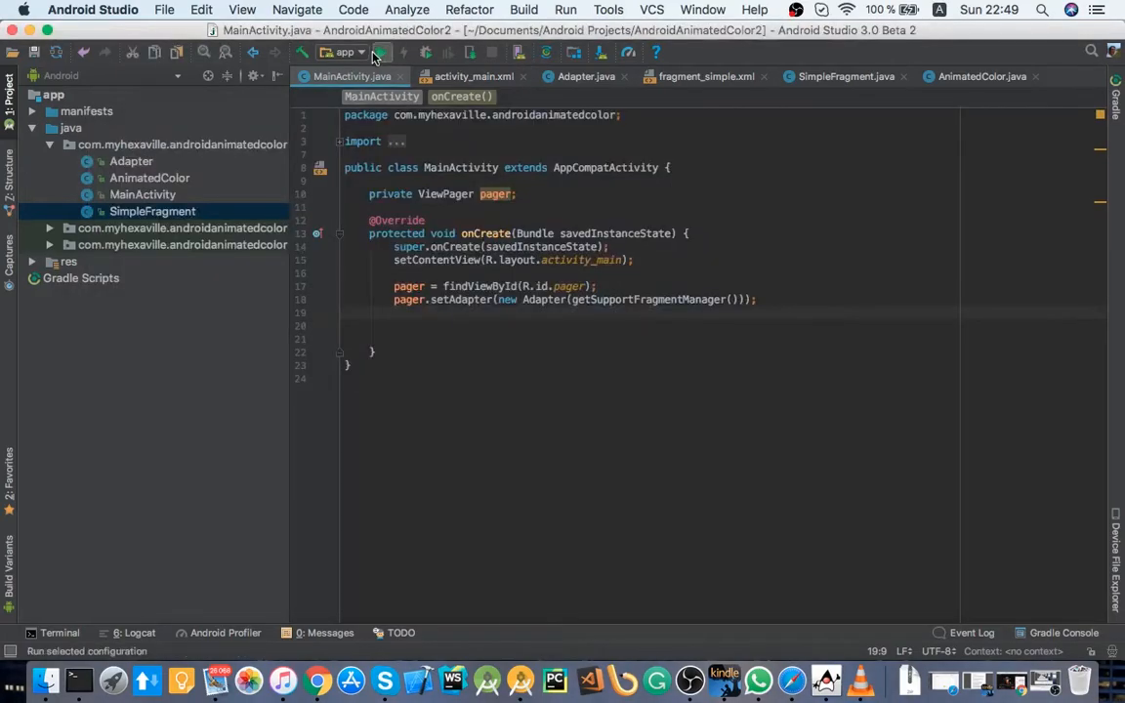
left_click(378, 51)
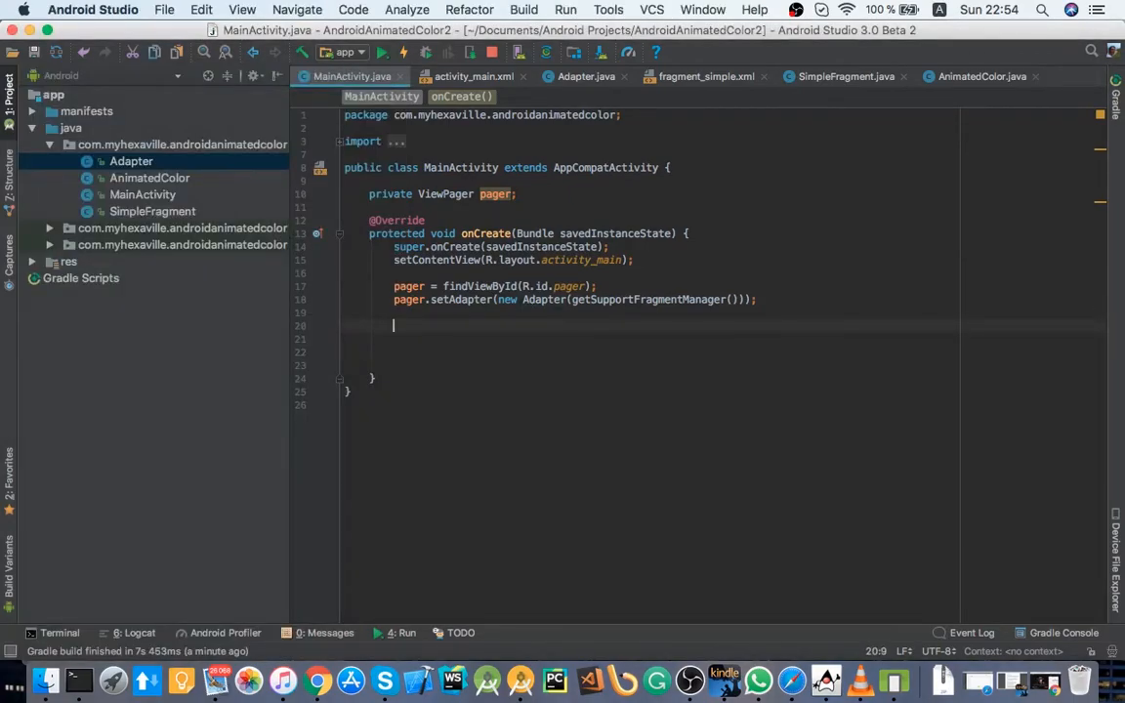
Step: Add a pager.addOnPageChangeListener with a new ViewPager.OnPageChangeListener and its three overrides
type("pager")
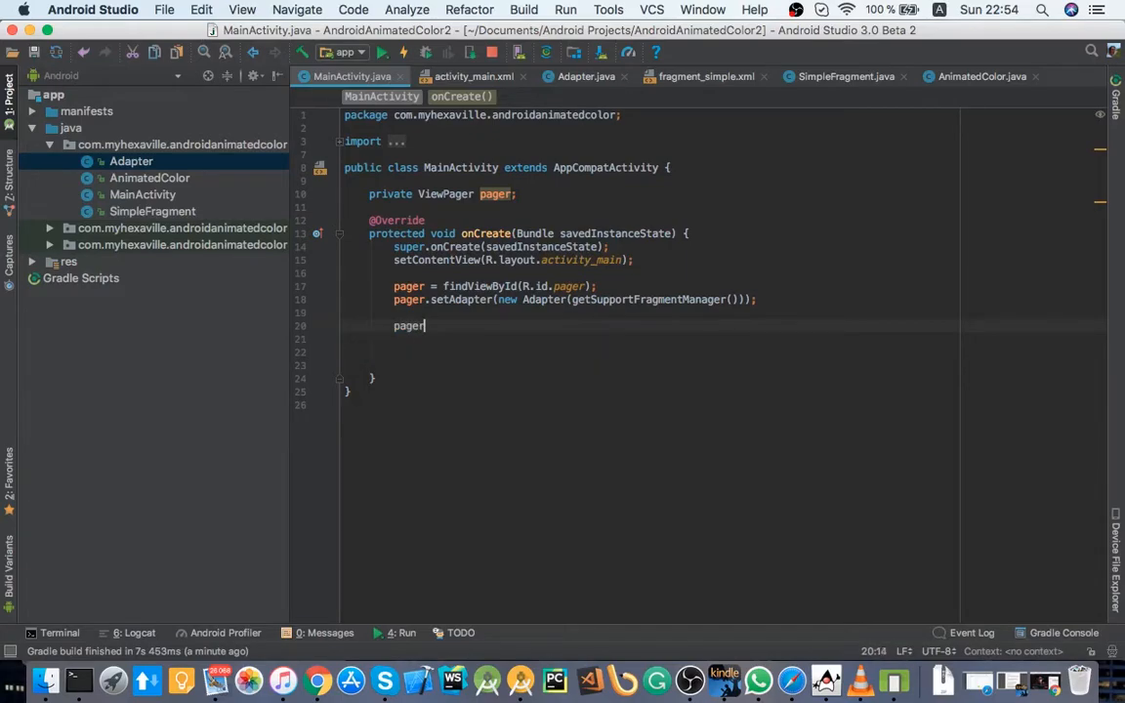
type(".onpage")
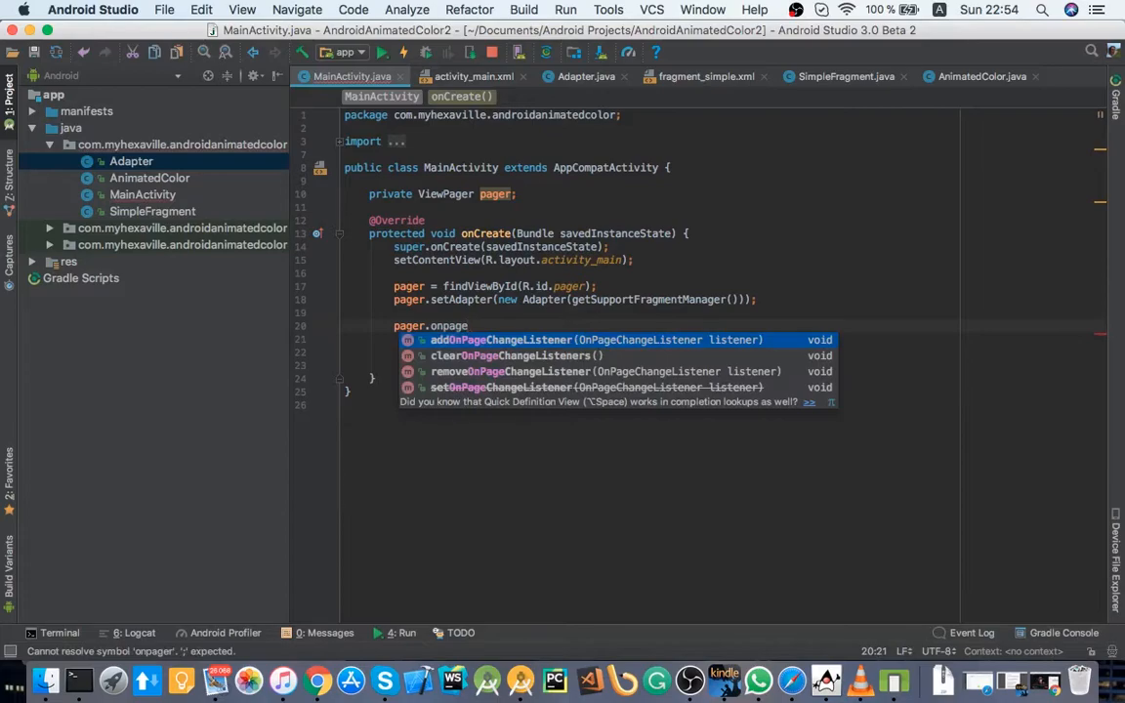
left_click(500, 340)
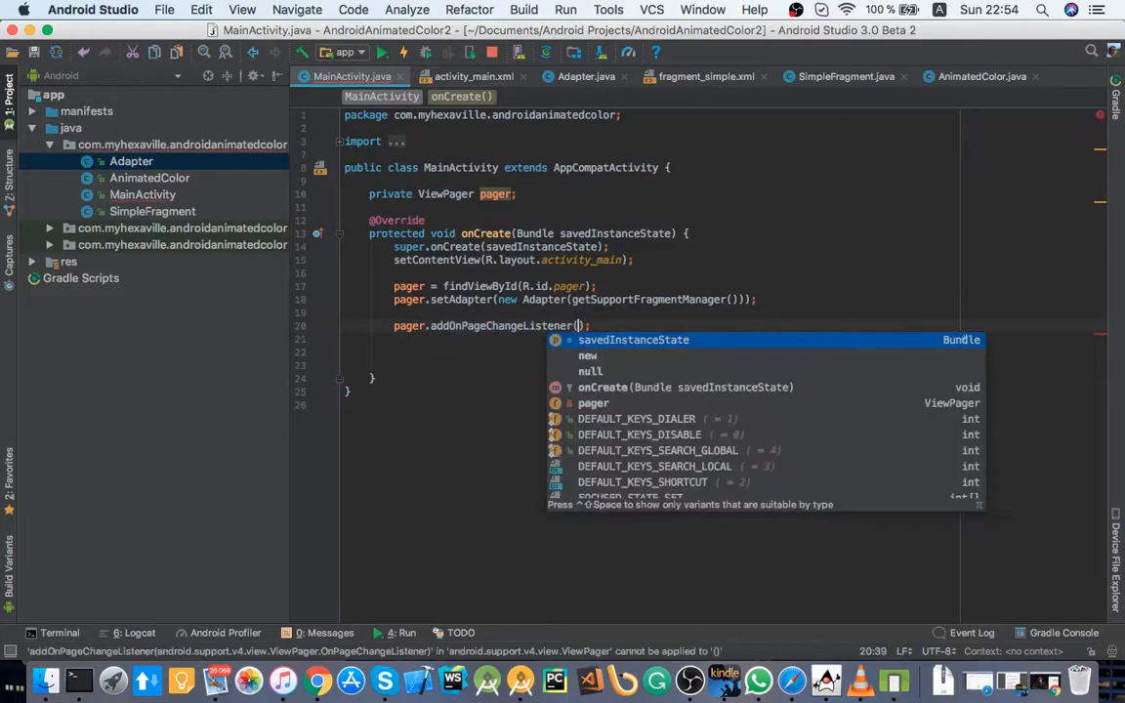
type("new")
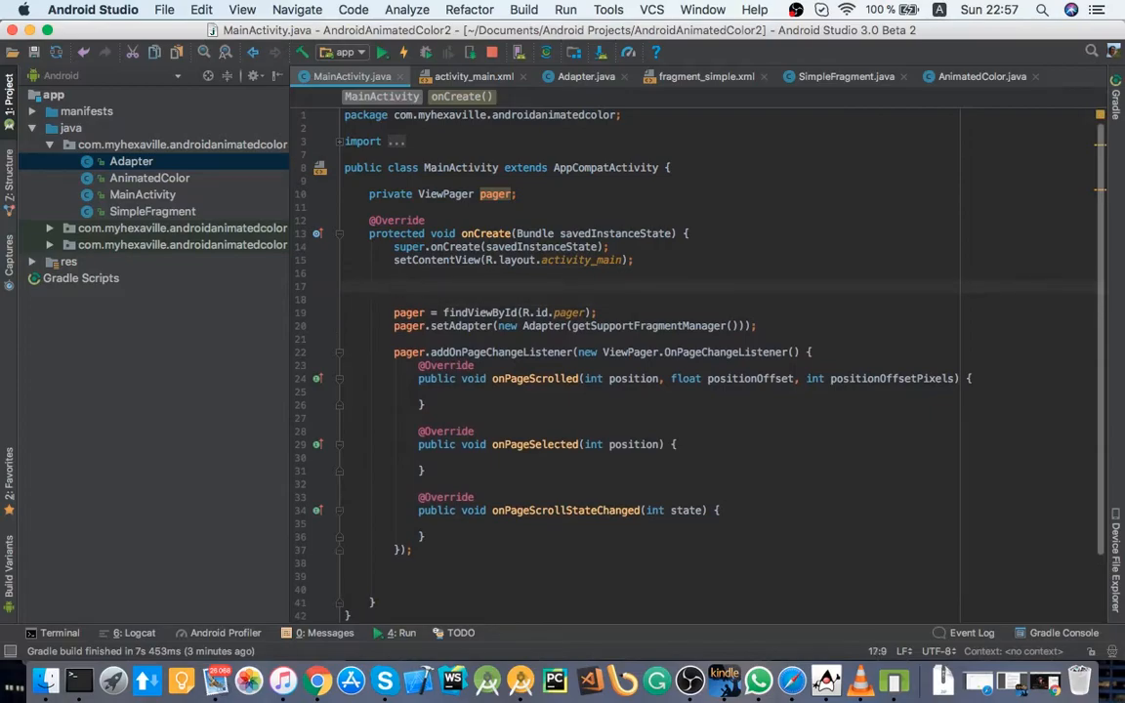
Step: Add new AnimatedColor() lines and check the intro page colors in res/values/colors.xml
type("new Ac")
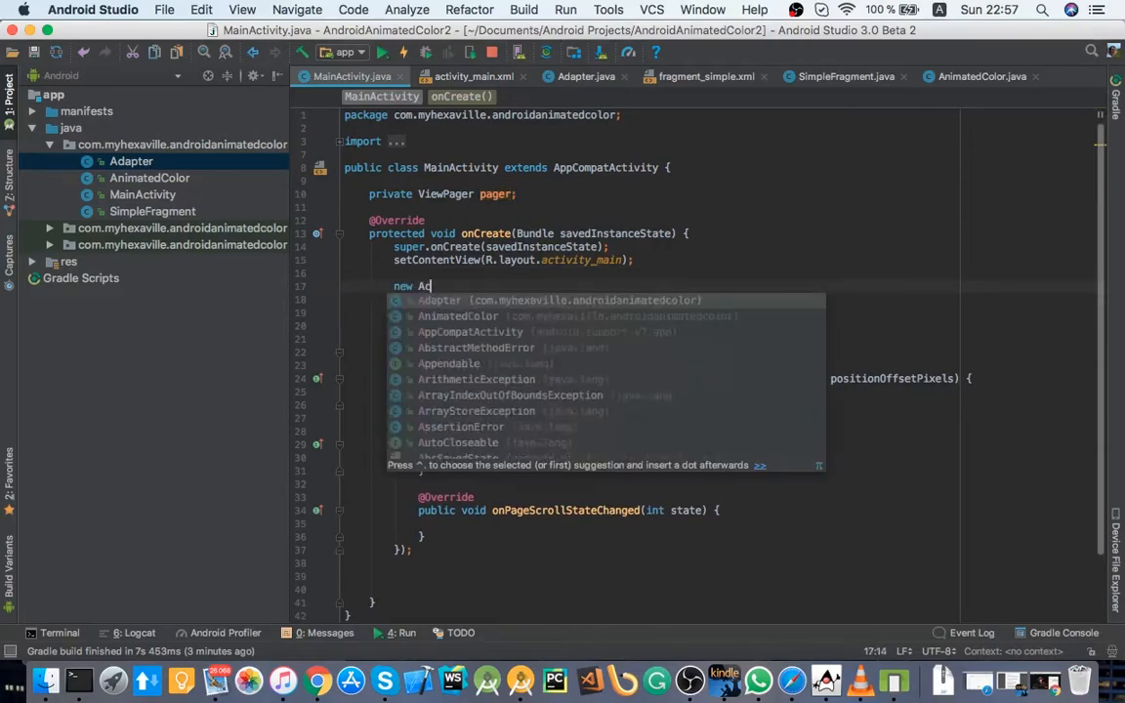
type("nimatedColor(")
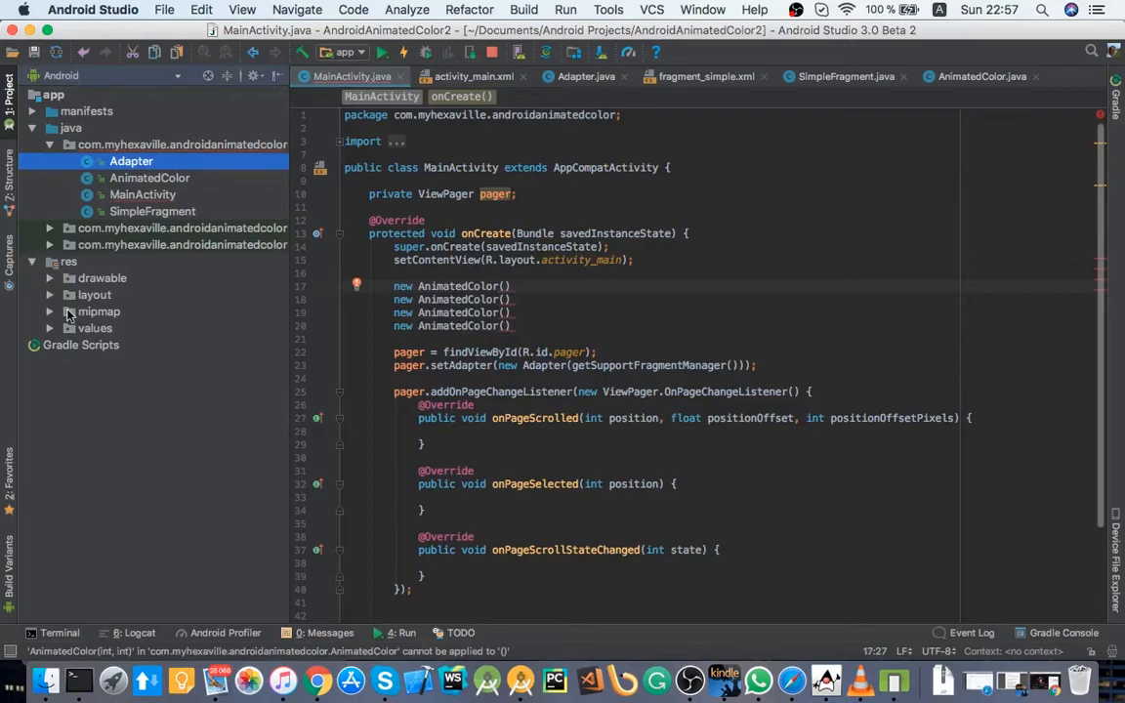
double_click(123, 344)
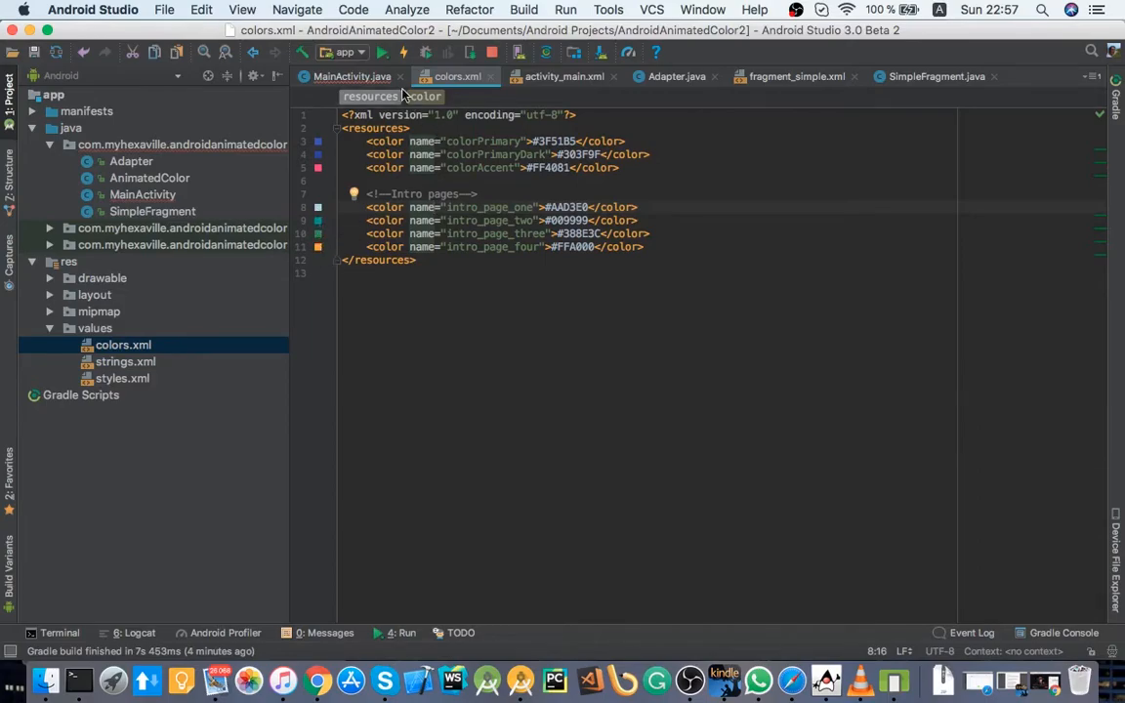
left_click(351, 76)
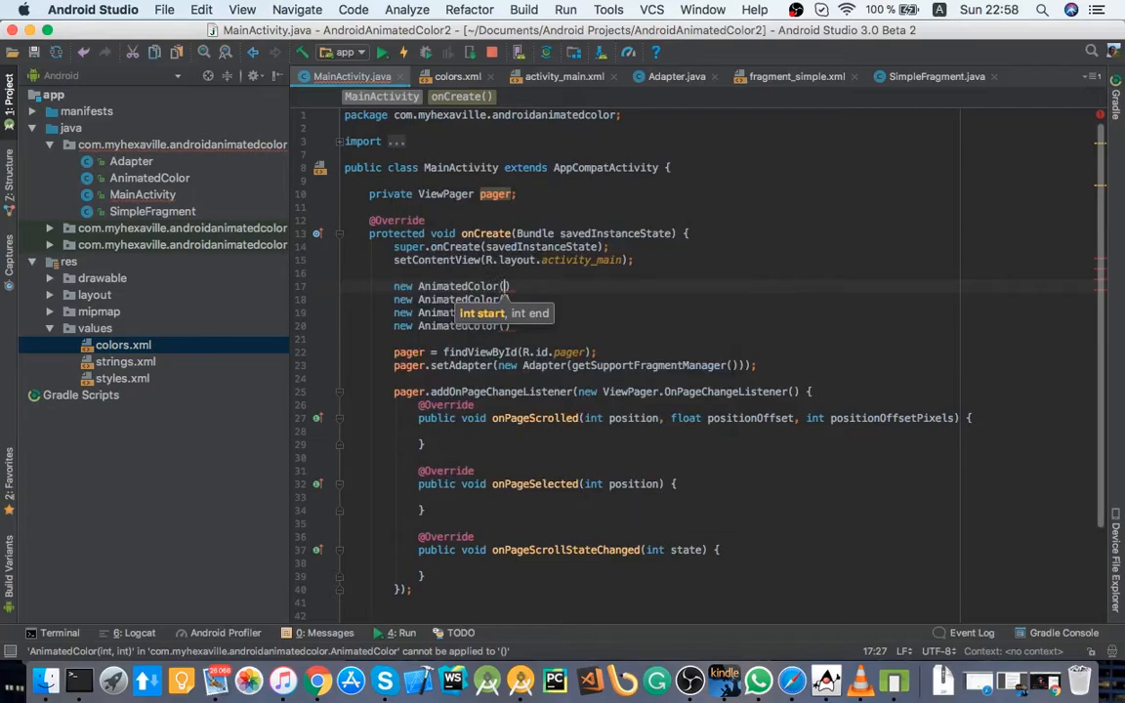
left_click(457, 76)
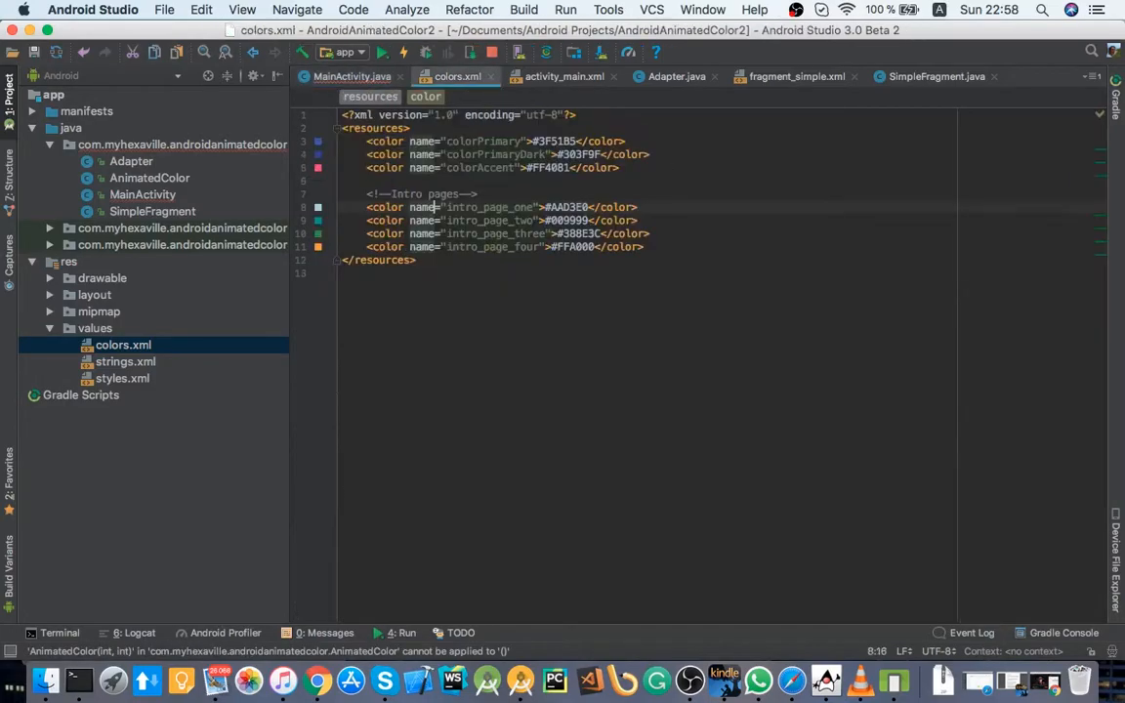
left_click(351, 76)
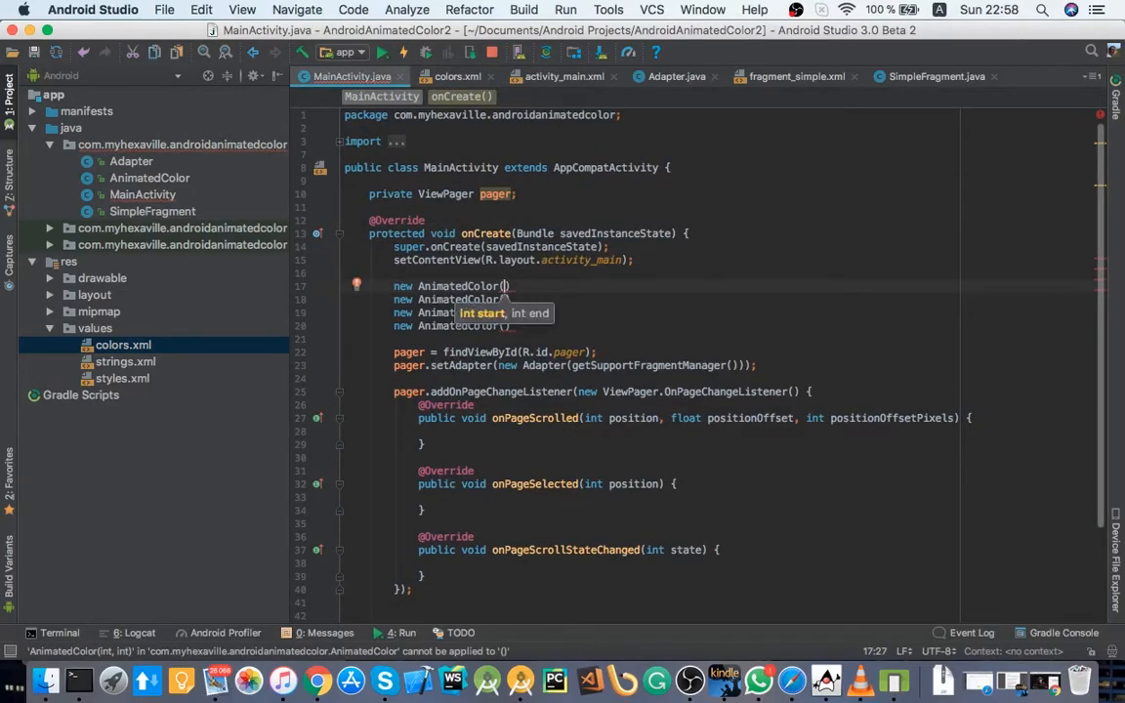
Step: Build pageOne from ContextCompat.getColor with R.color.intro_page_one and intro_page_two
type("cont")
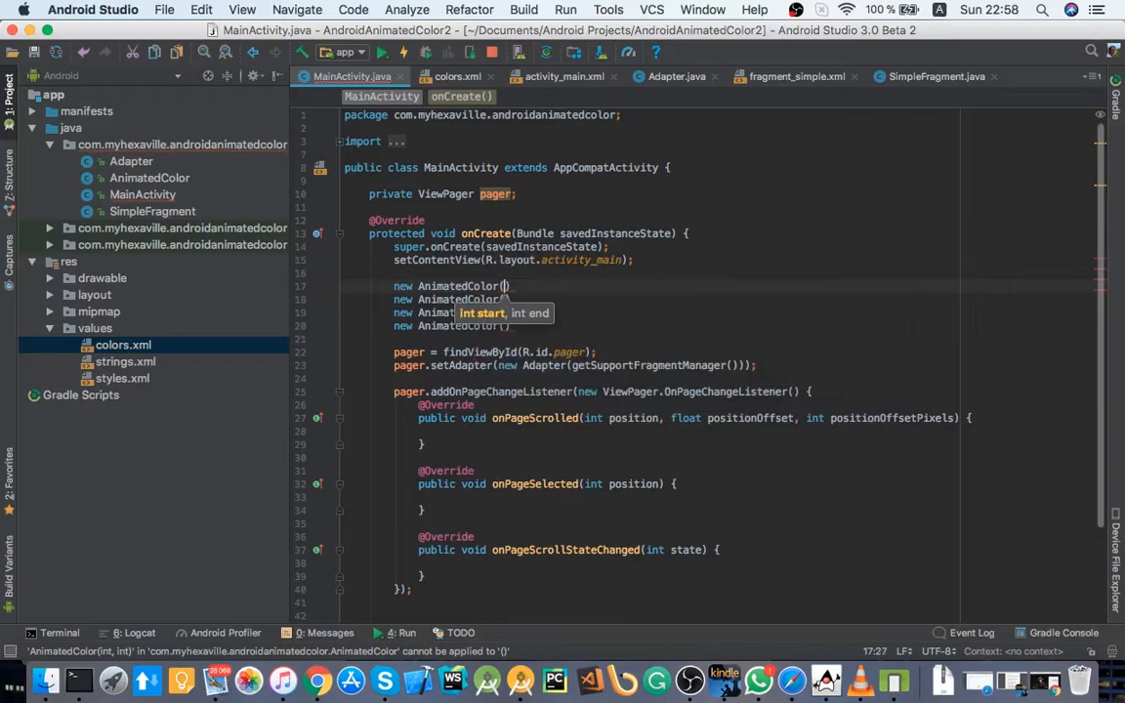
type("getc")
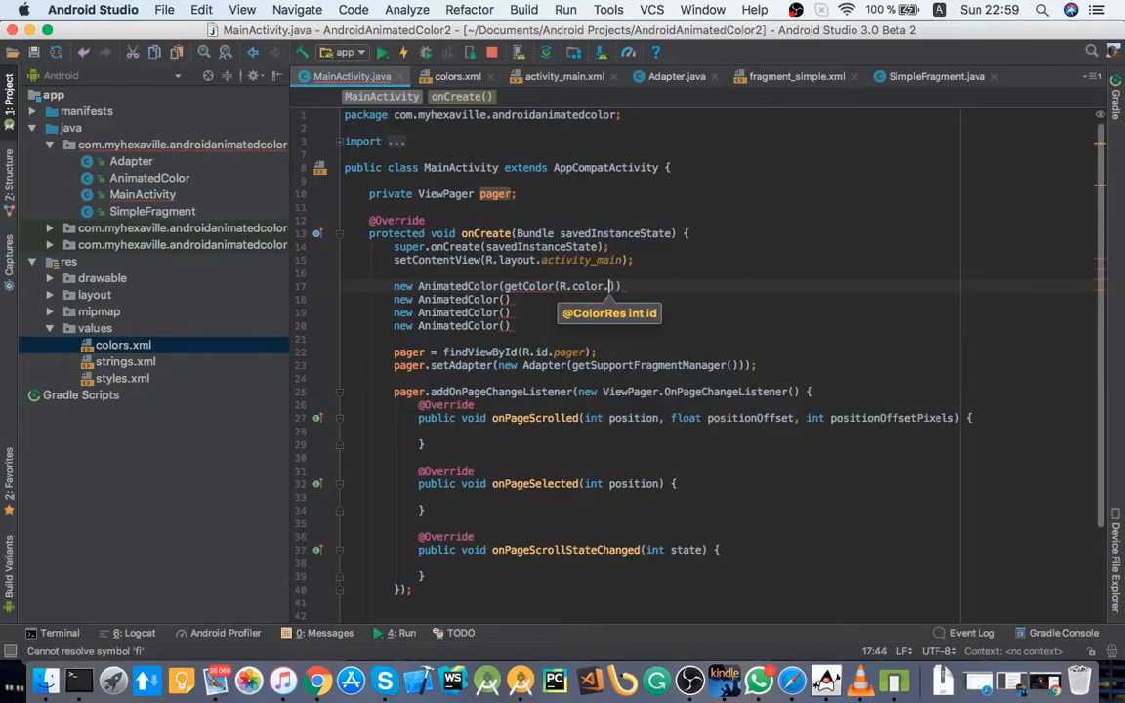
type("intro_page_one")
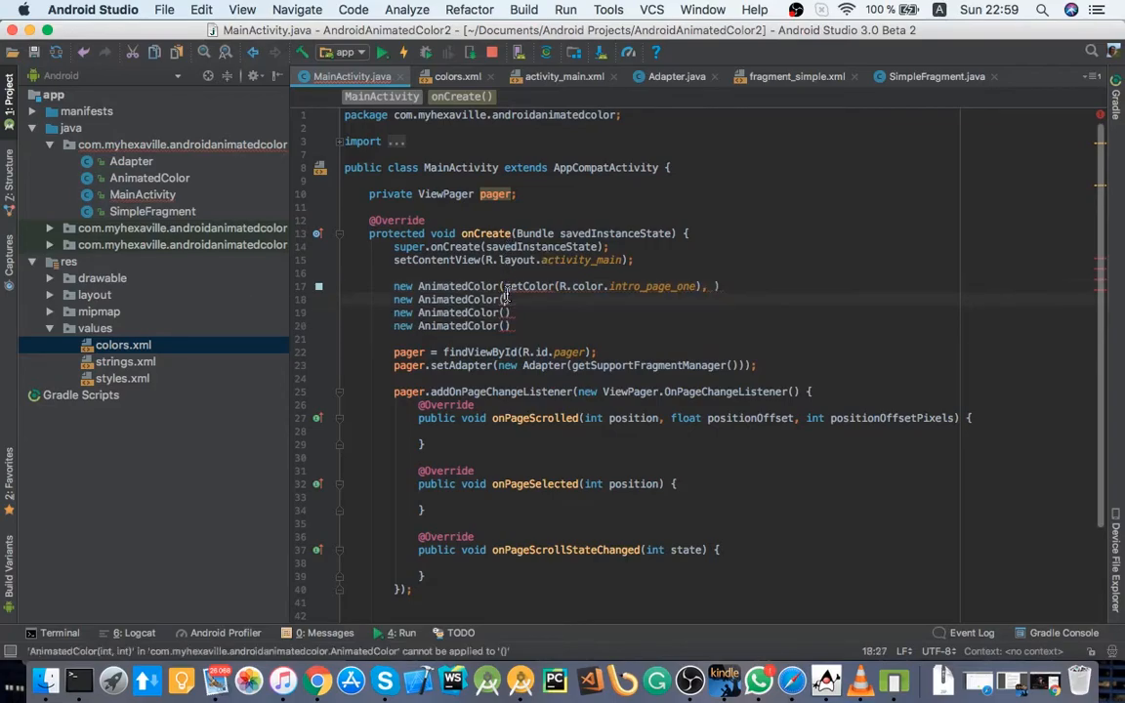
type("ContextCompat.")
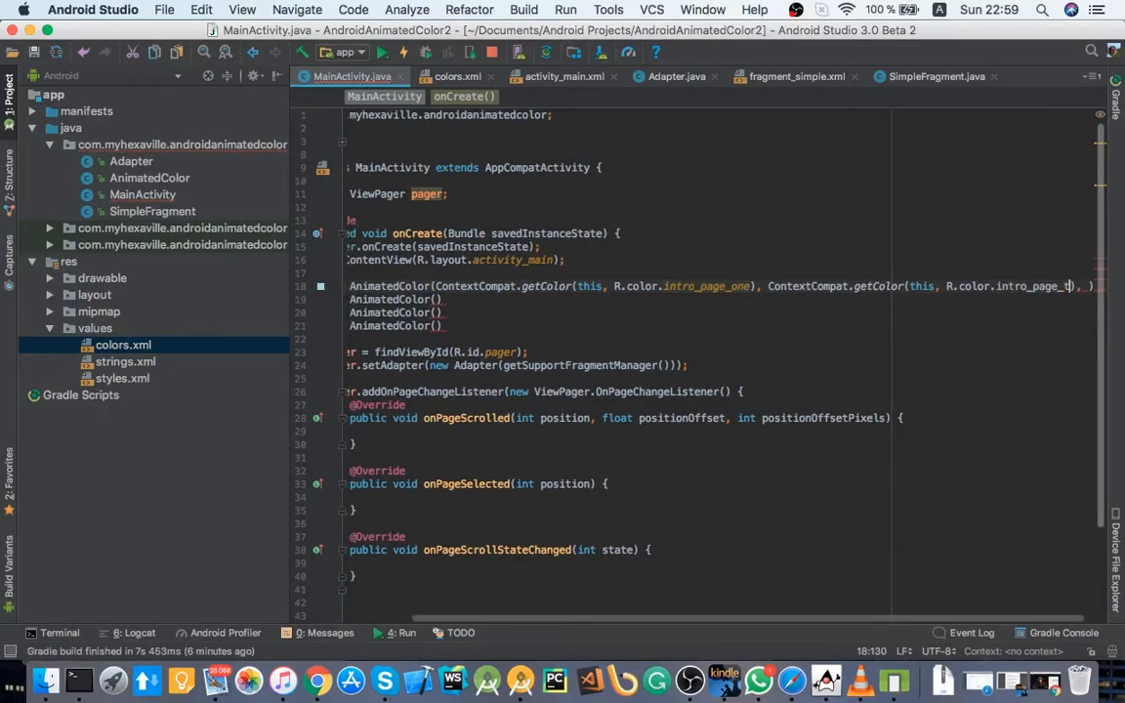
type("wo")
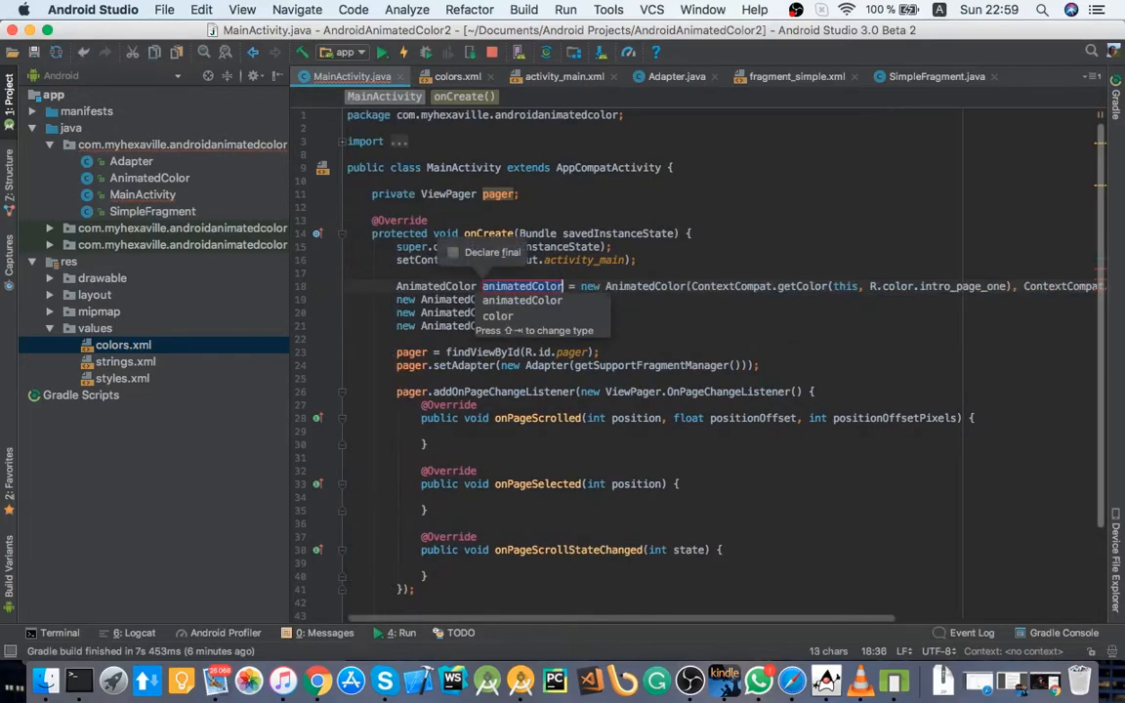
type("pageOne")
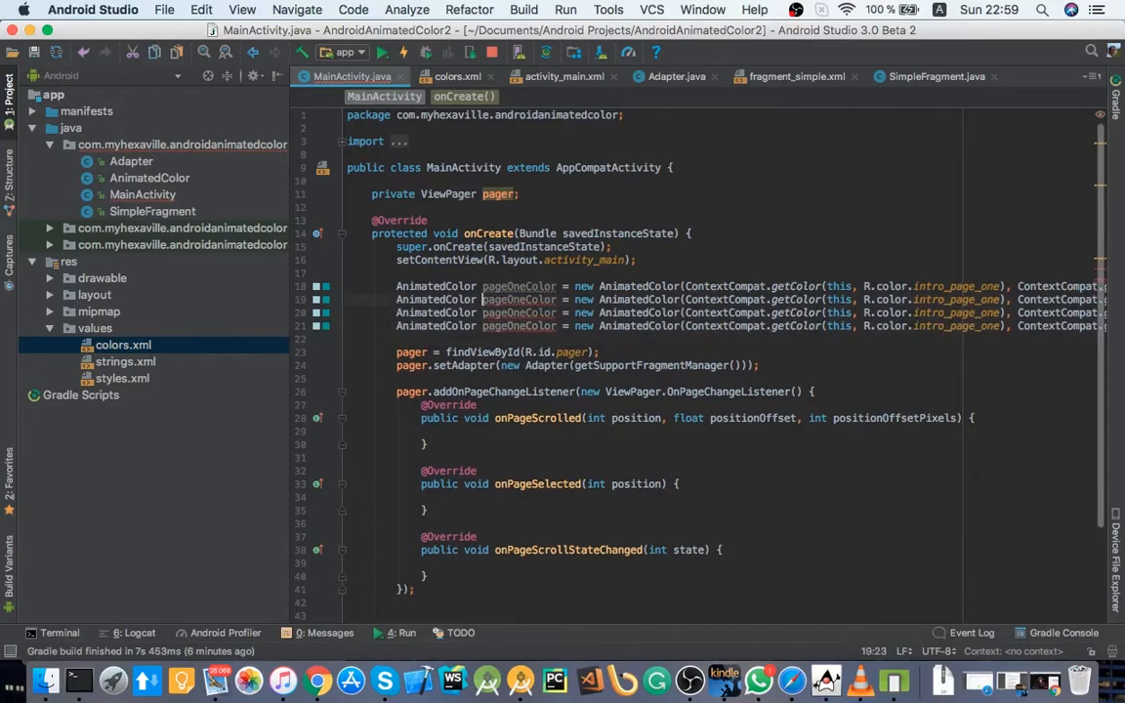
Step: Rename the AnimatedColor variables to oneToTwo, twoToThree and threeToFour with consecutive intro page colors
double_click(520, 301)
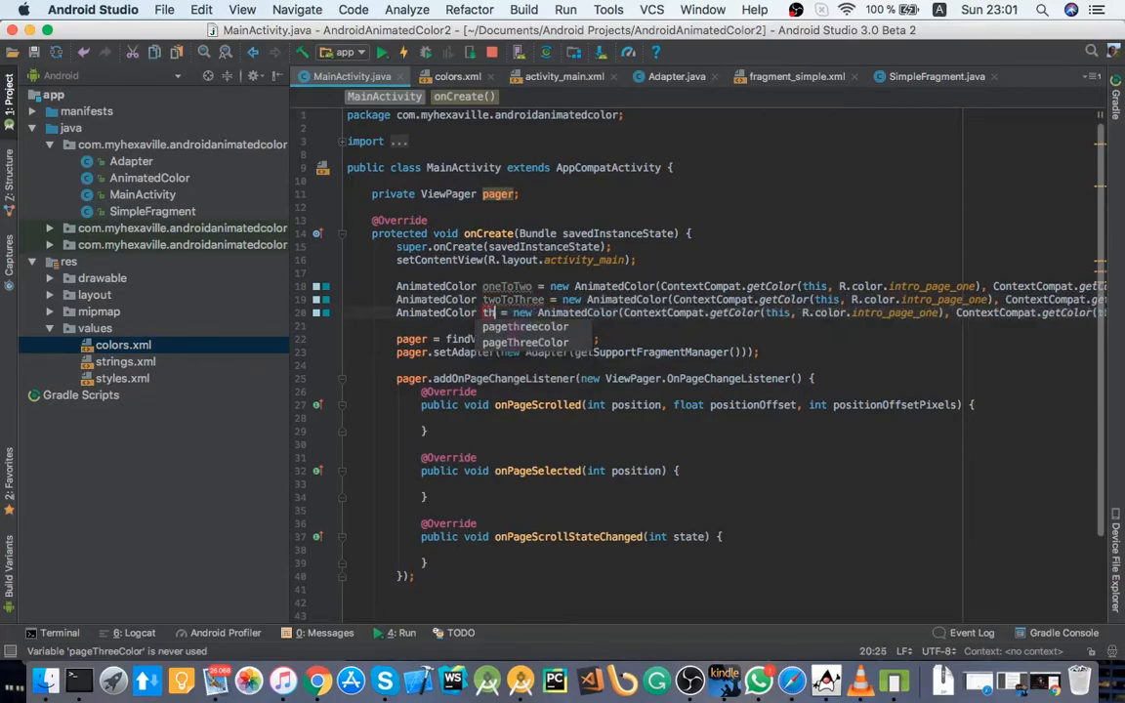
type("hreeToFour")
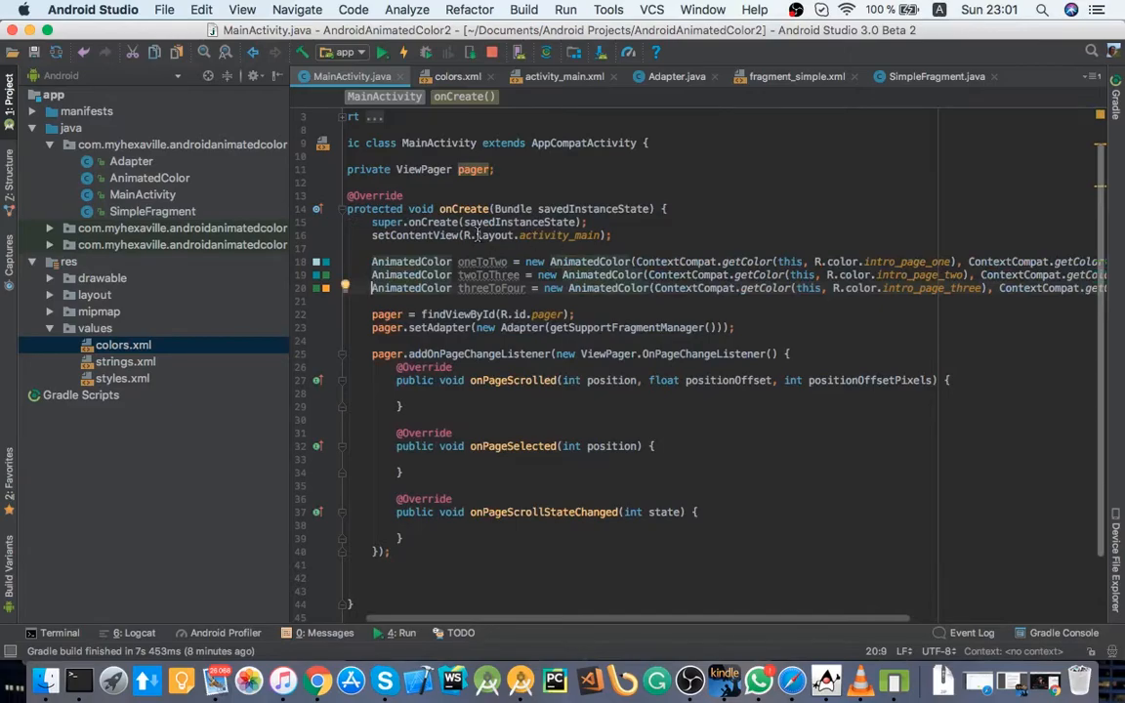
mouse_move(317, 270)
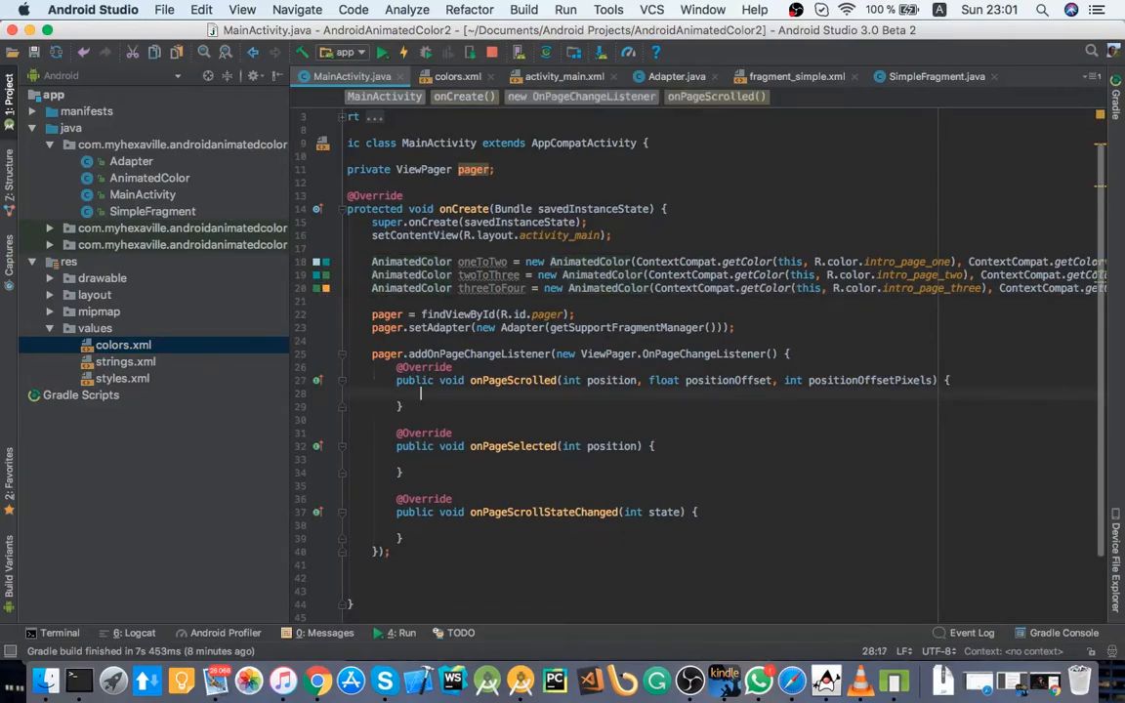
Step: Begin a switch on position whose case 0 sets the pager background to oneToTwo.with(positionOffset)
type("switch ()")
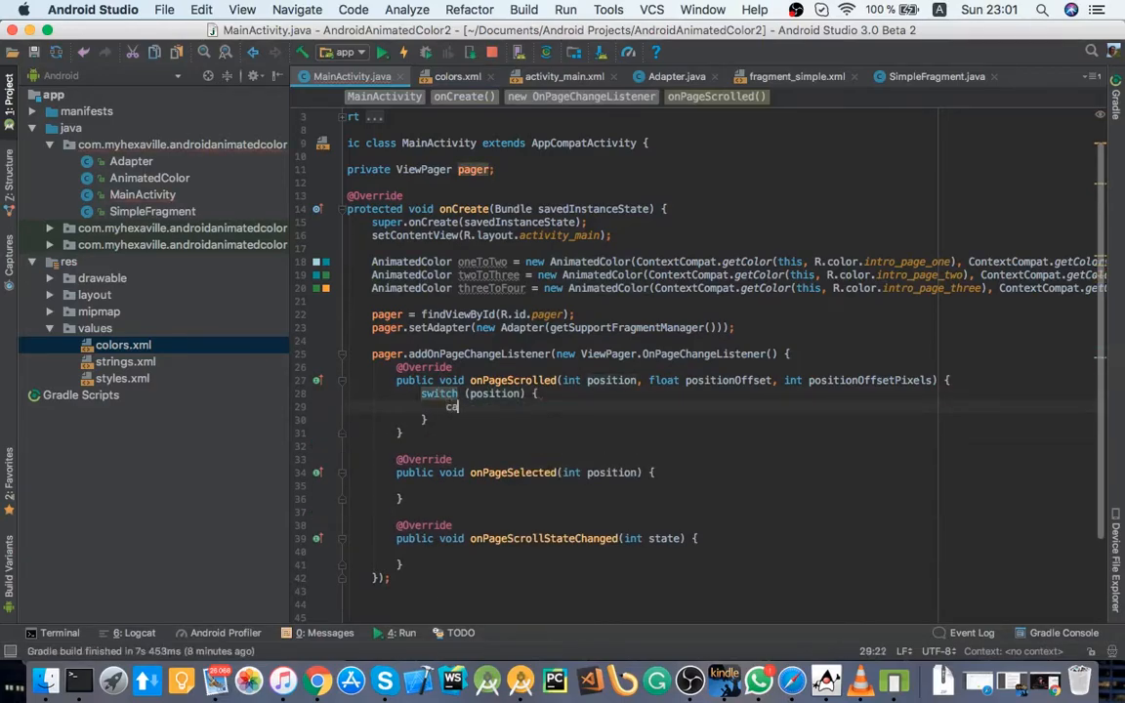
type("case 0:")
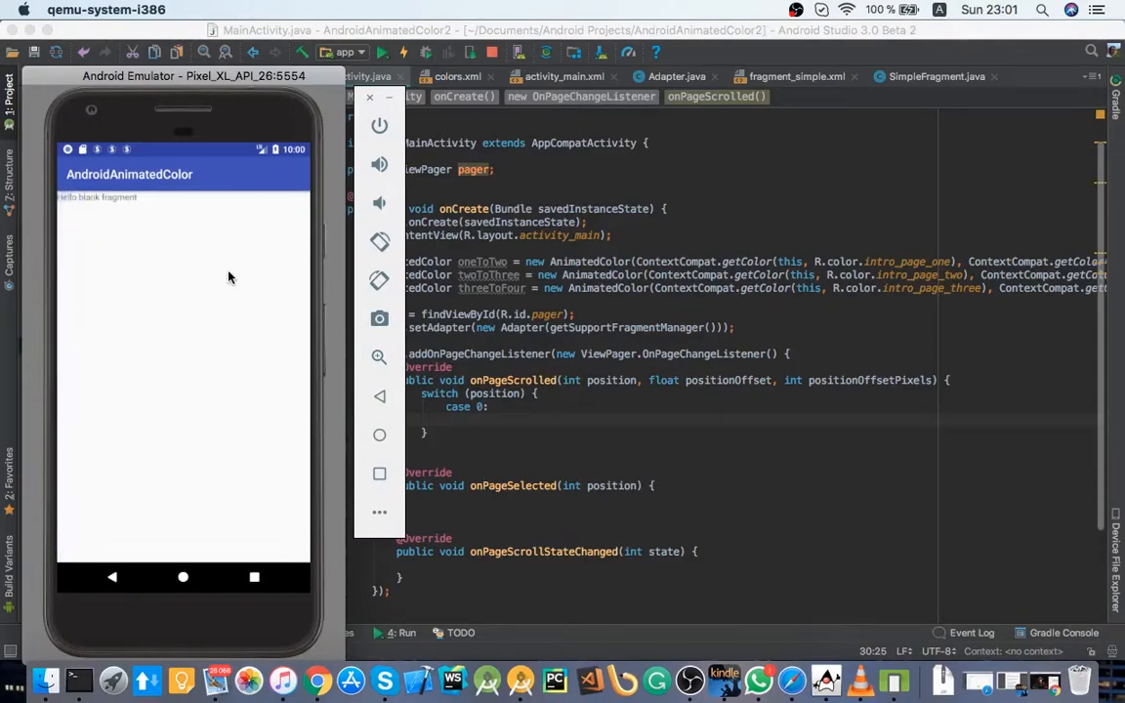
mouse_move(172, 272)
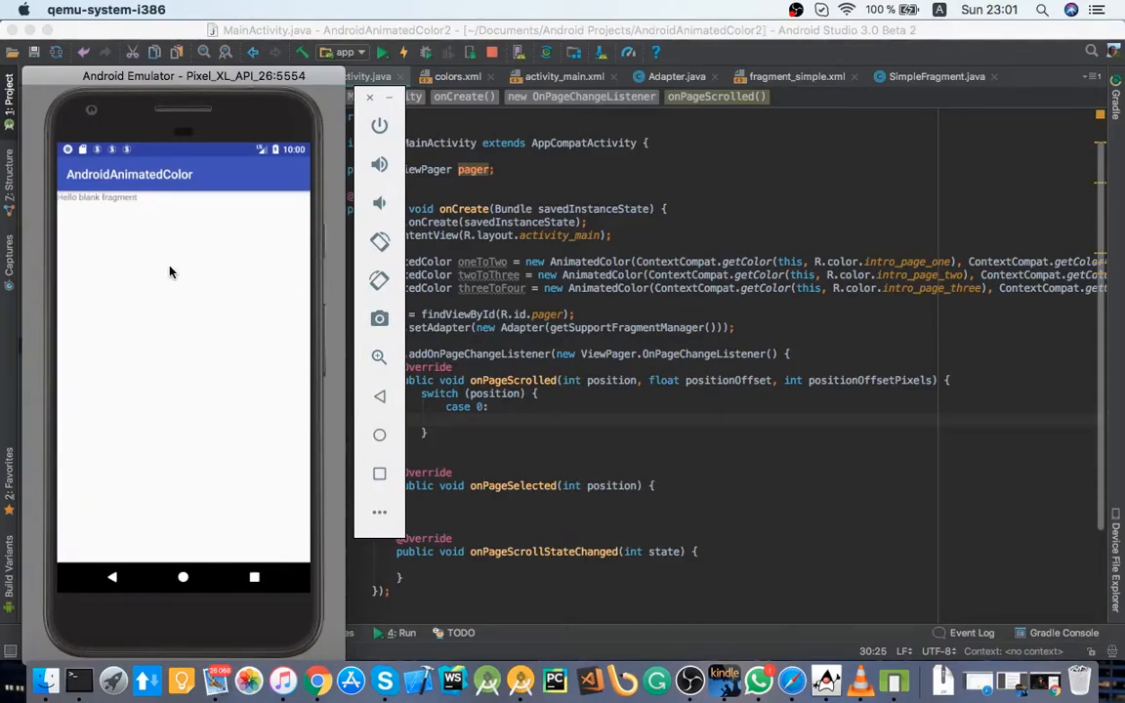
mouse_move(219, 310)
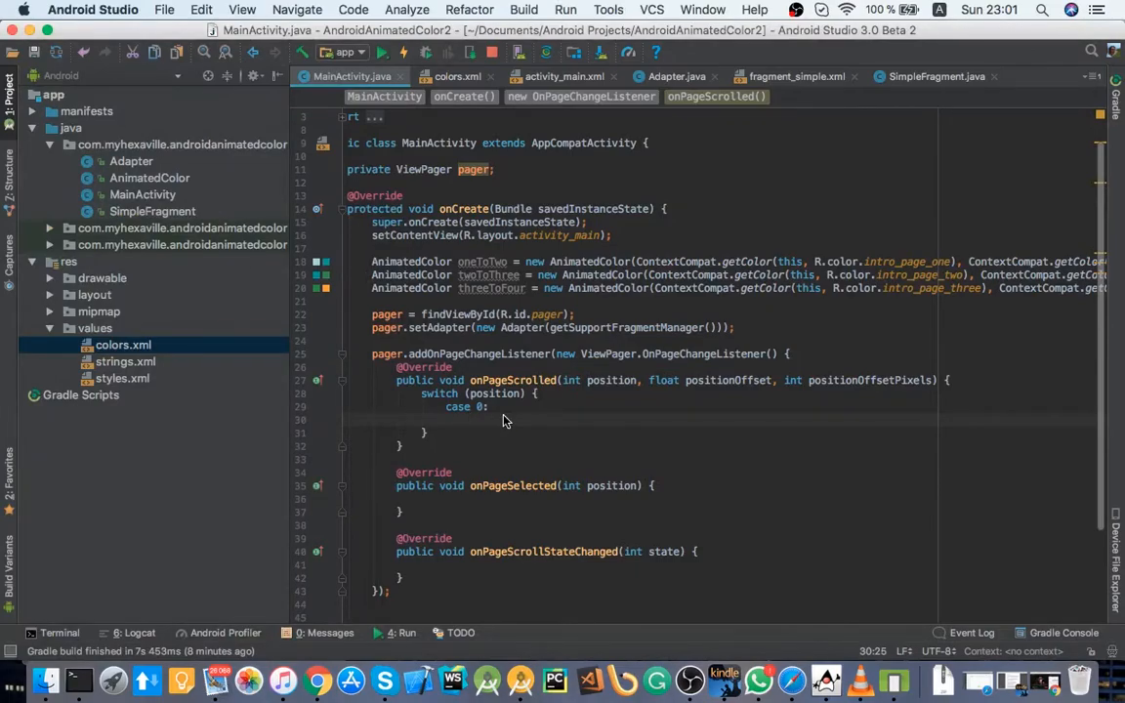
type("pager.get")
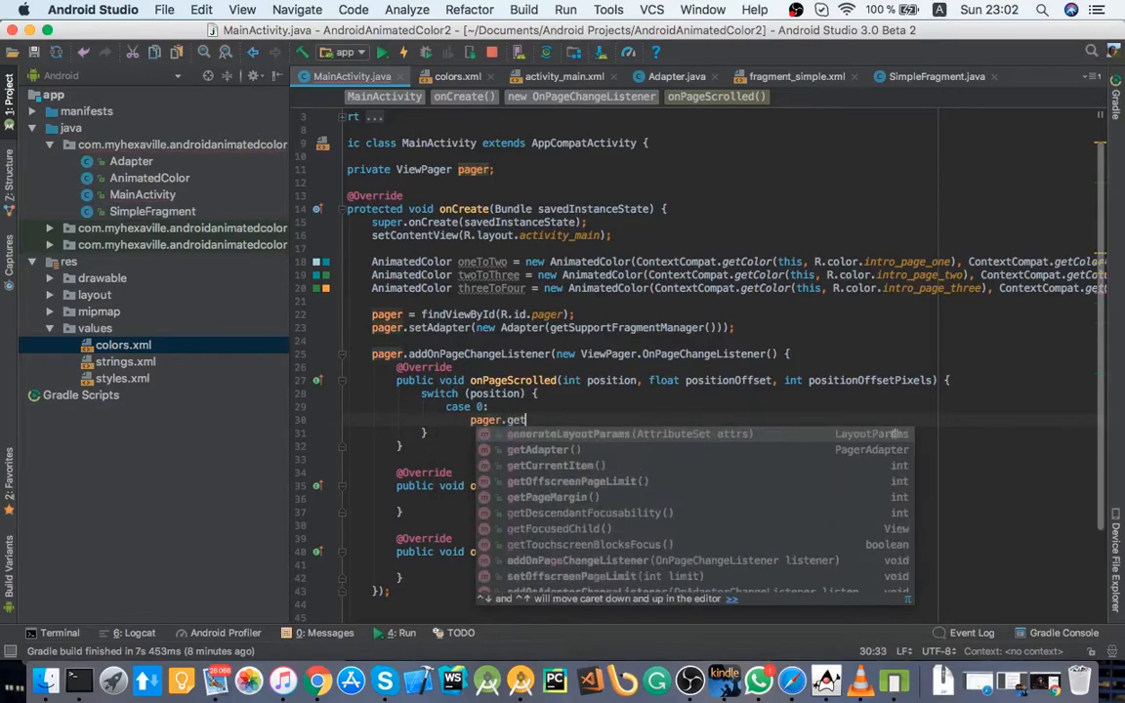
type("setbackgr")
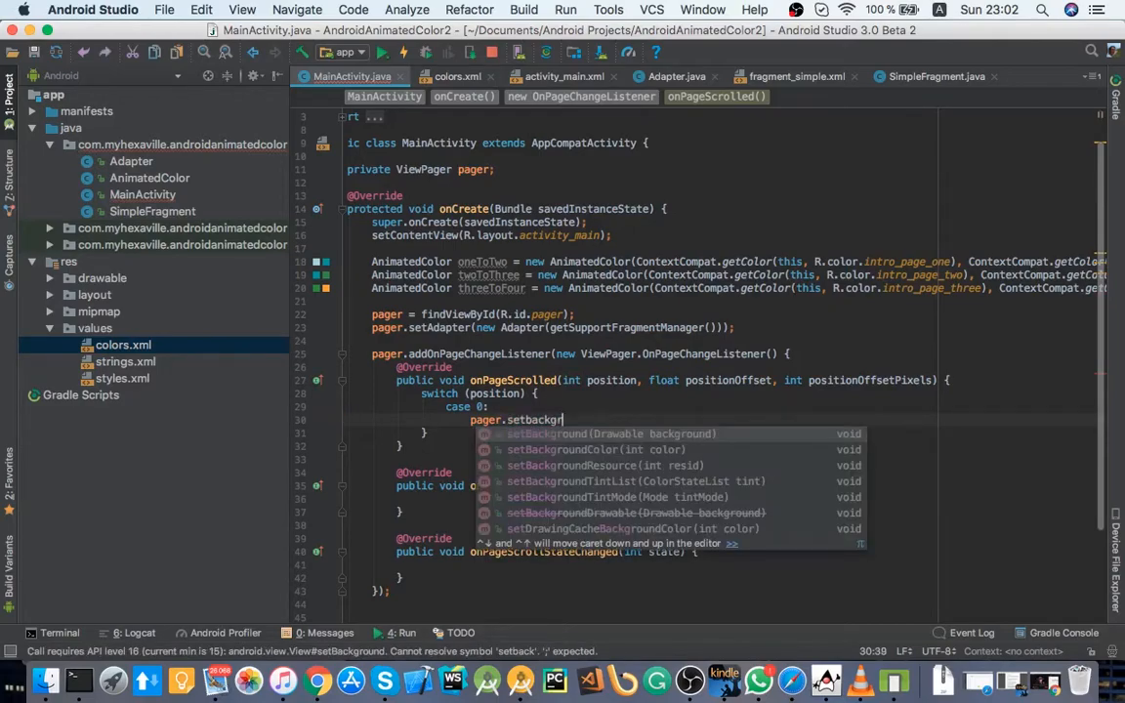
left_click(596, 449)
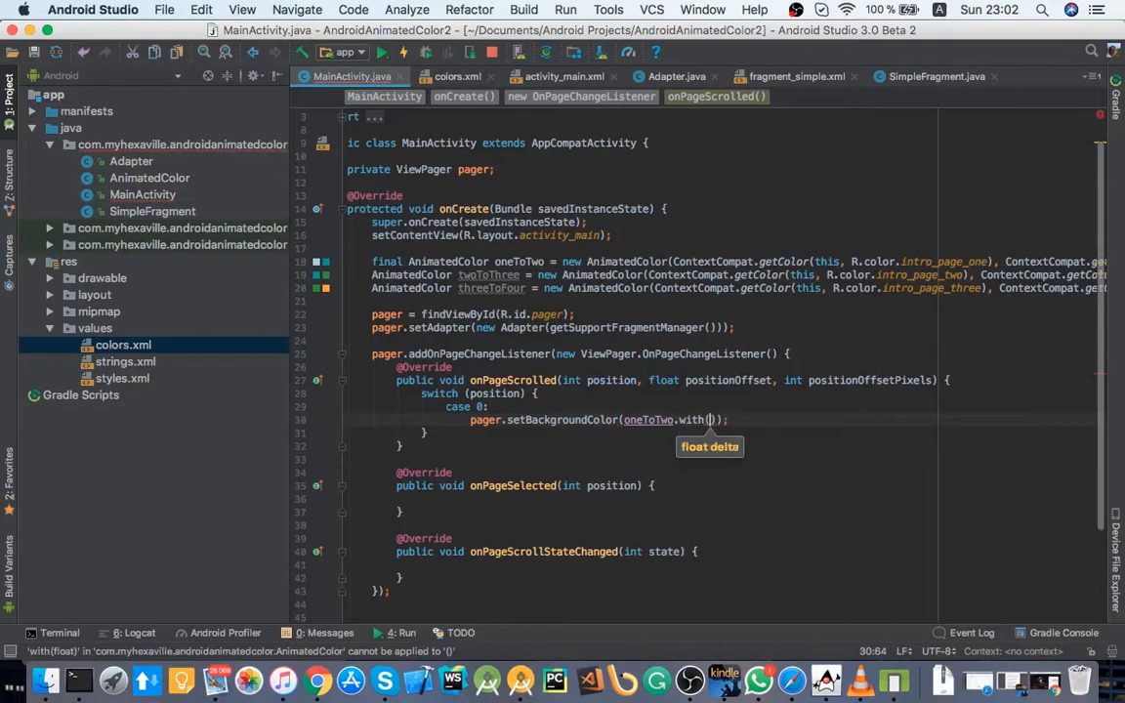
type("positionOffset")
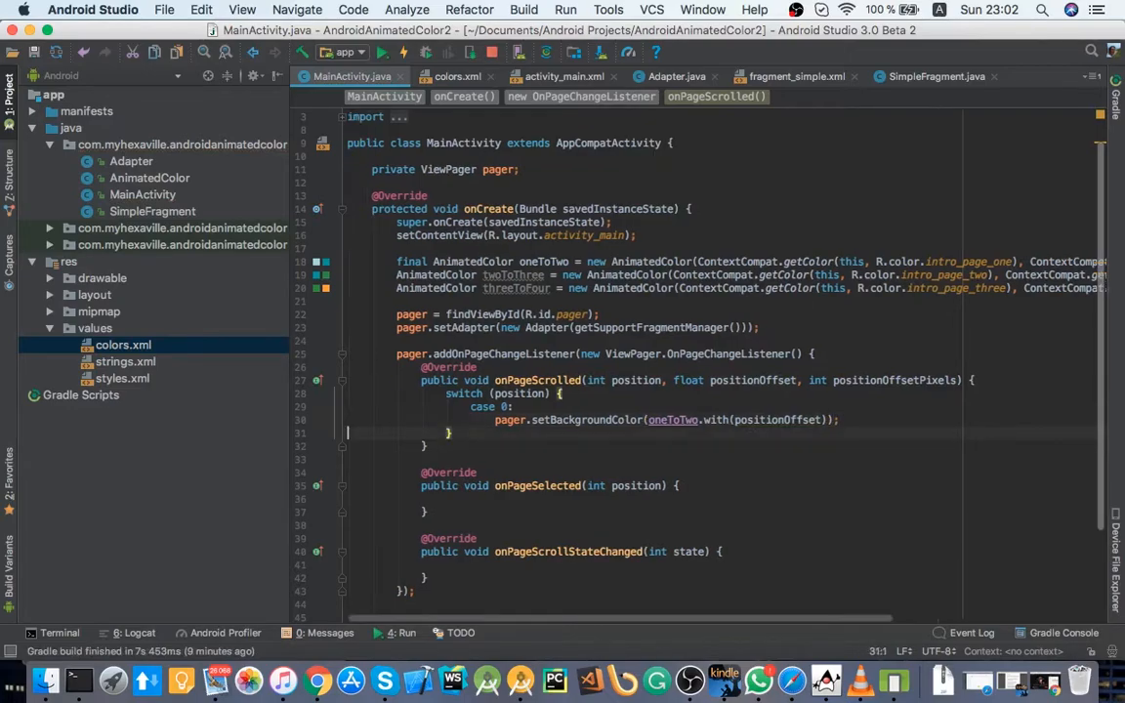
Step: End case 0 with break and start the case 1 label
type("break;")
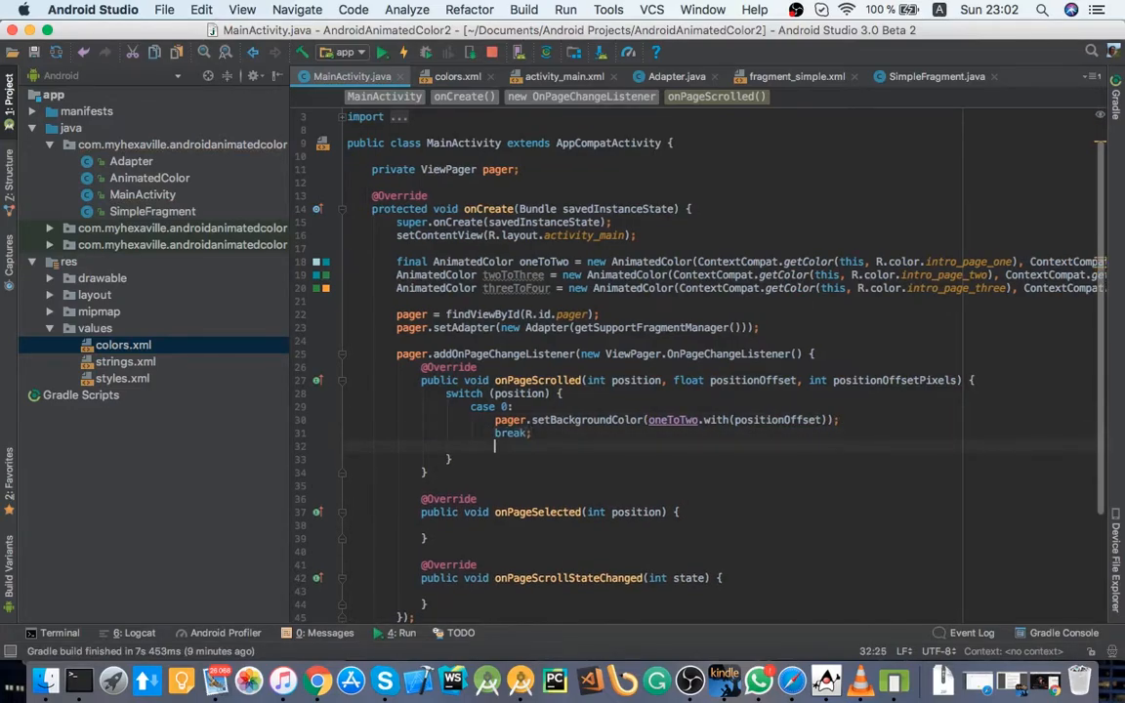
type("case 1:")
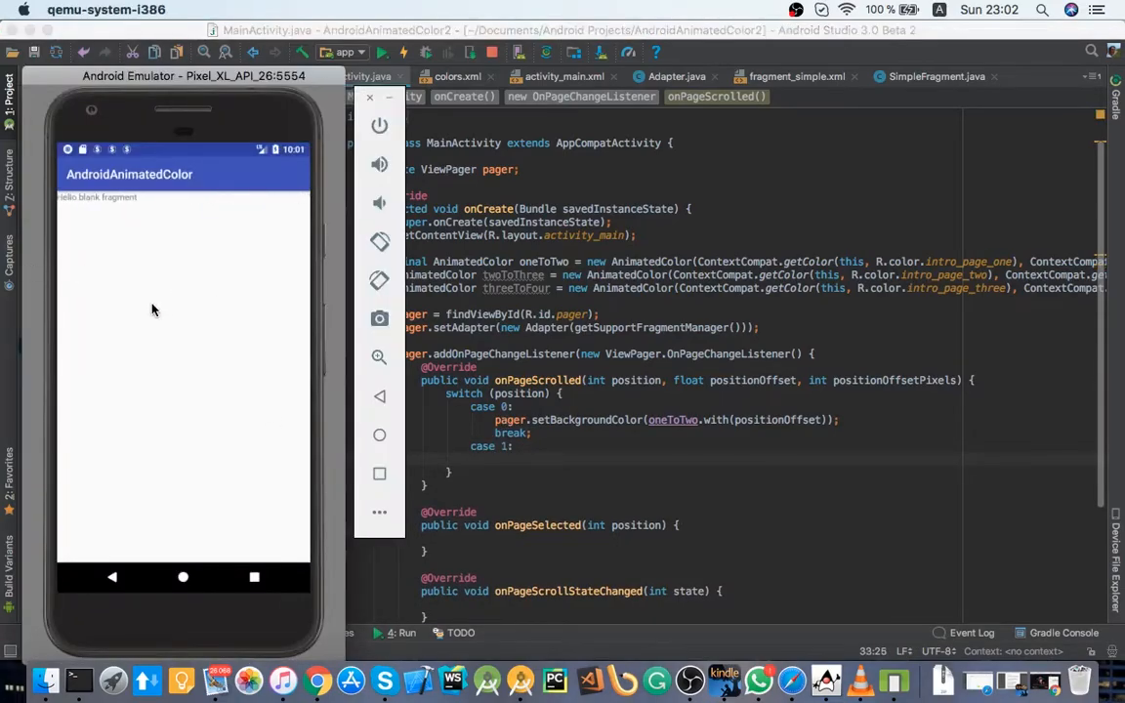
mouse_move(102, 328)
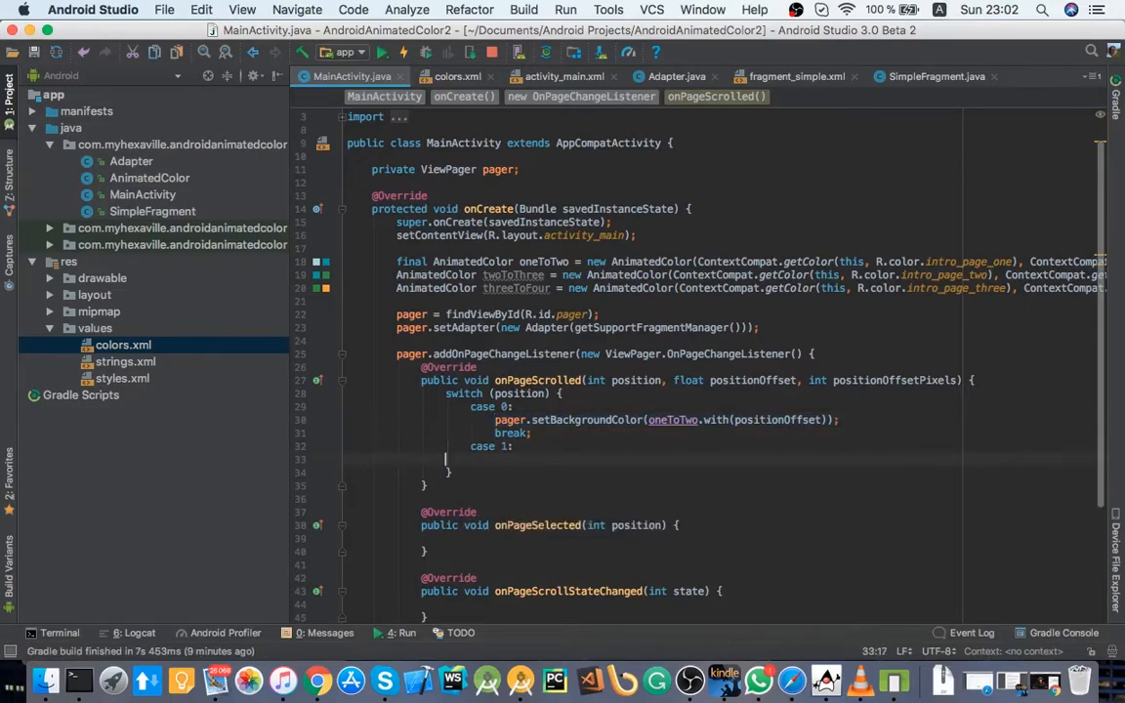
Step: Fill cases 1 and 2 with twoToThree and threeToFour blended by positionOffset, and start case 3
type("pager.setBackgroundColor(oneToTwo.with(positionOffset));")
type("break;")
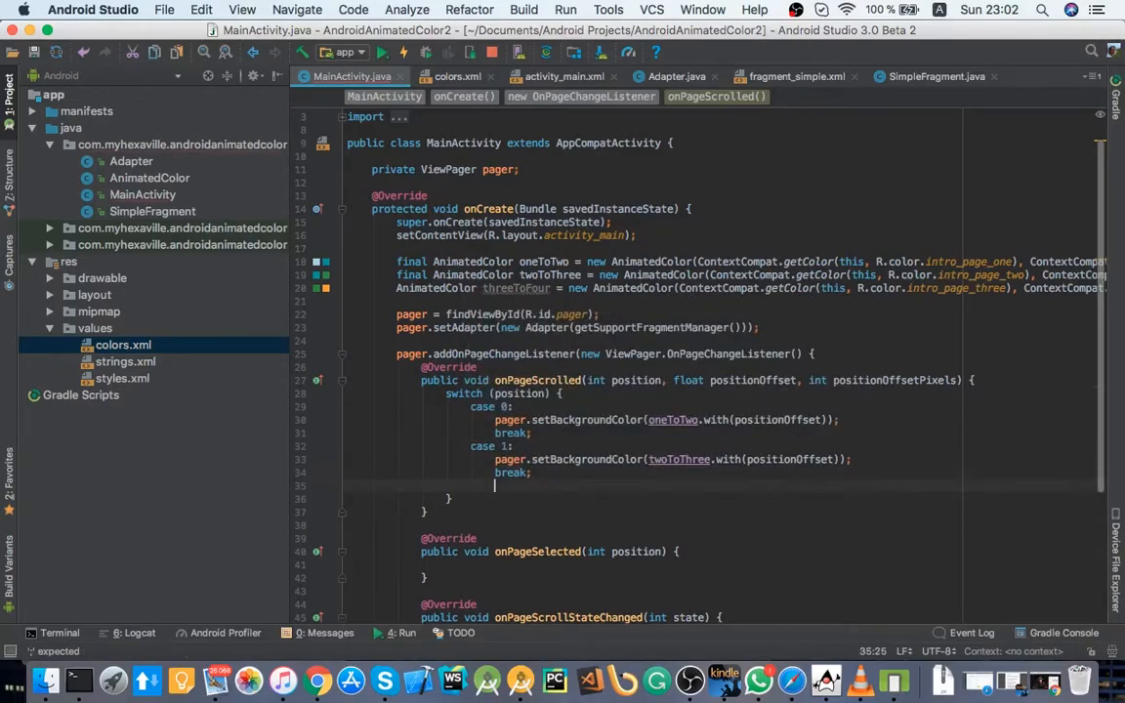
type("case 2:")
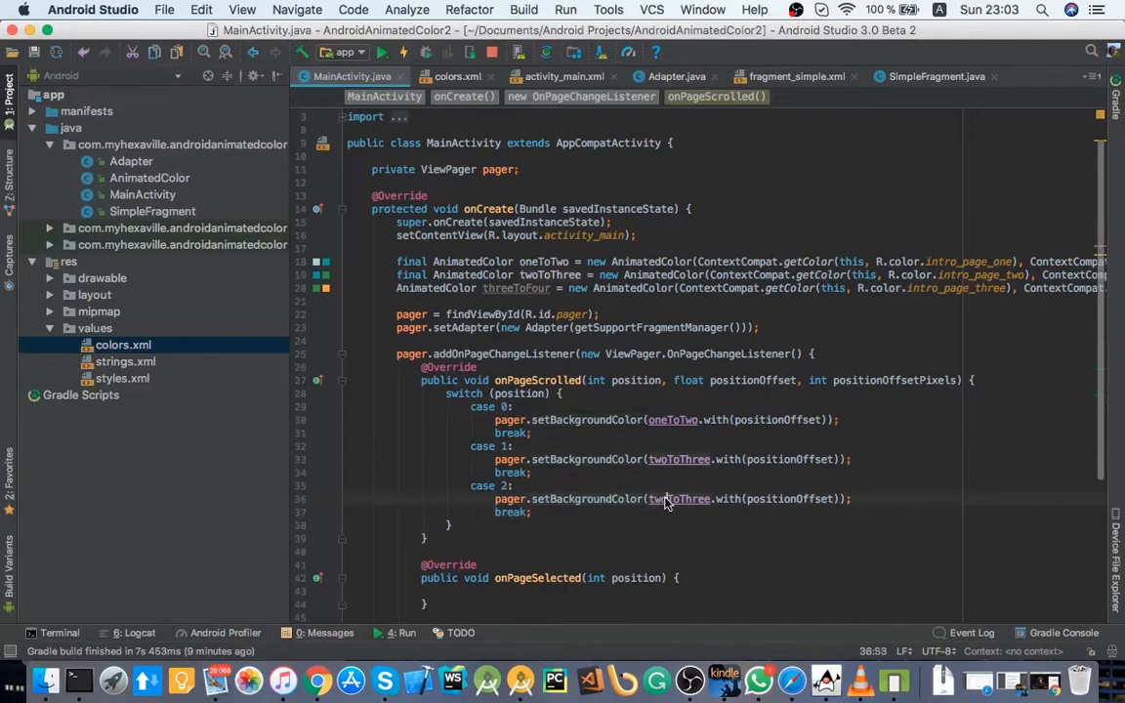
type("thre")
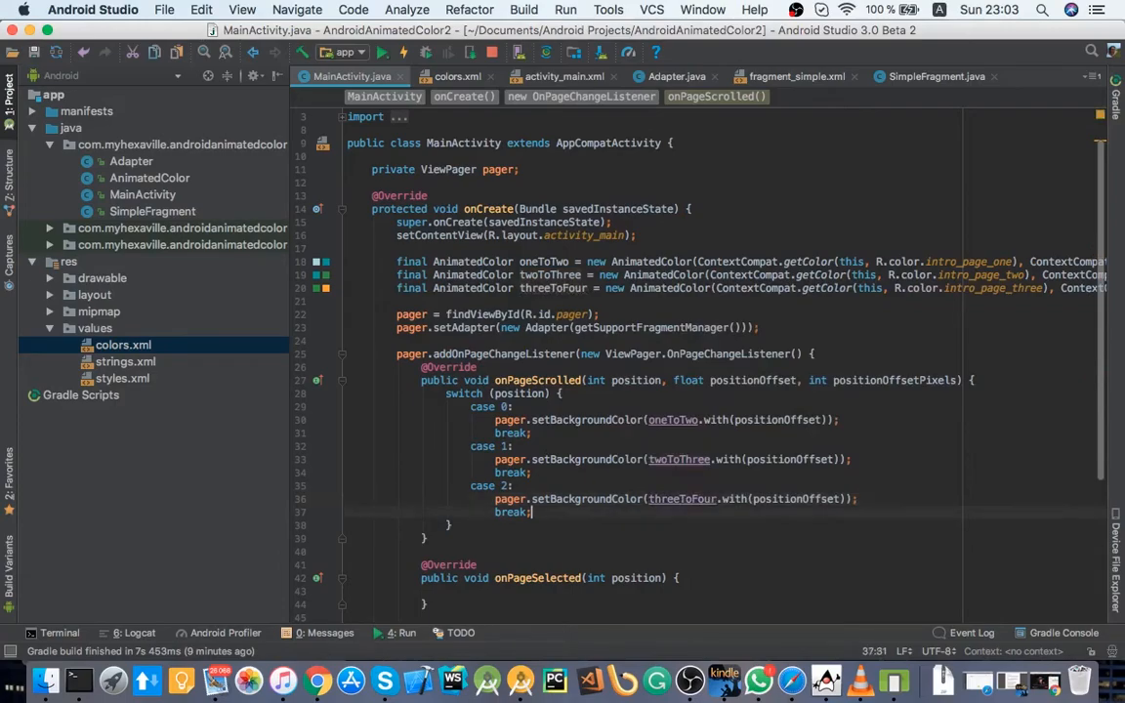
type("case 3:")
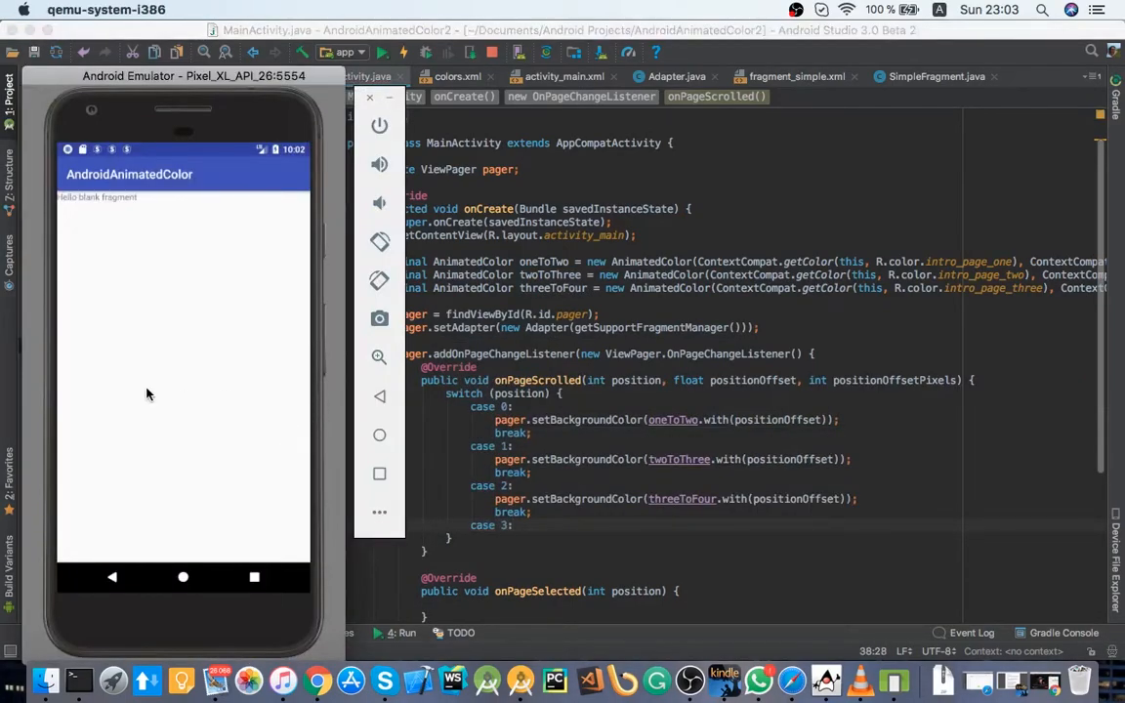
mouse_move(303, 414)
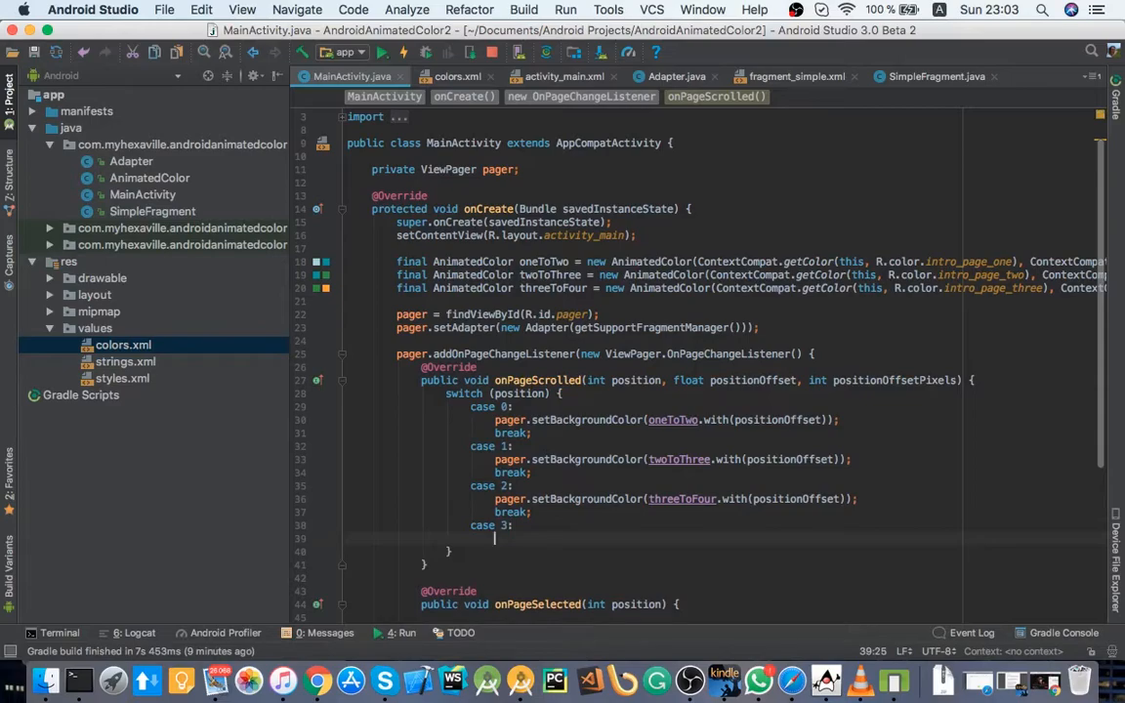
Step: Make case 3 set the background via ContextCompat.getColor with R.color.intro_page_four
type("pager.set")
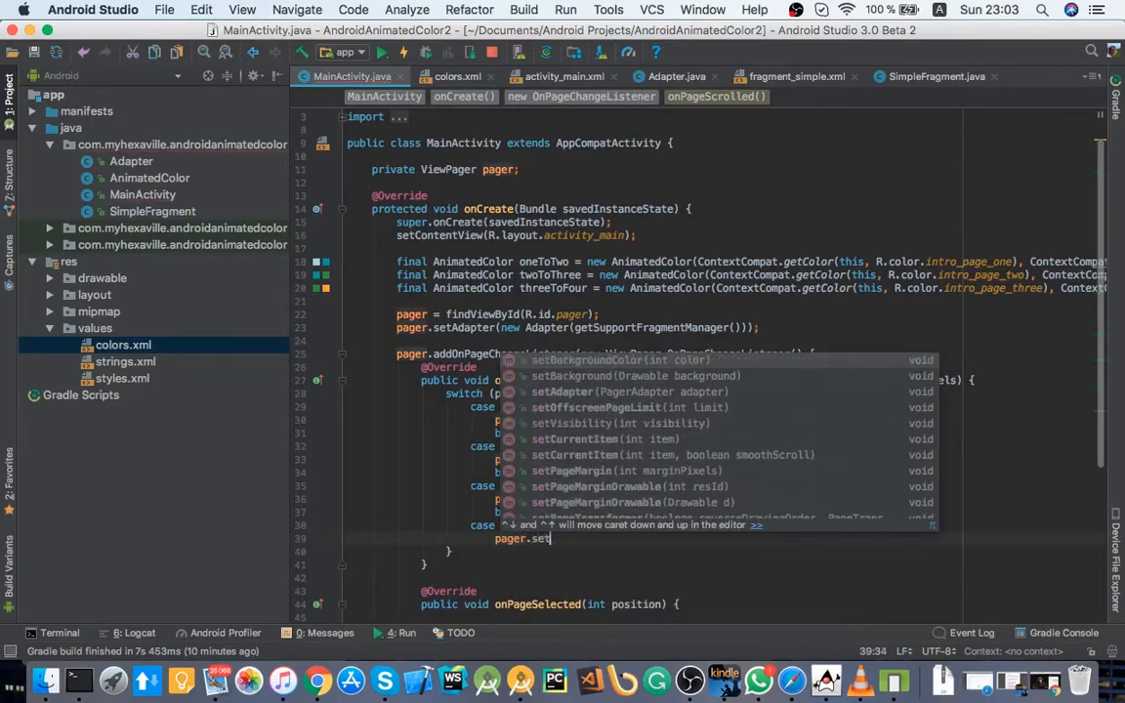
type("back")
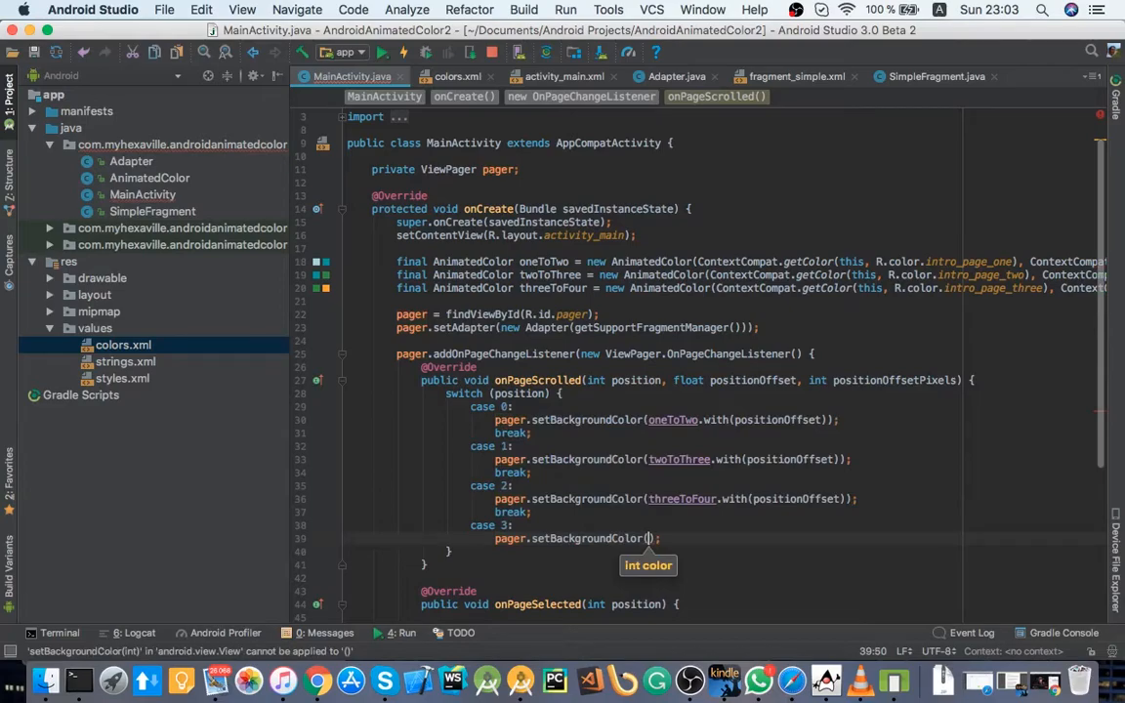
type("ContextCompat.getColor(R.")
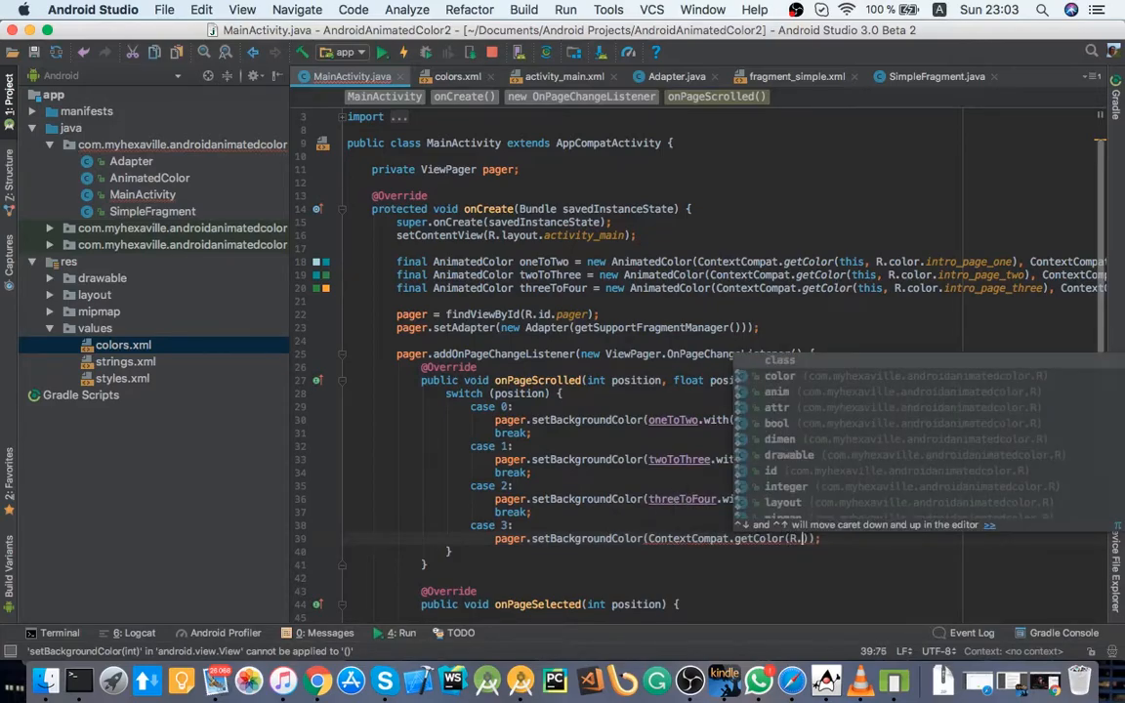
type("color.intro_page_four")
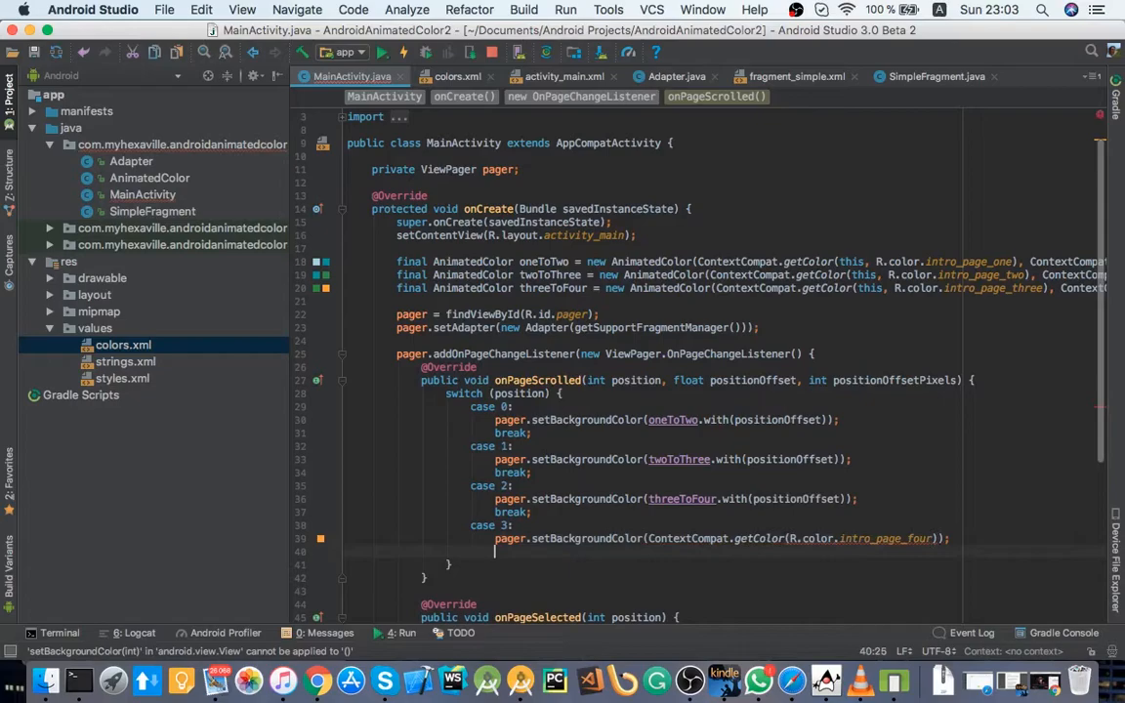
scroll("down", 3)
type("MainActivity.this, ")
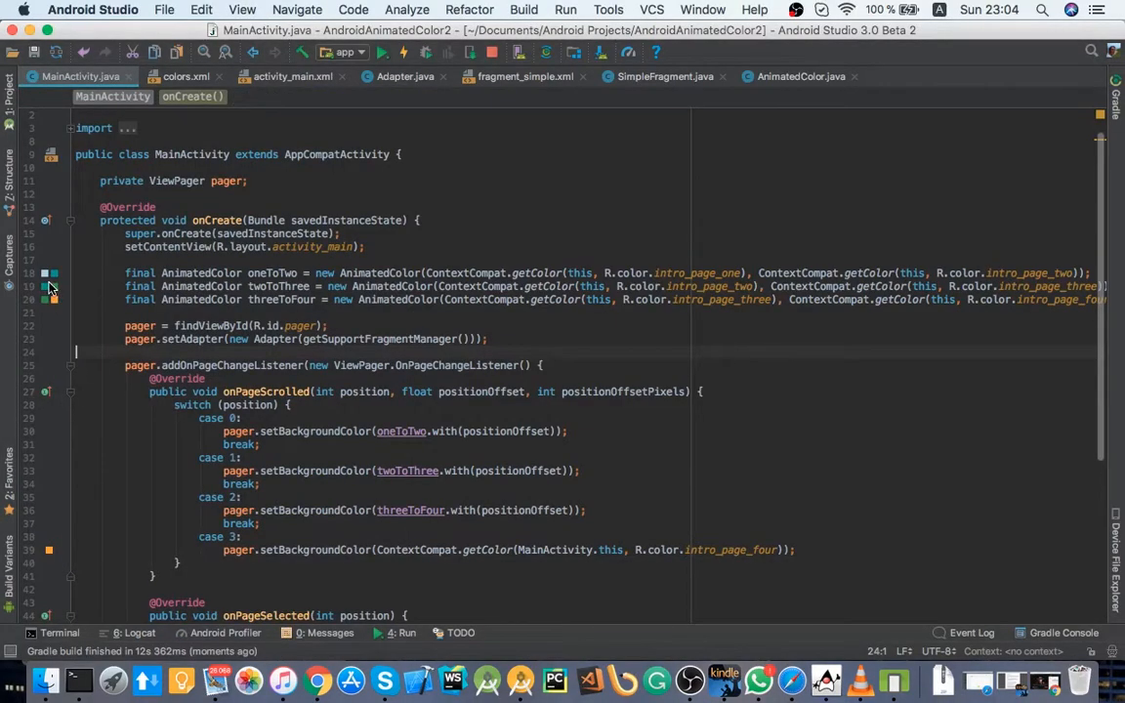
Step: Pass MainActivity.this to getColor in case 3, rebuild, and add a '1 -> 2' comment above case 0
left_click(379, 51)
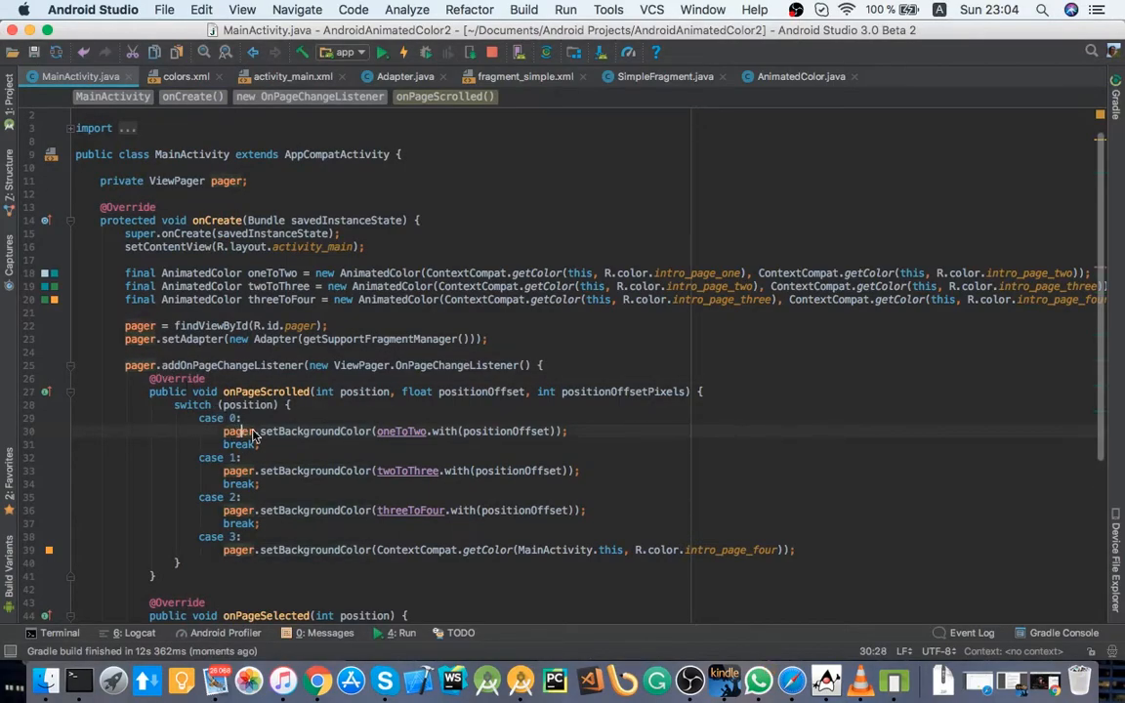
mouse_move(453, 396)
type("@")
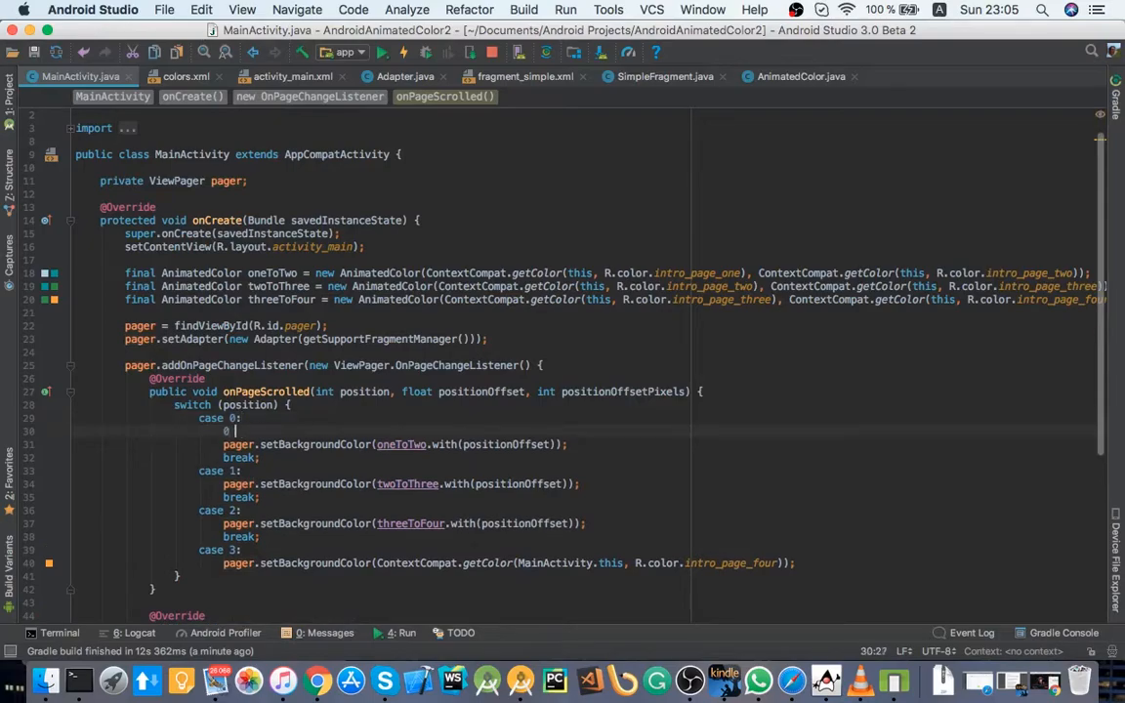
type("//")
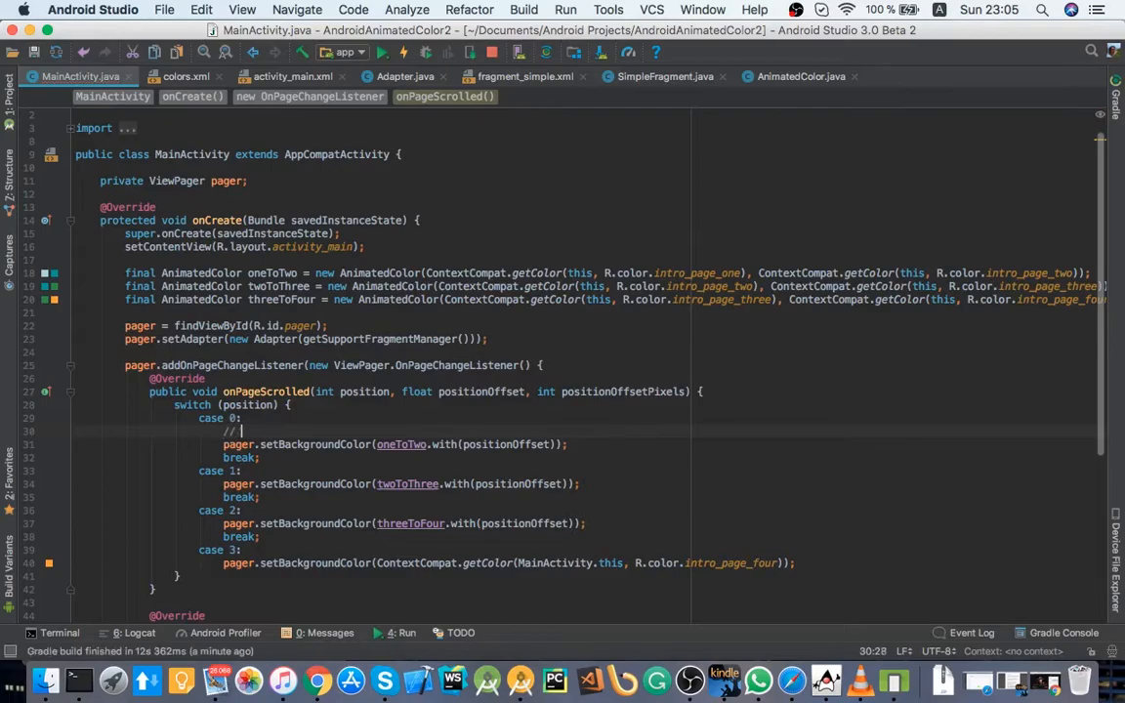
left_click(407, 50)
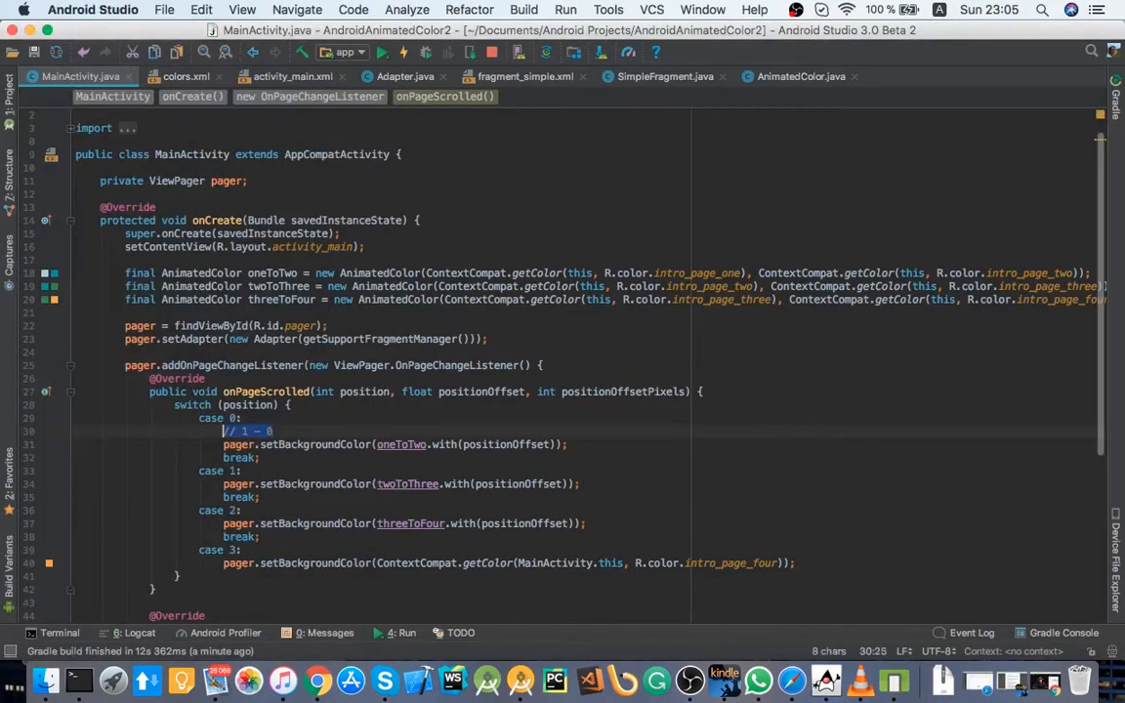
left_click(407, 53)
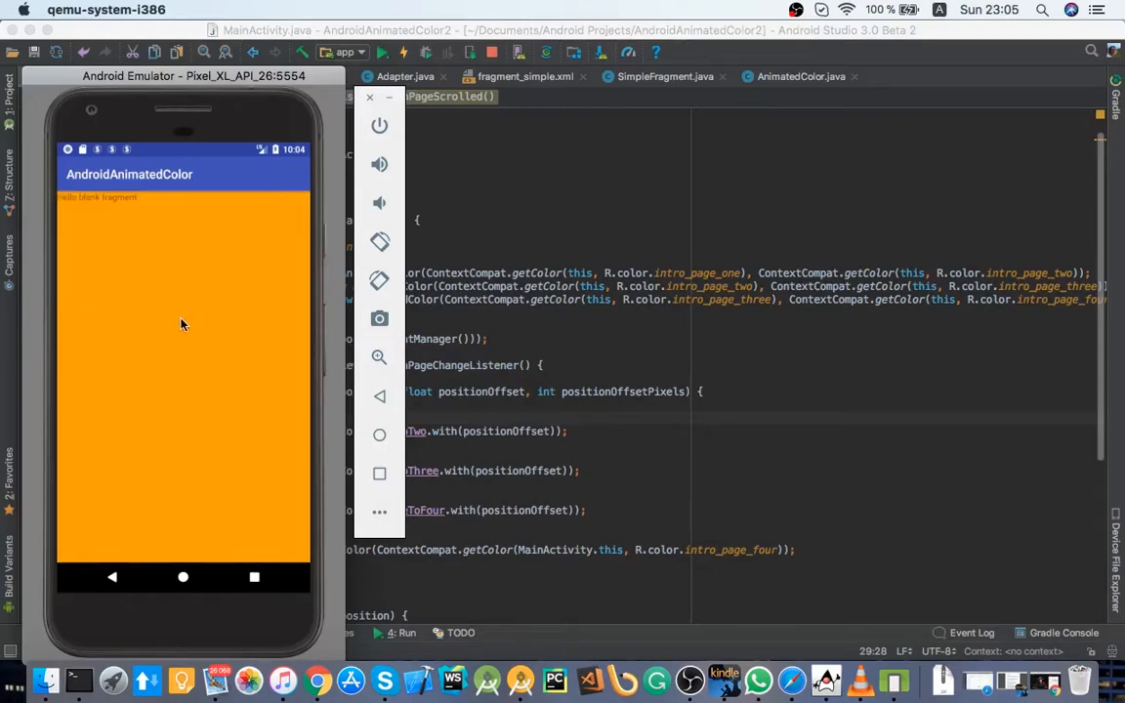
mouse_move(242, 320)
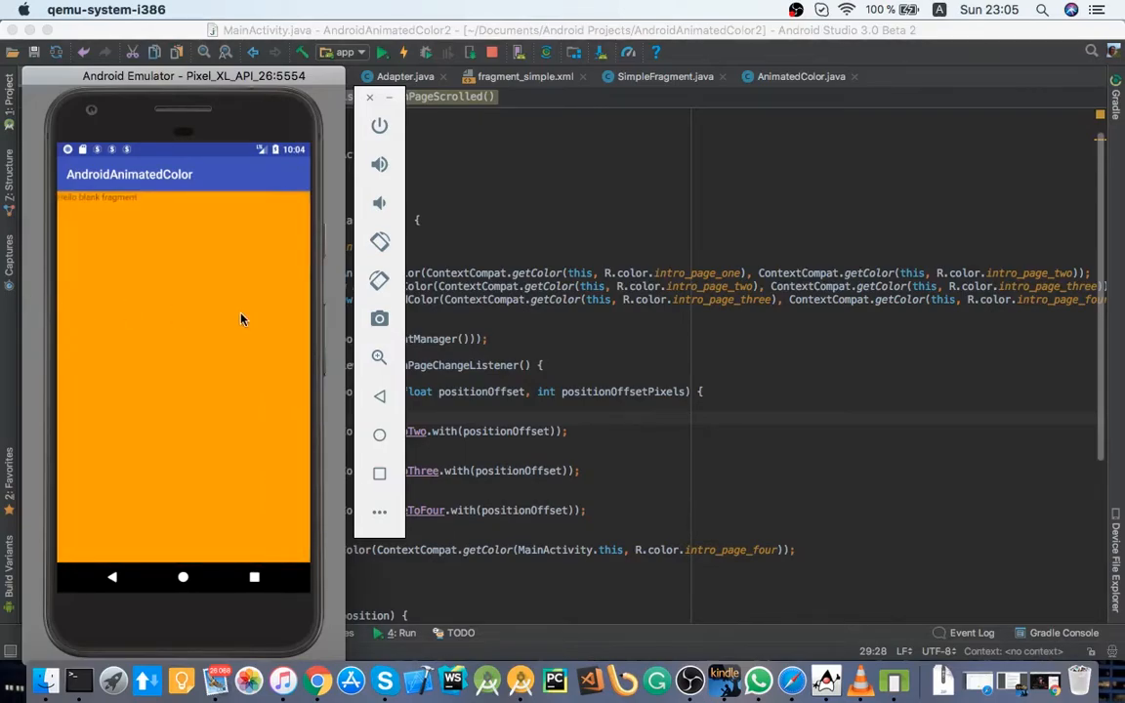
mouse_move(250, 336)
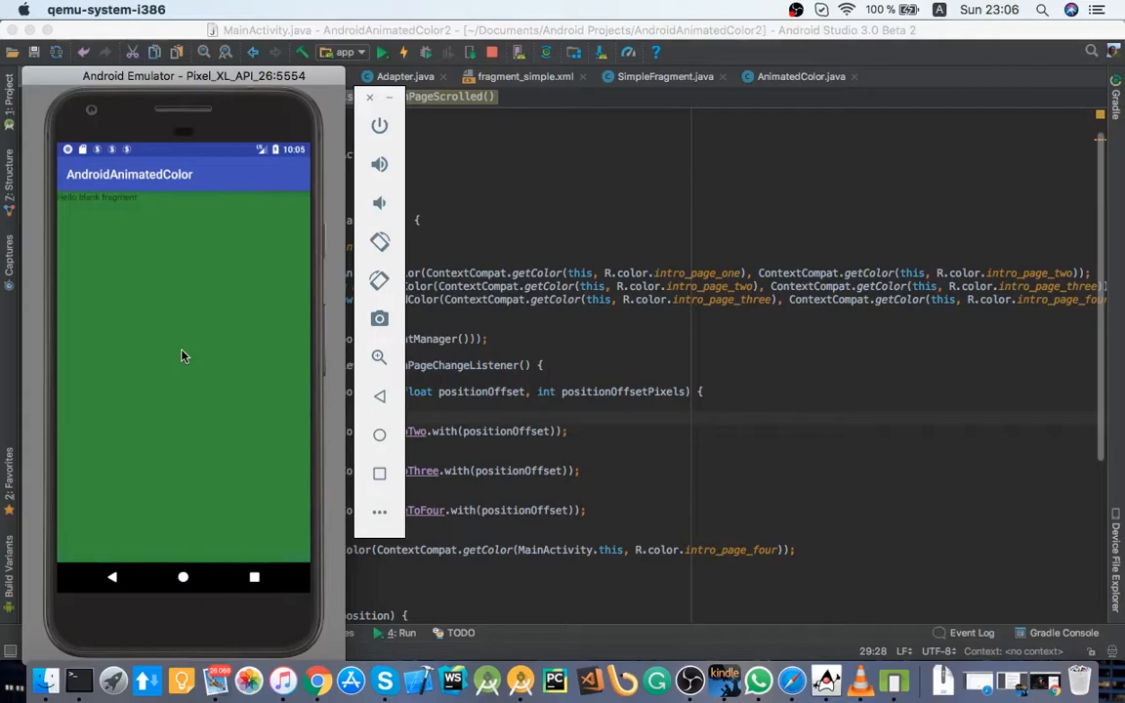
mouse_move(453, 281)
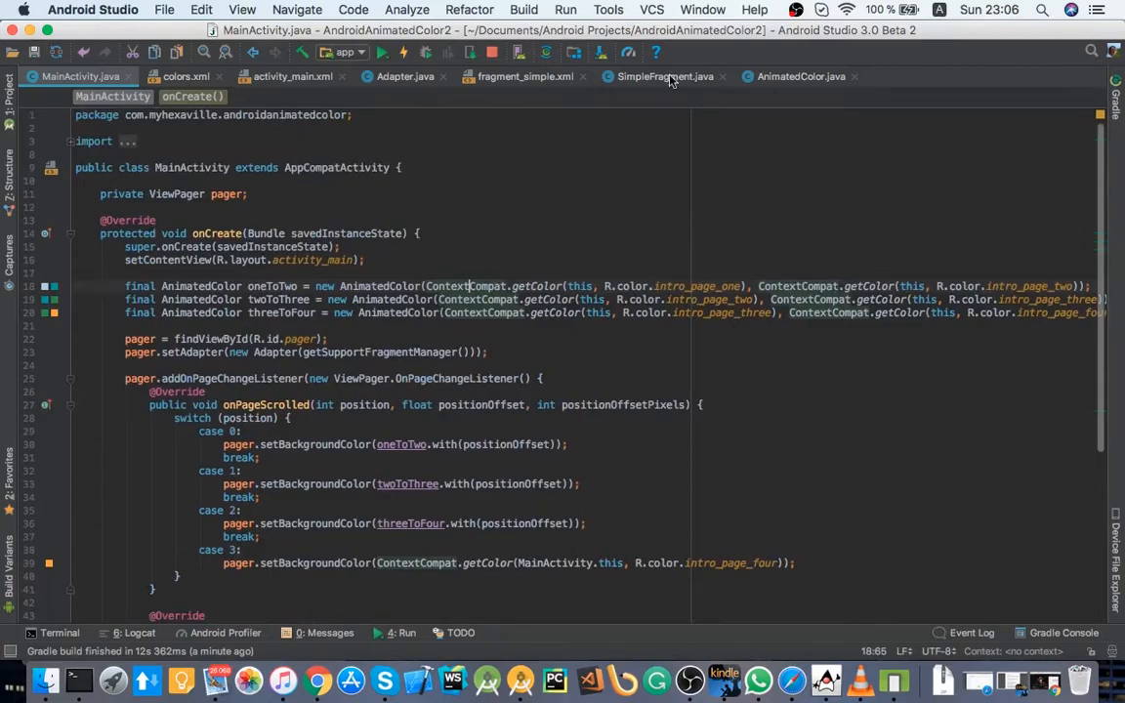
Step: Glance at Adapter.java, then return to the running app to watch the background go orange to green
left_click(405, 76)
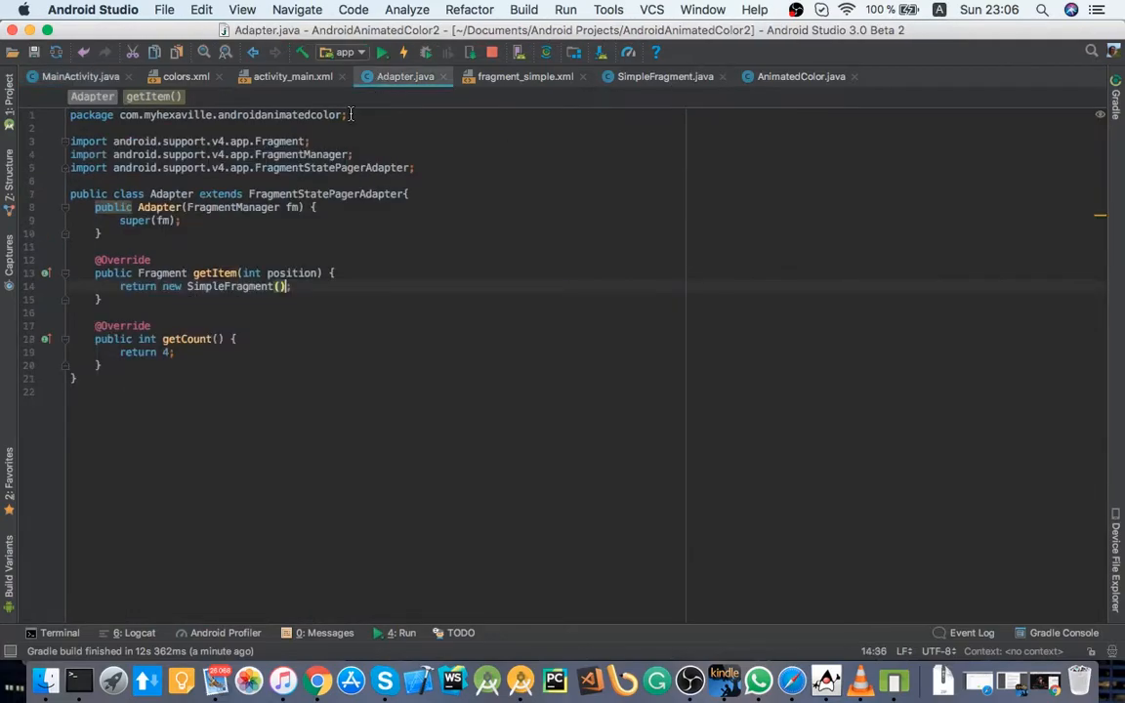
left_click(80, 76)
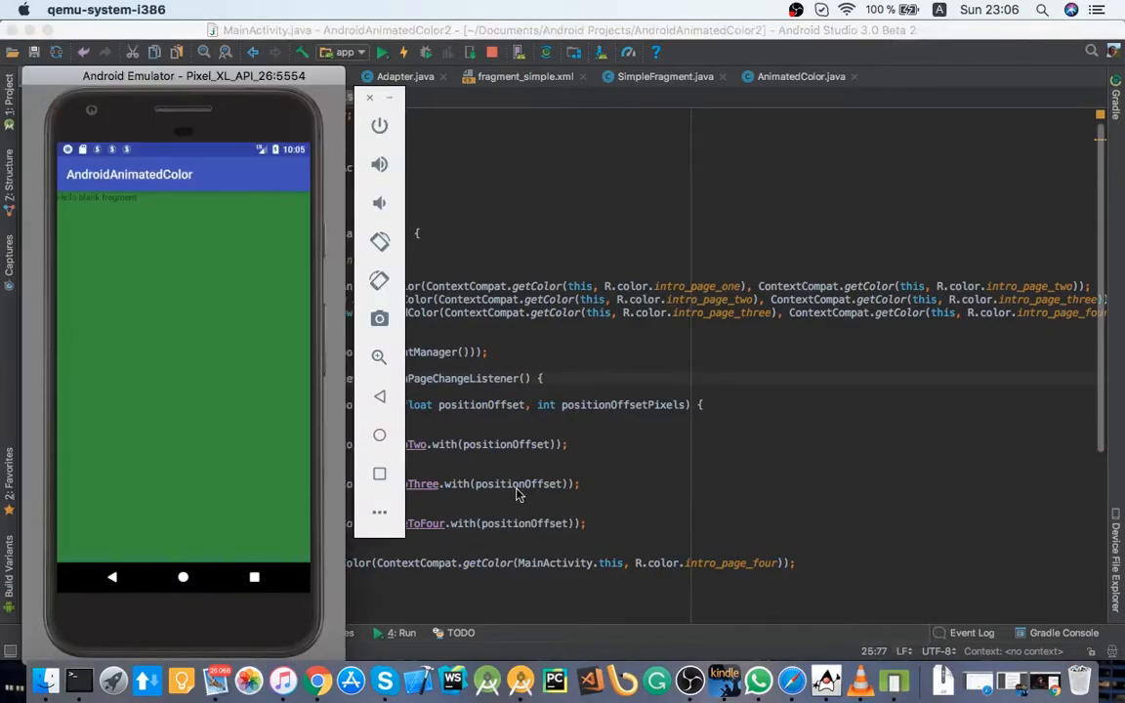
mouse_move(425, 262)
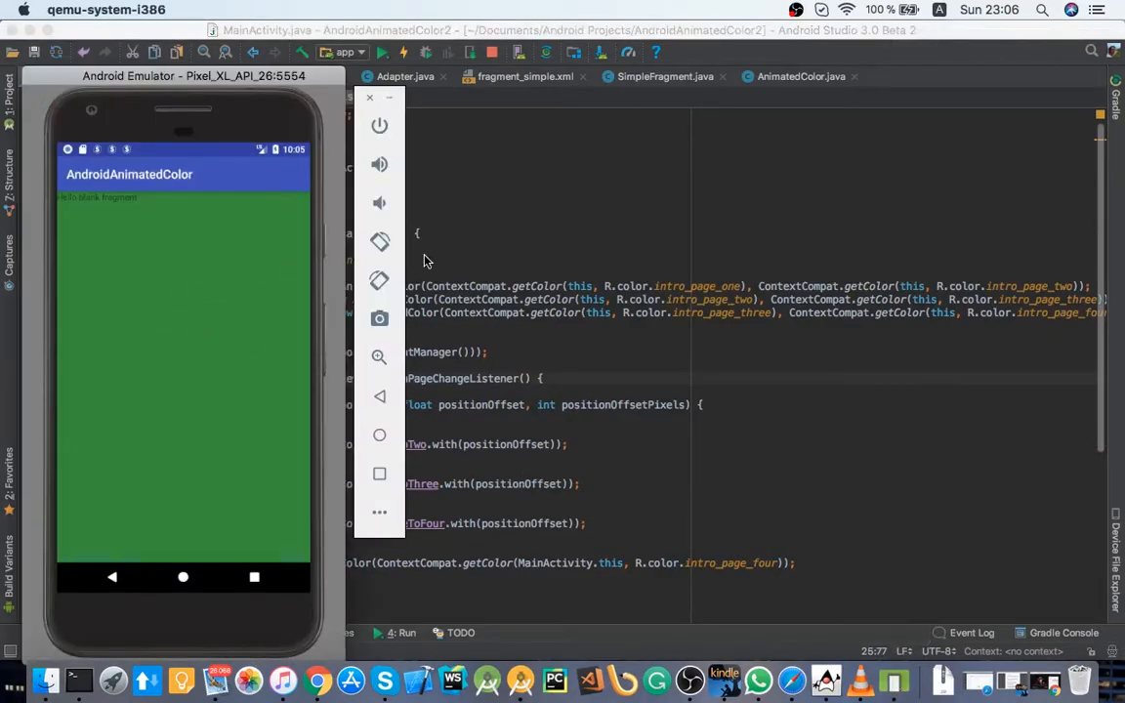